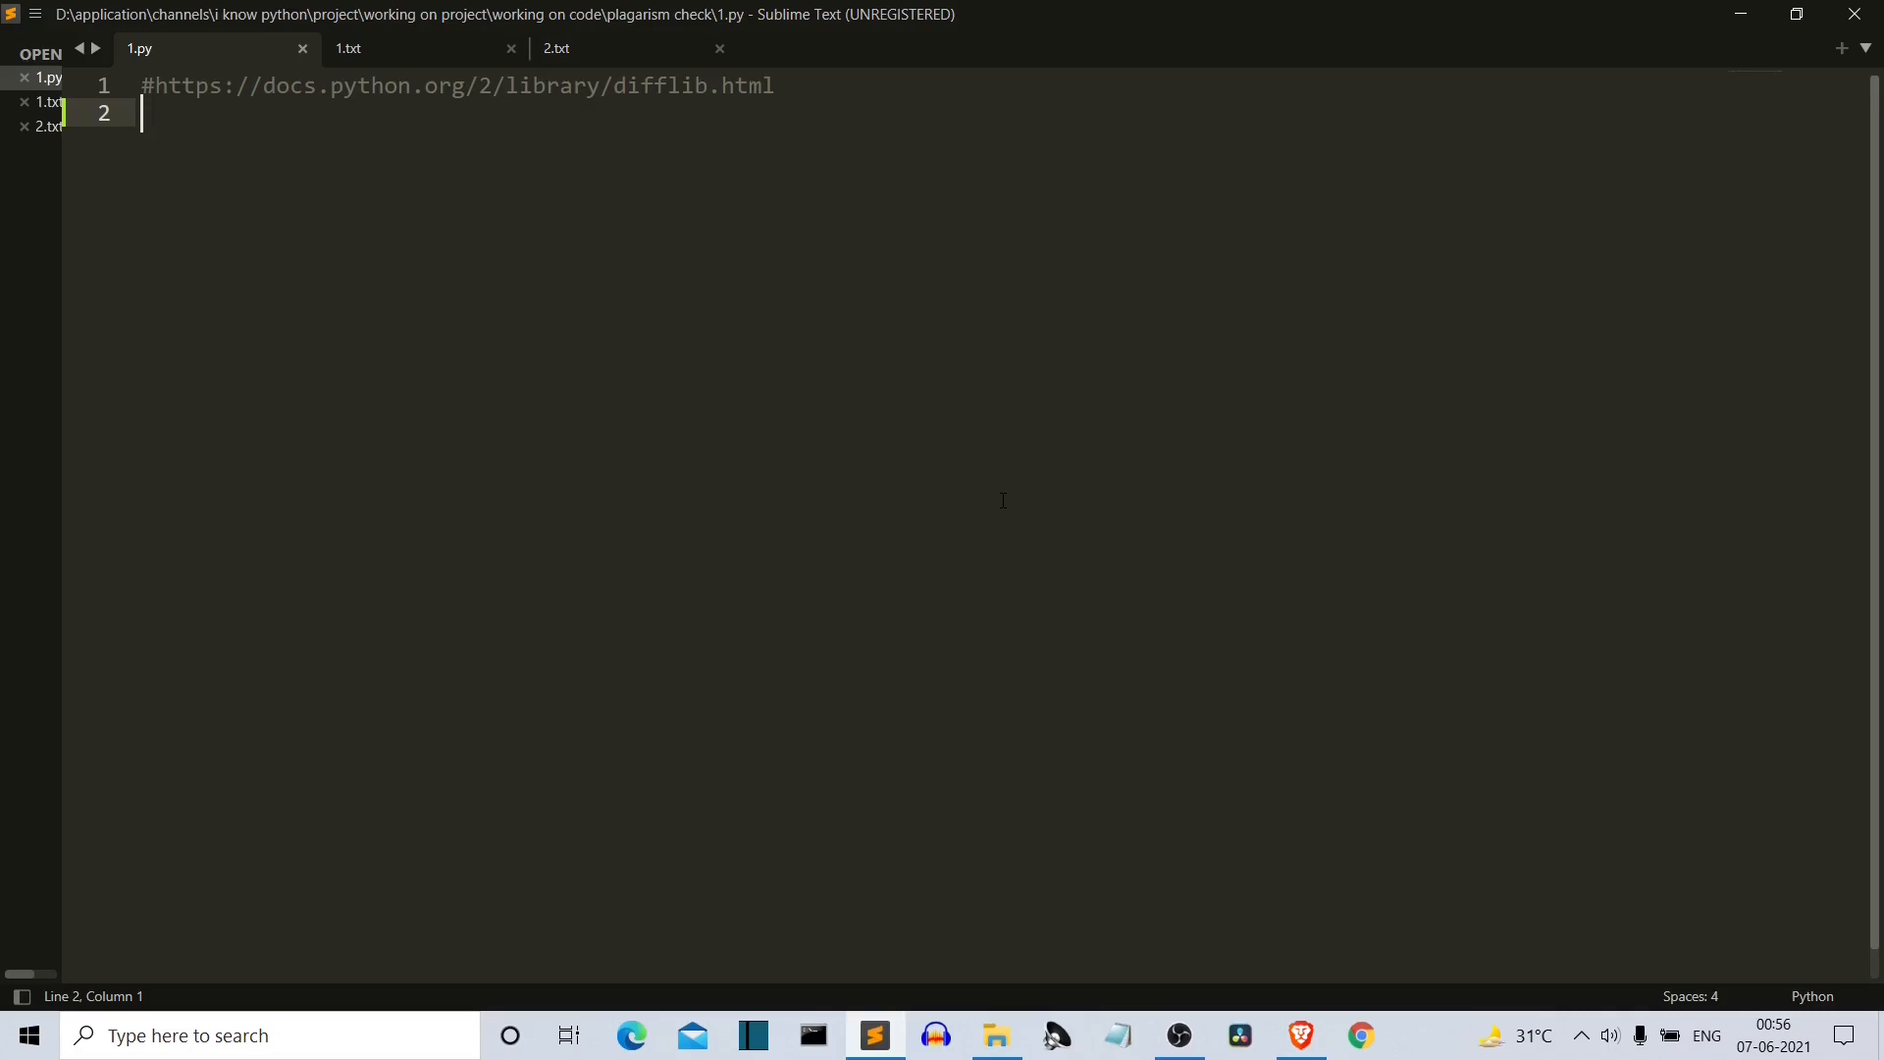
mouse_move(950, 679)
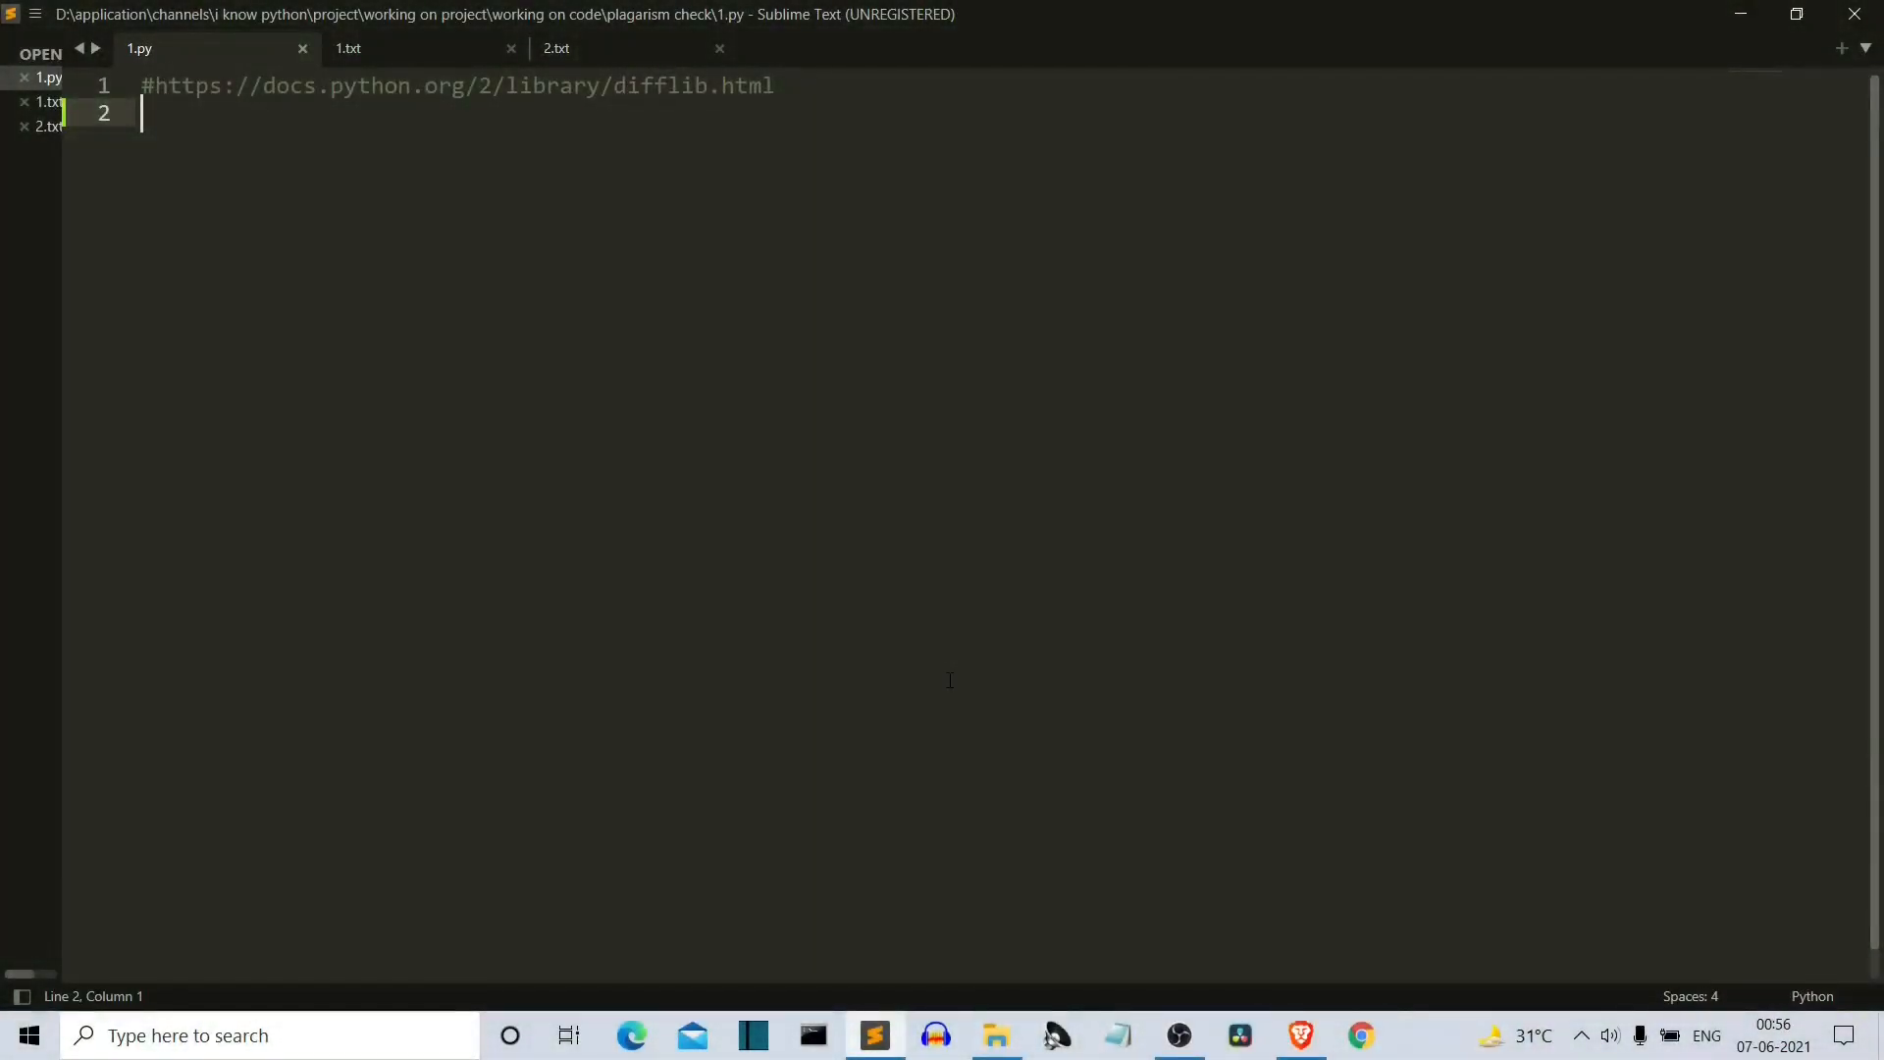
Step: Write "from difflib import SequenceMatcher" on line 2 and select the documentation link above it
text(from)
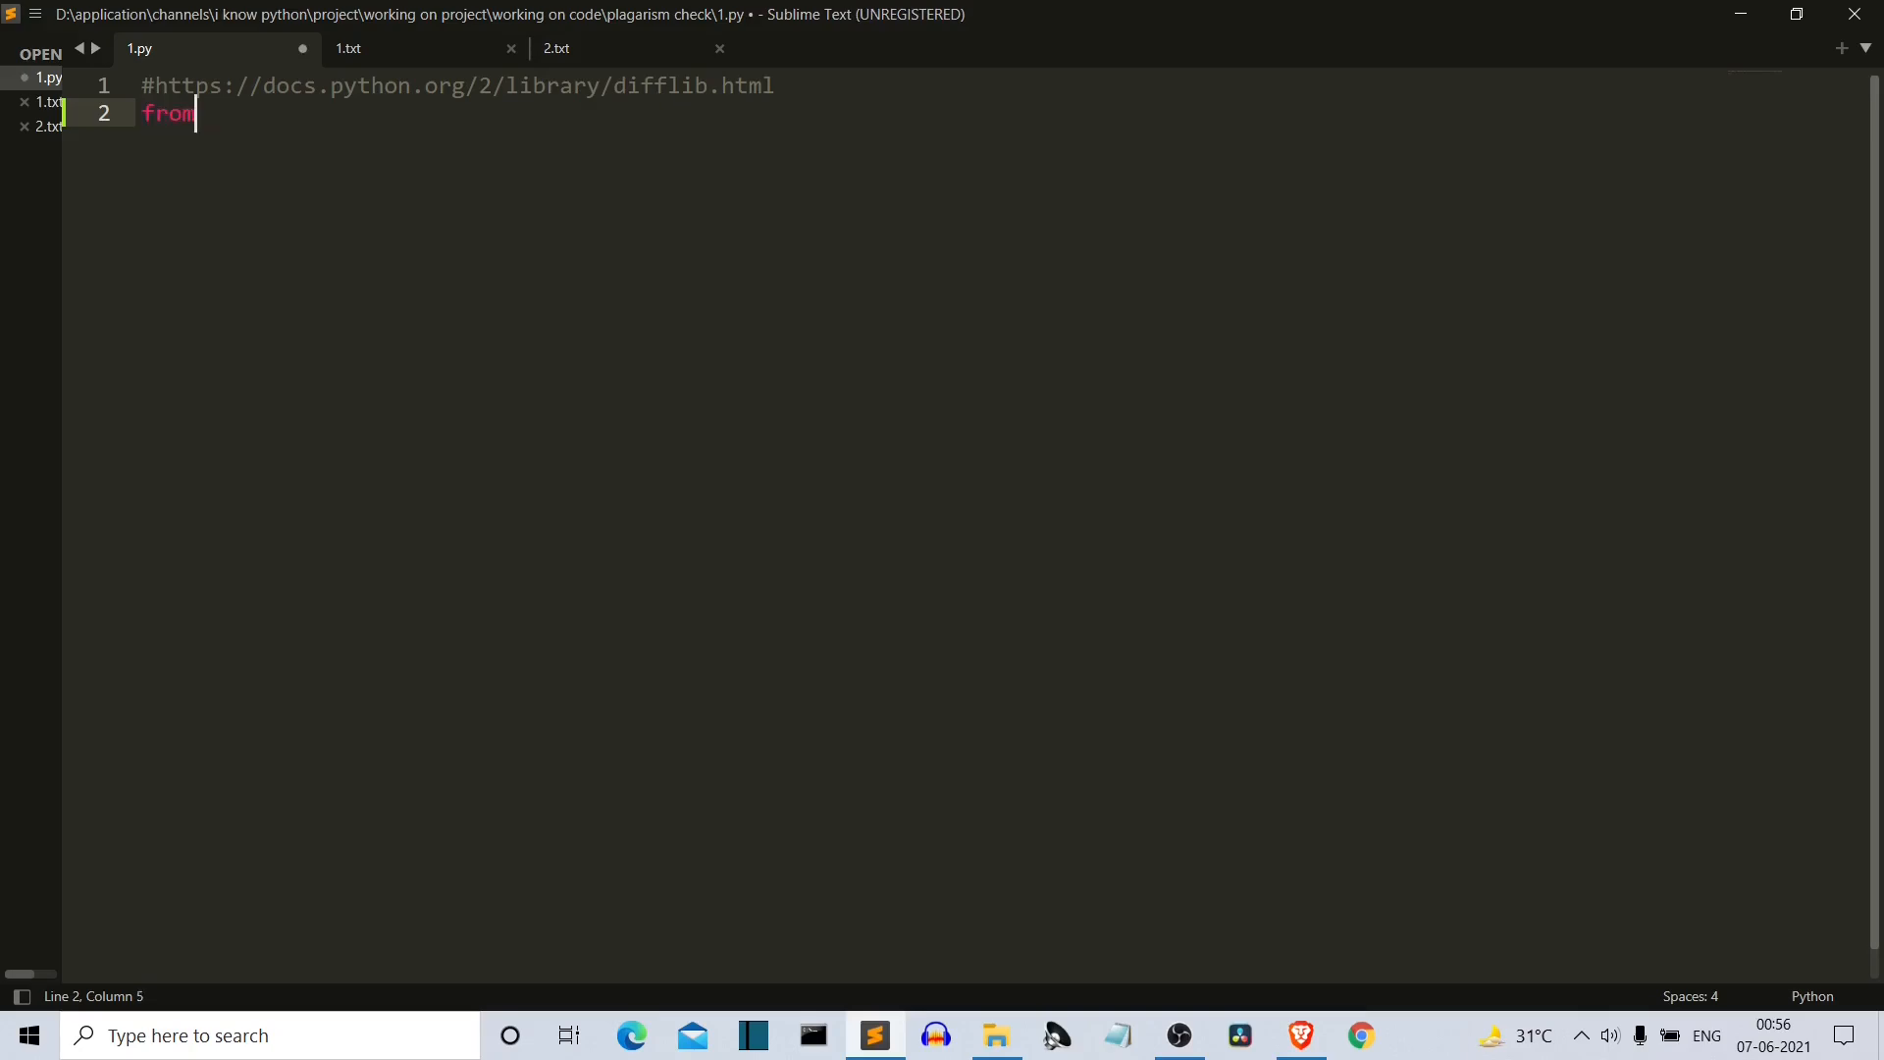
text(difflib import)
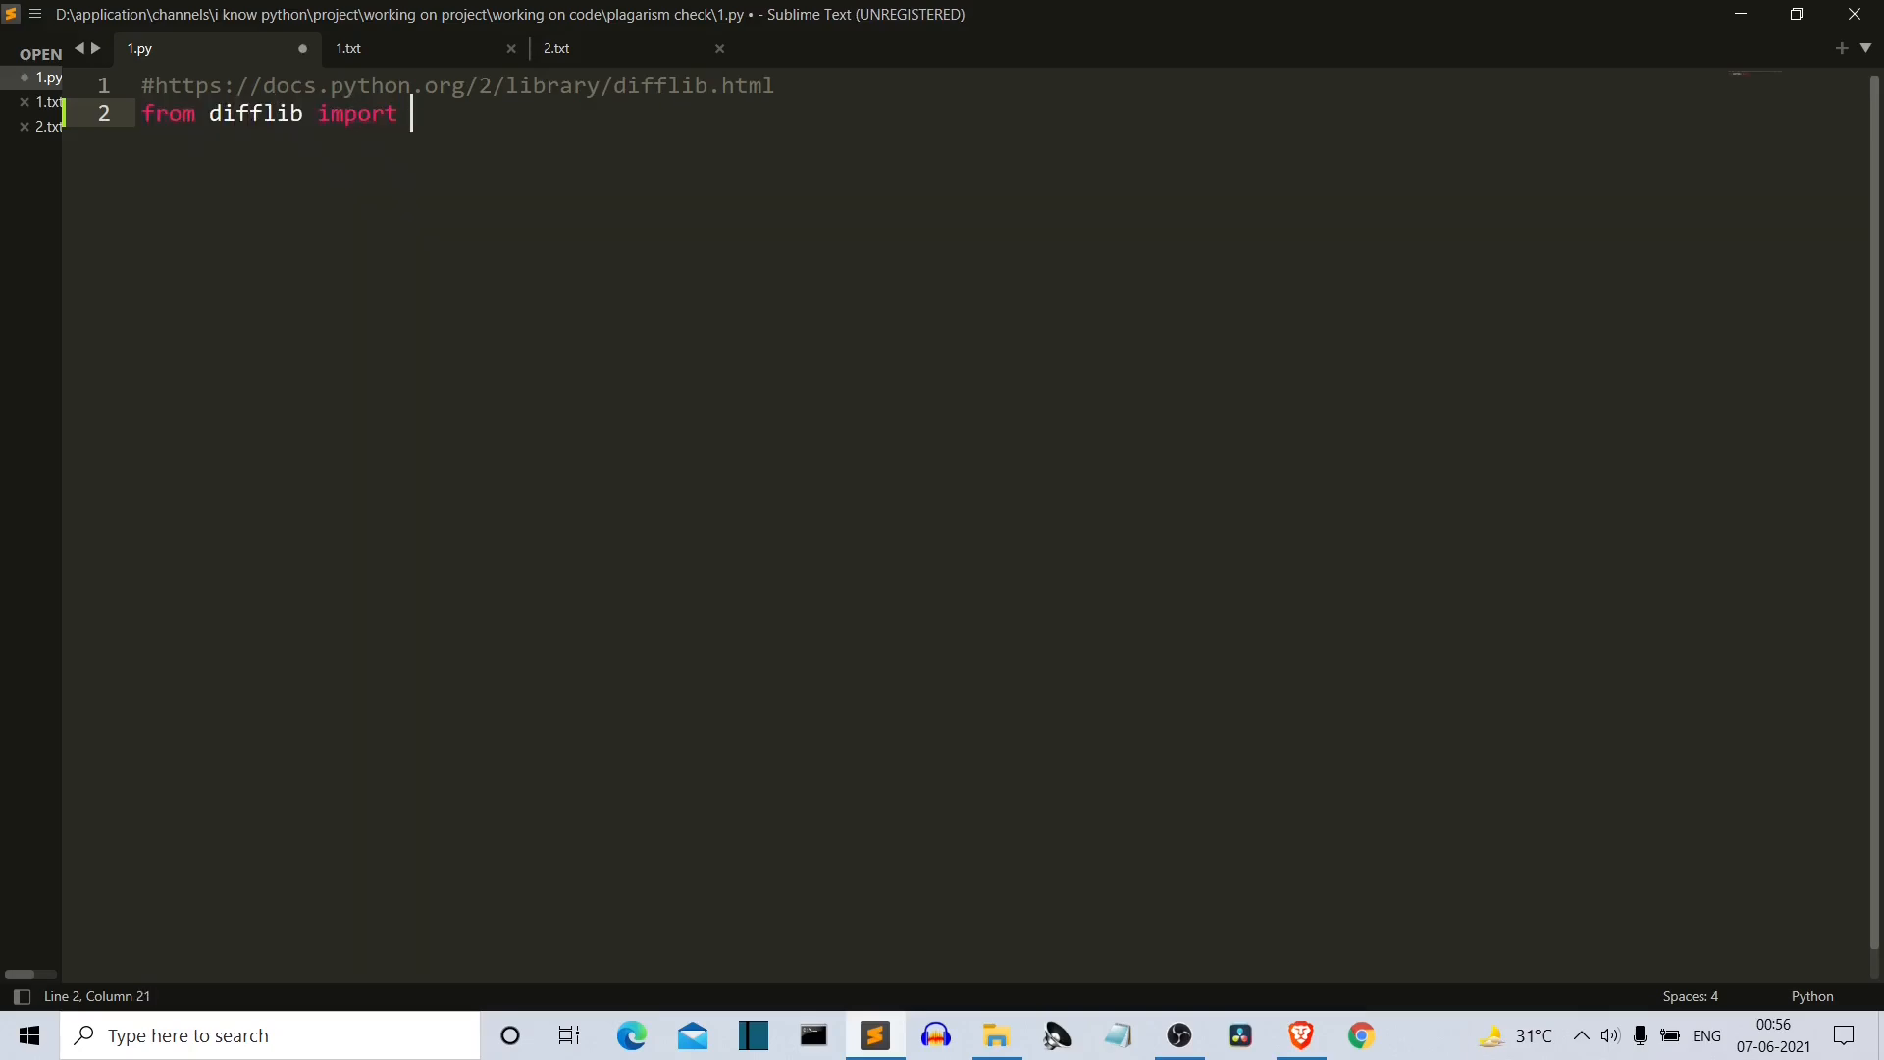
text(Seq)
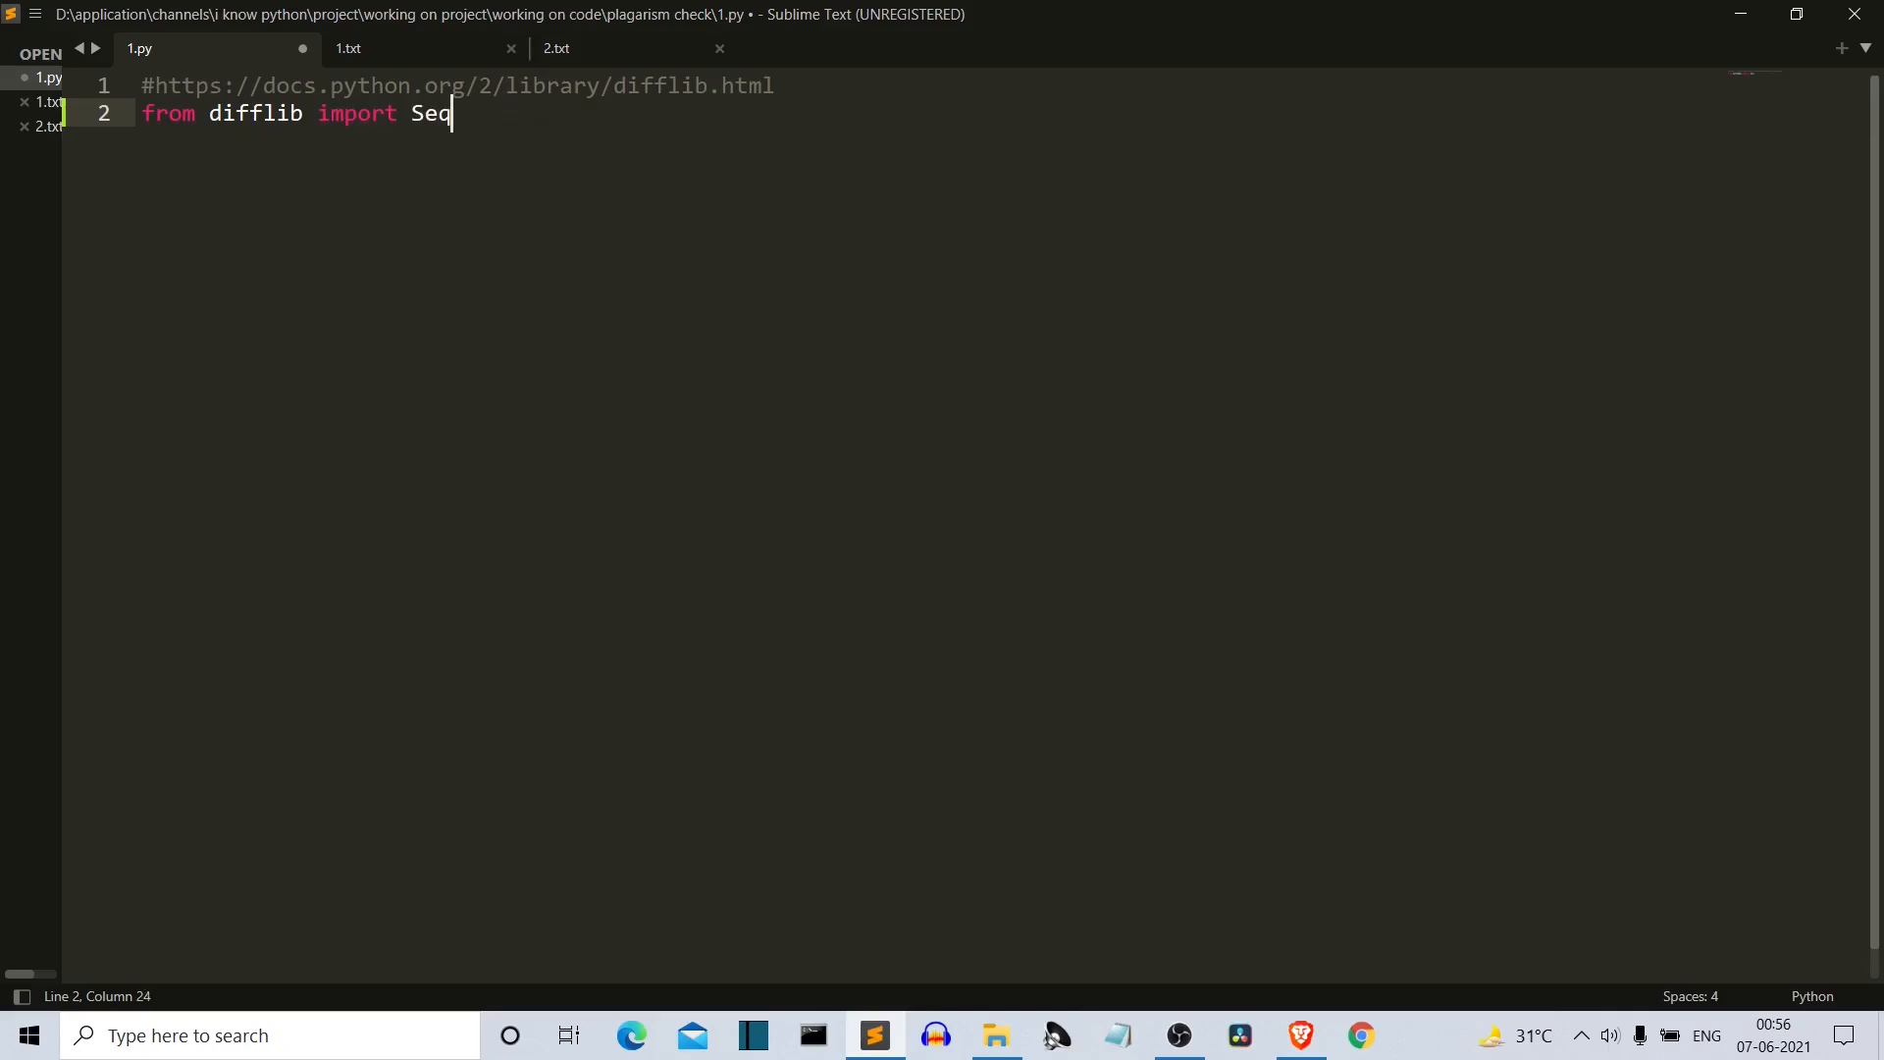
text(uenceM)
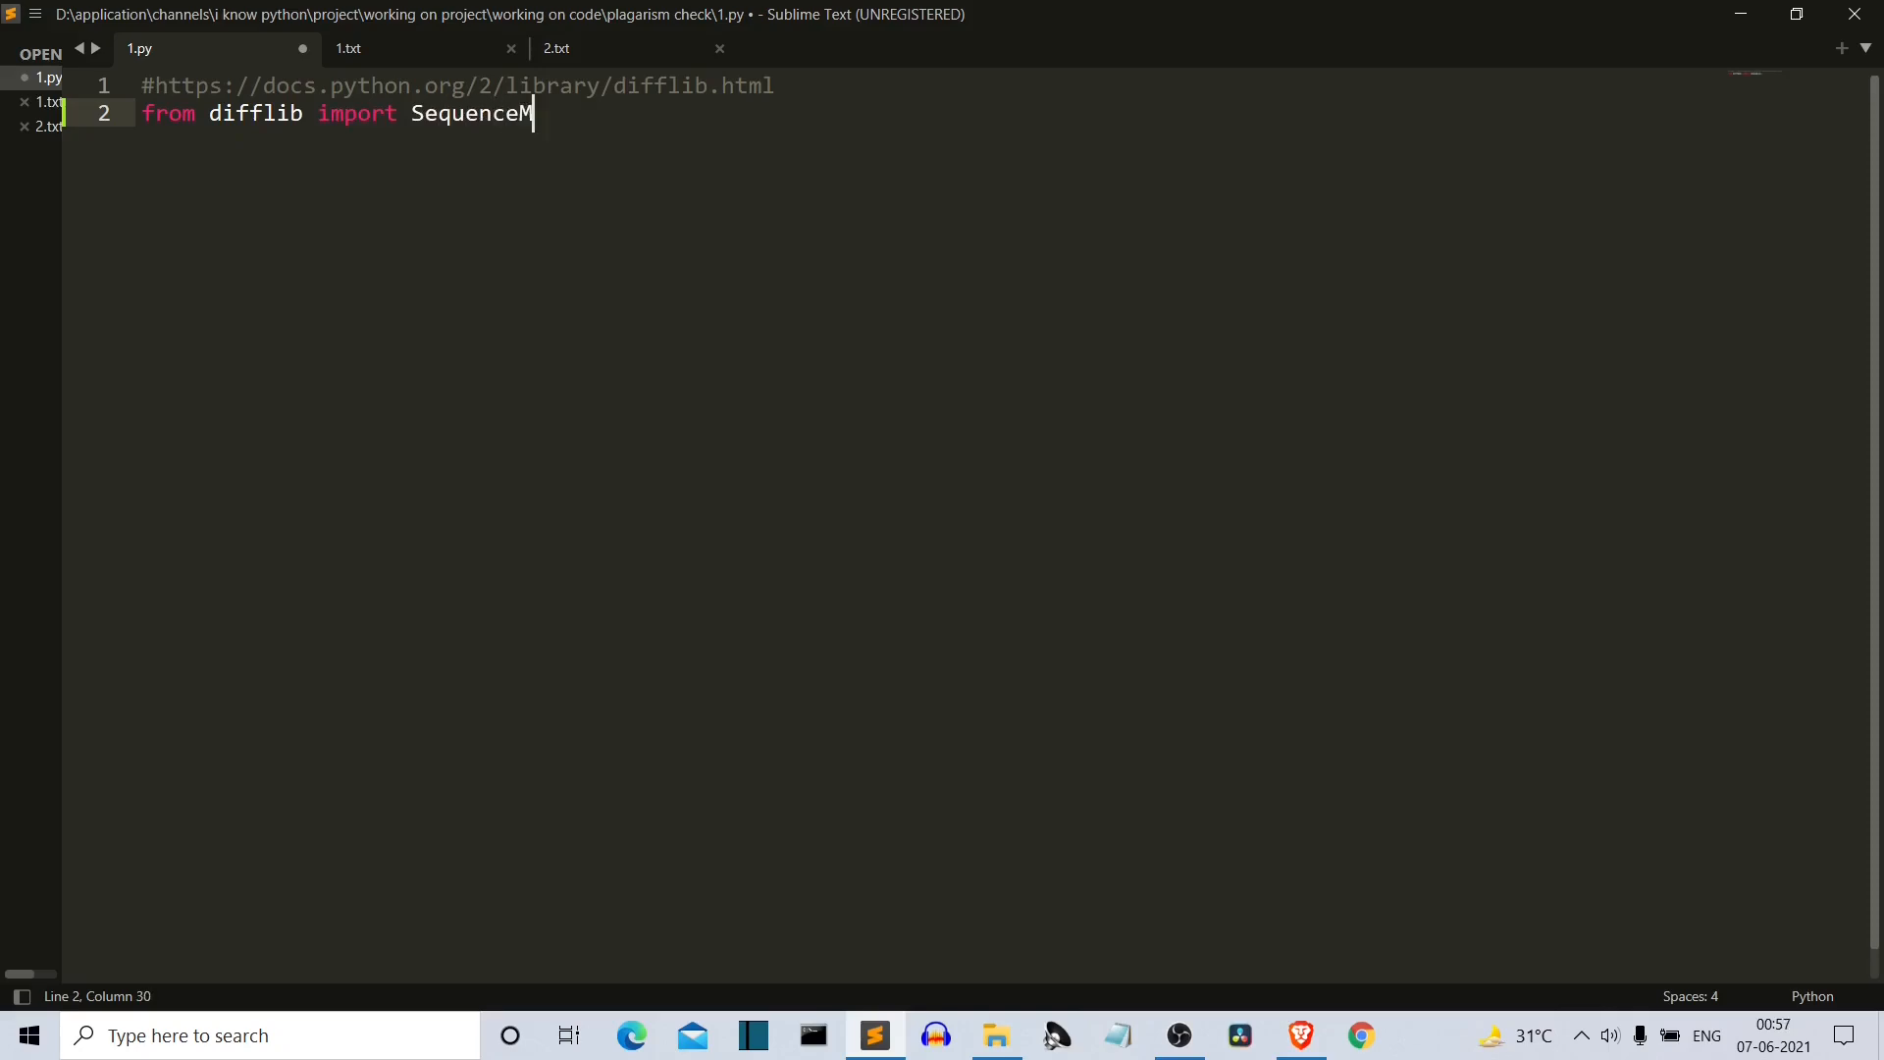
text(atcher)
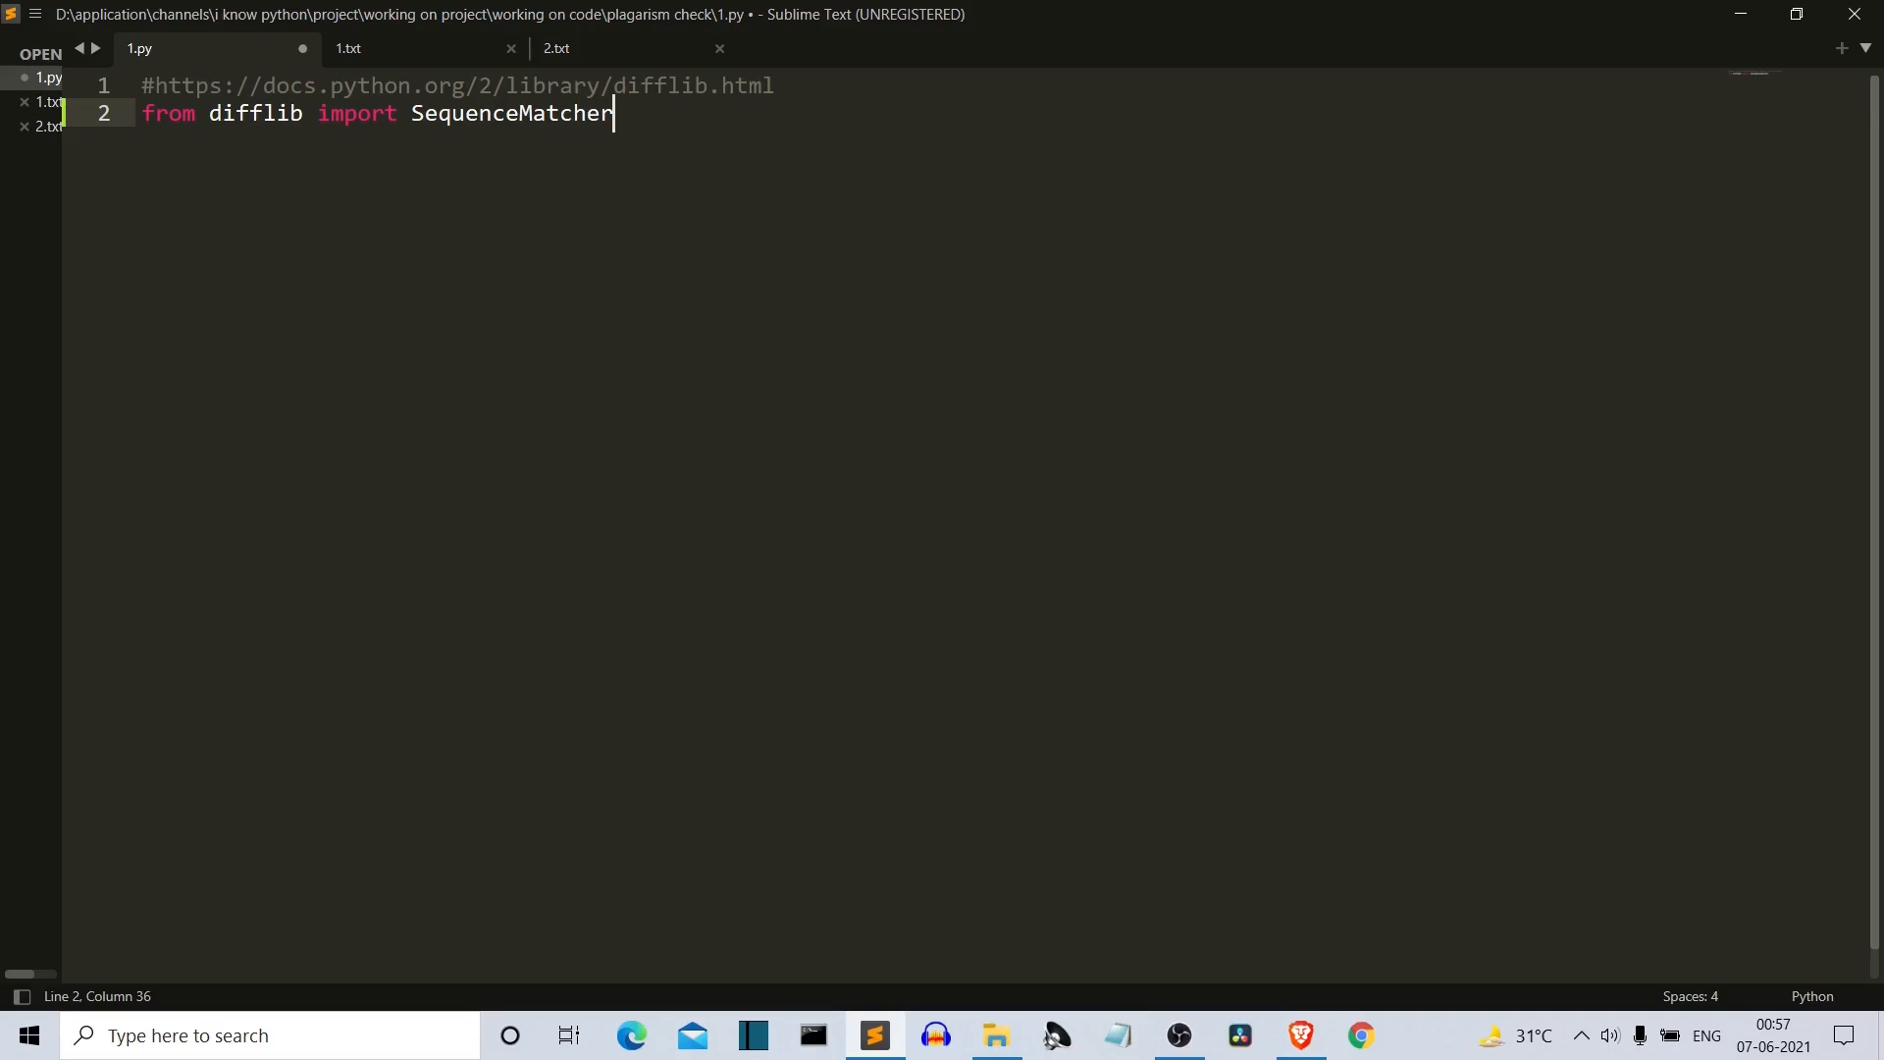
click(775, 85)
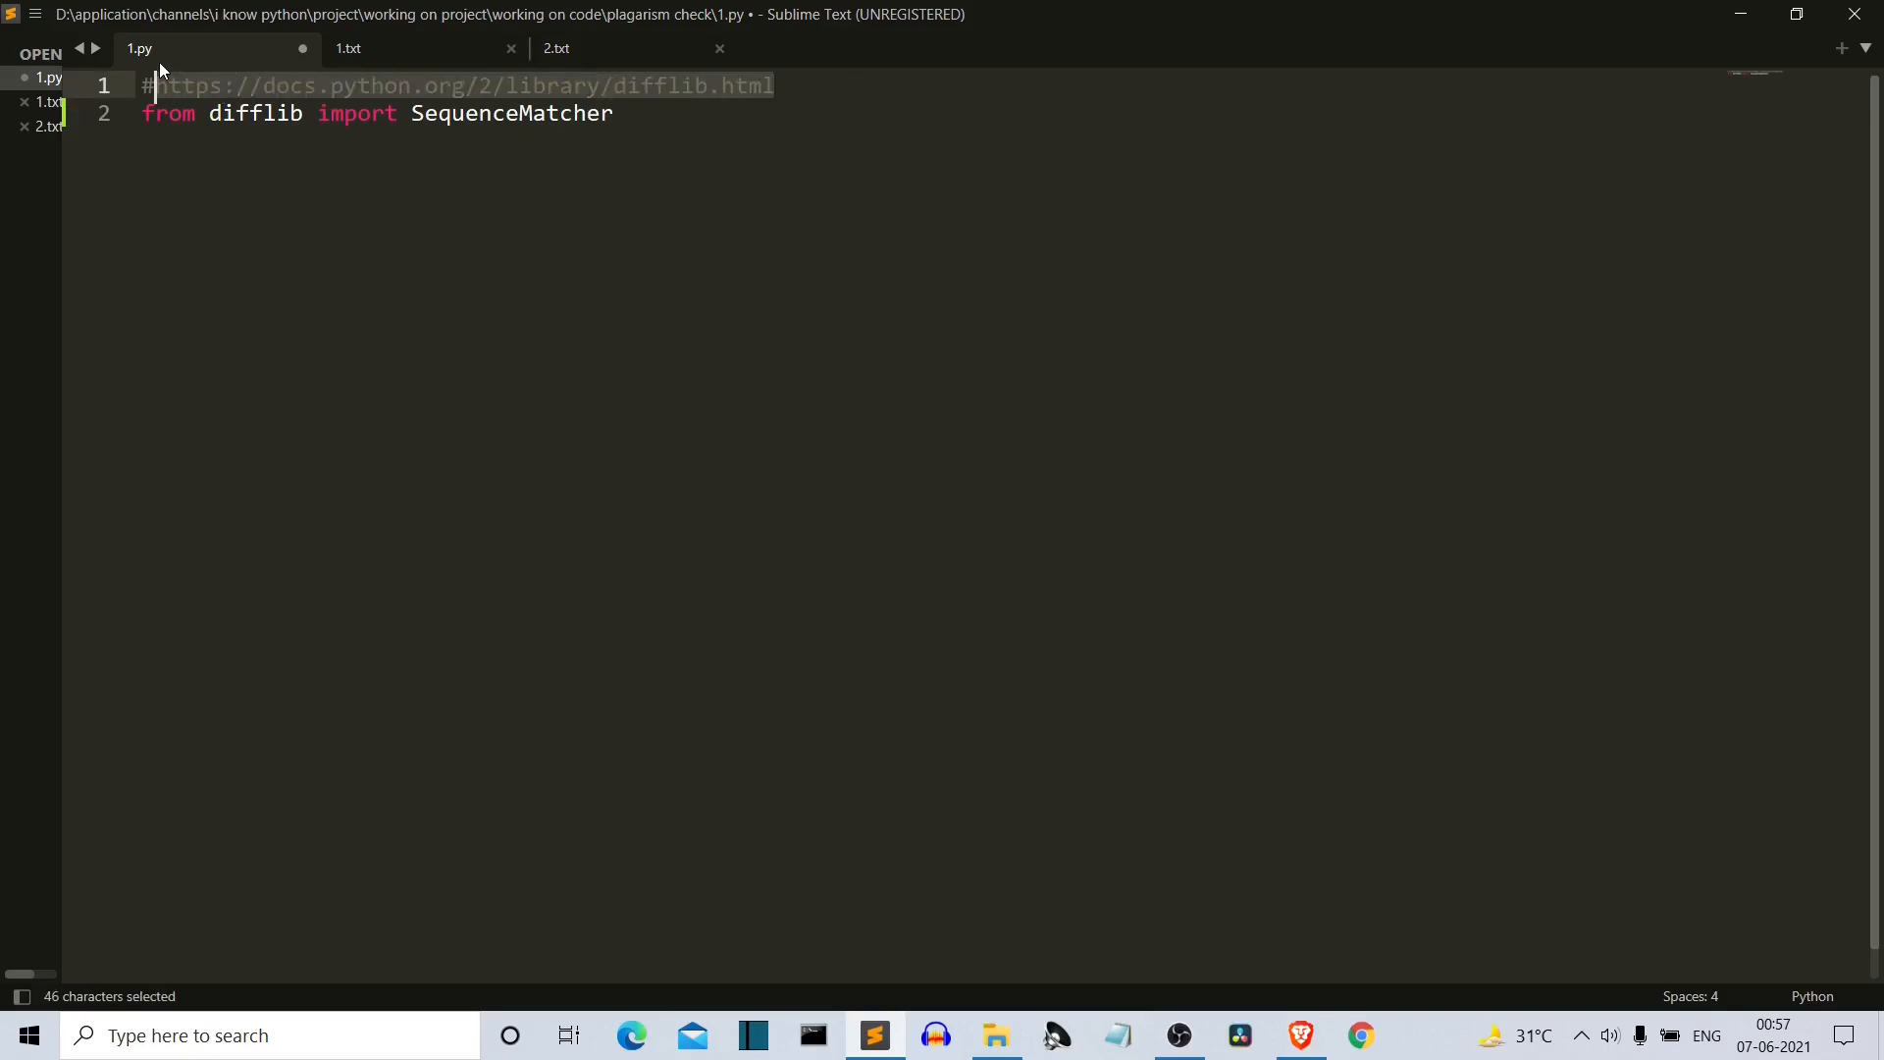
Step: Scroll the difflib docs in Brave down to the SequenceMatcher ratio() example
key(ctrl+c)
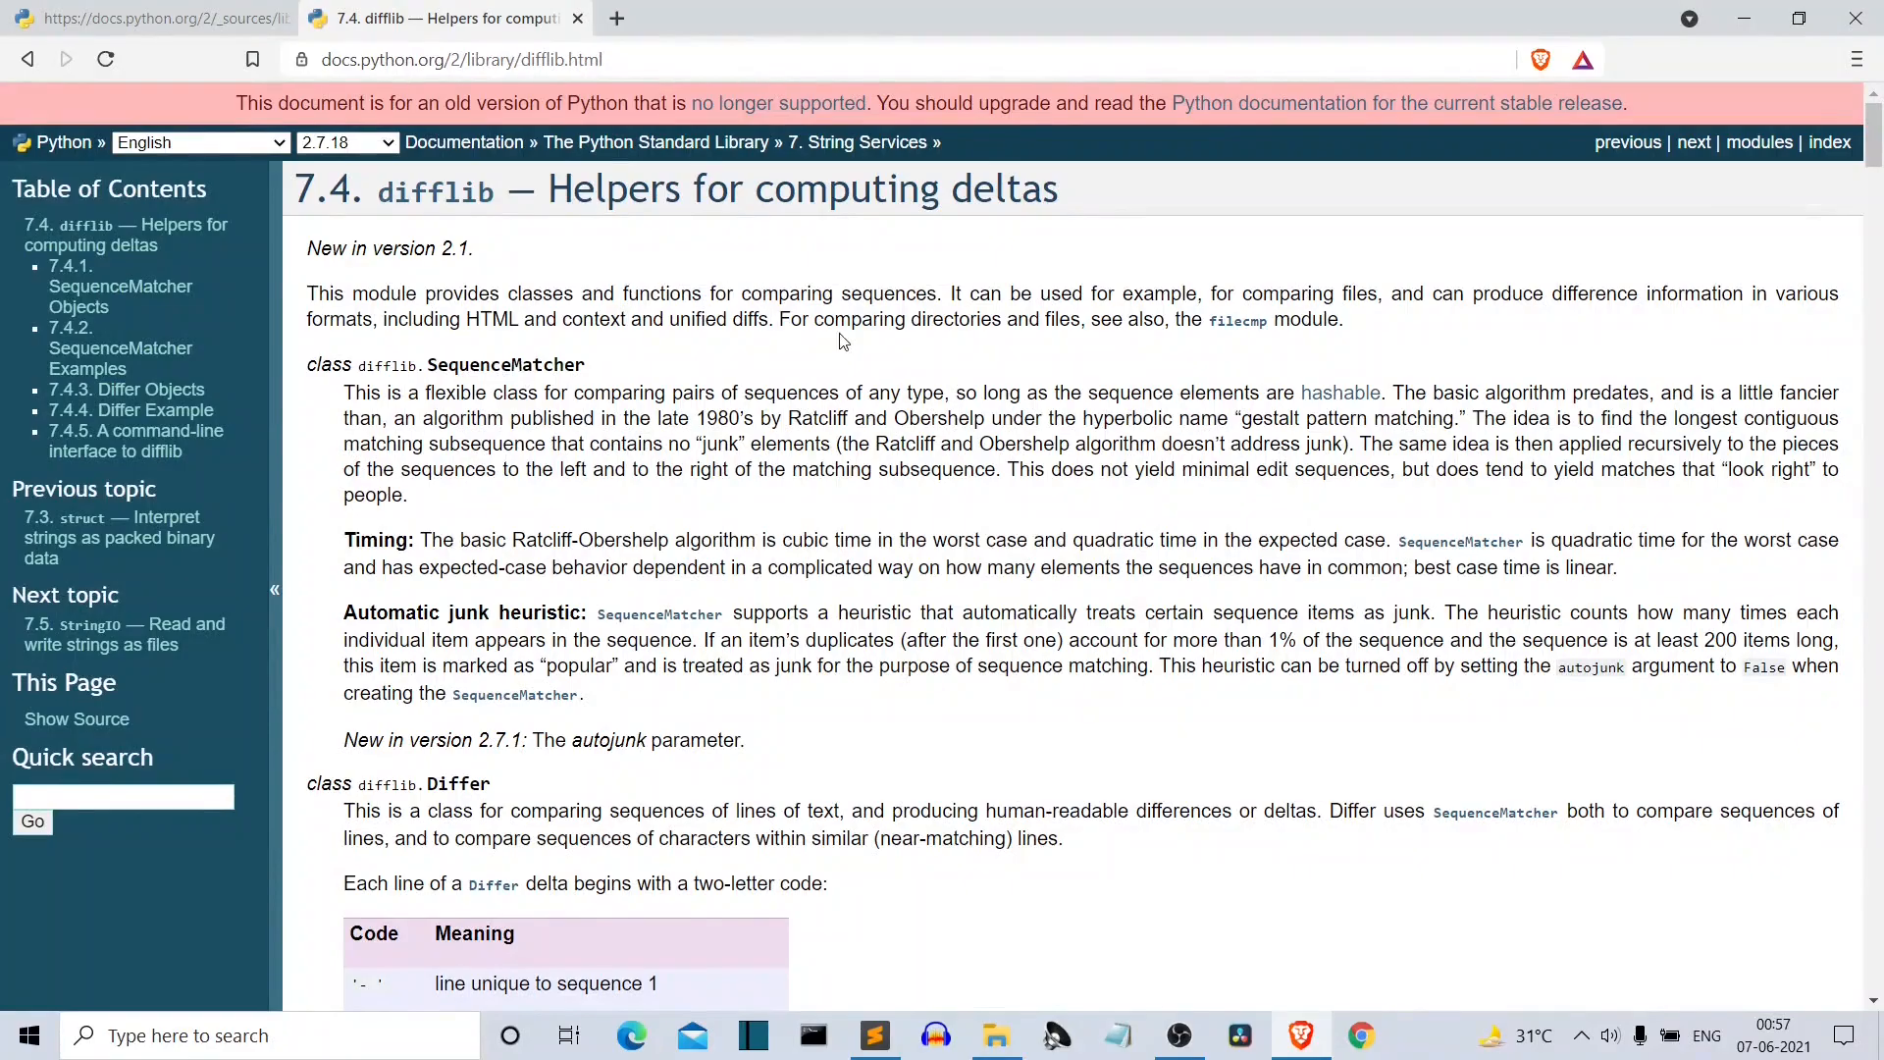
scroll(down, 3)
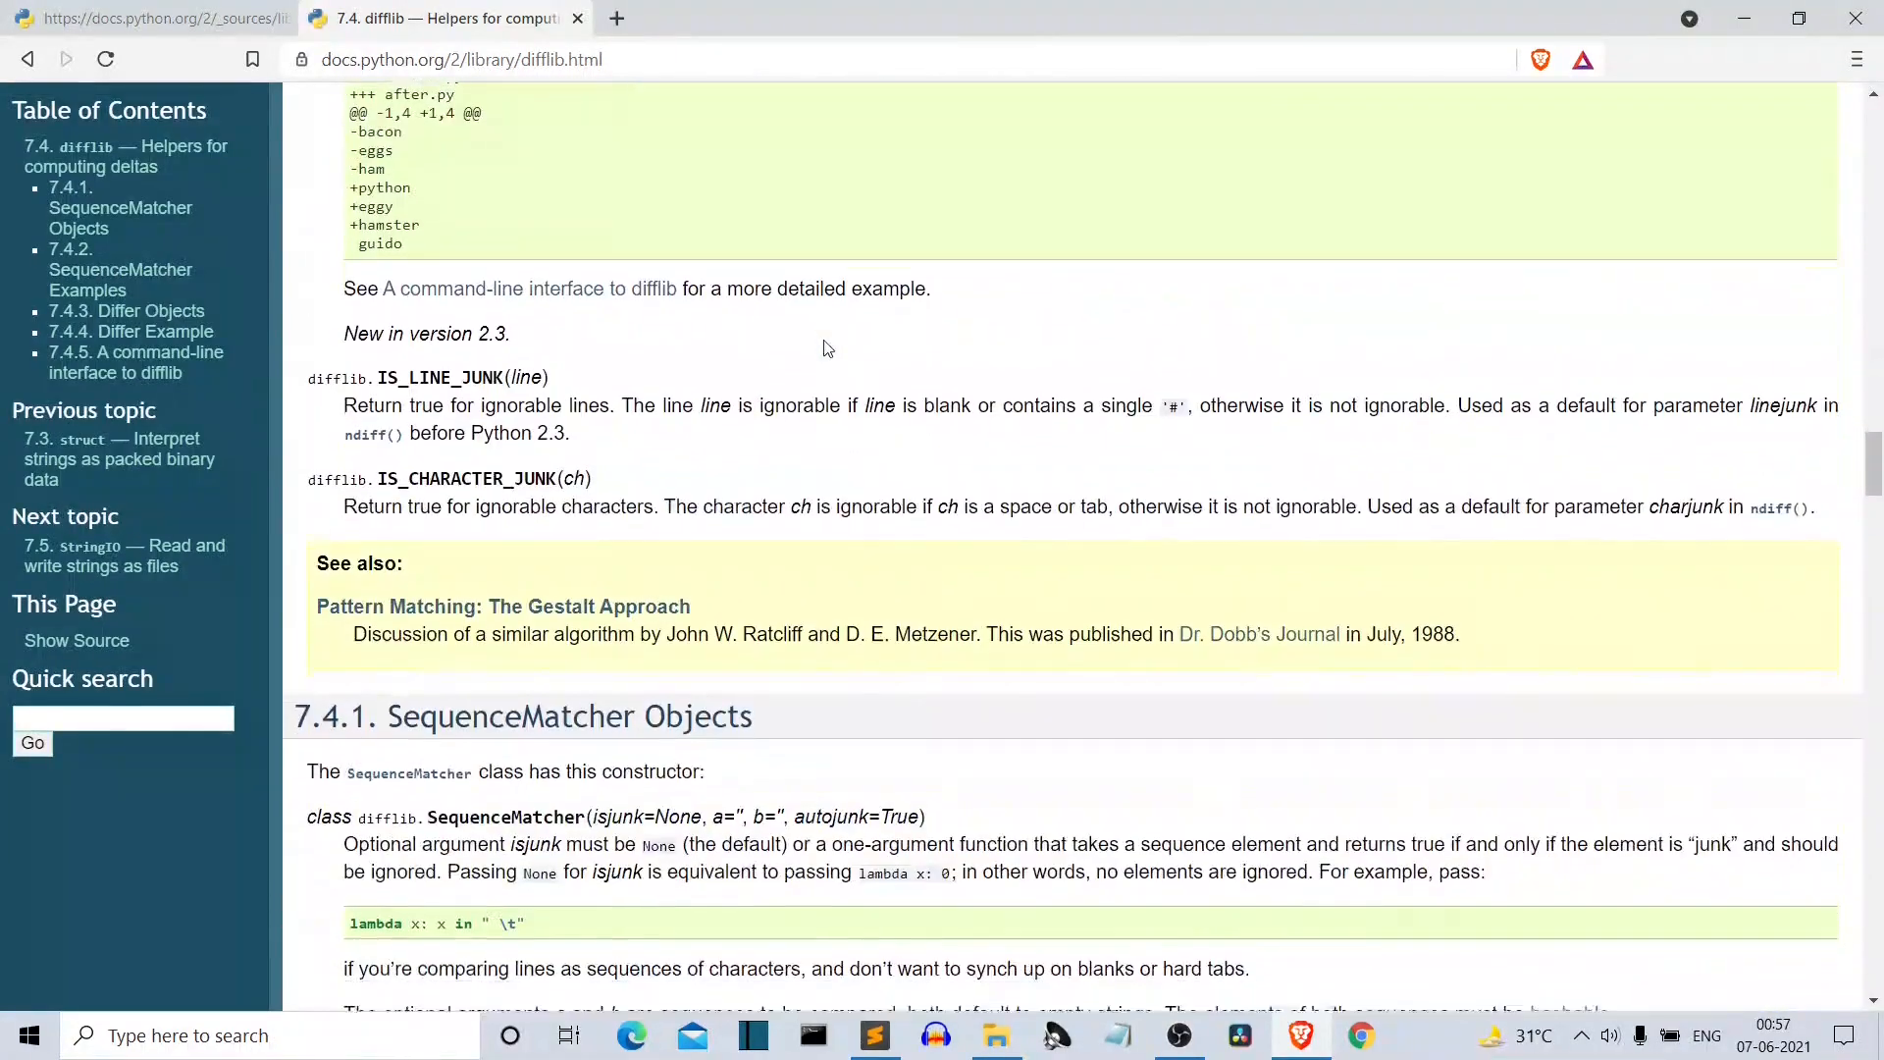
scroll(down, 3)
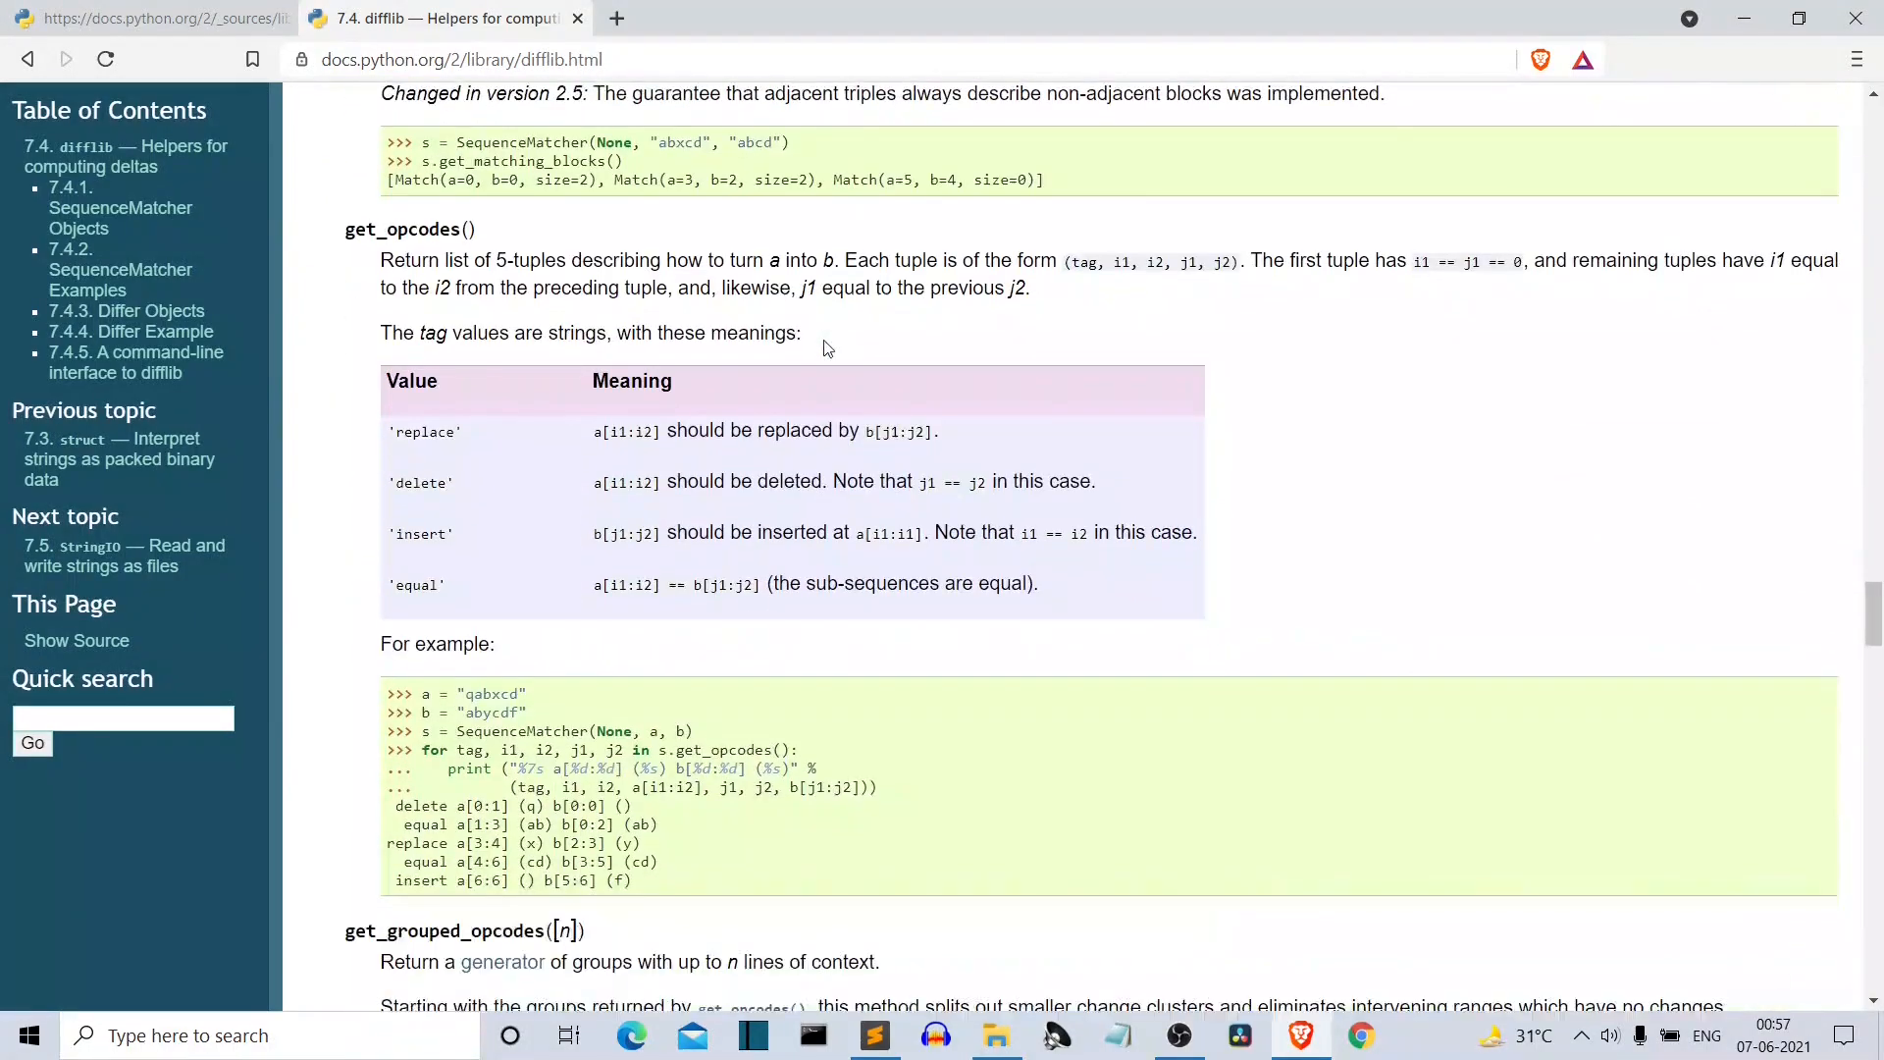
scroll(down, 3)
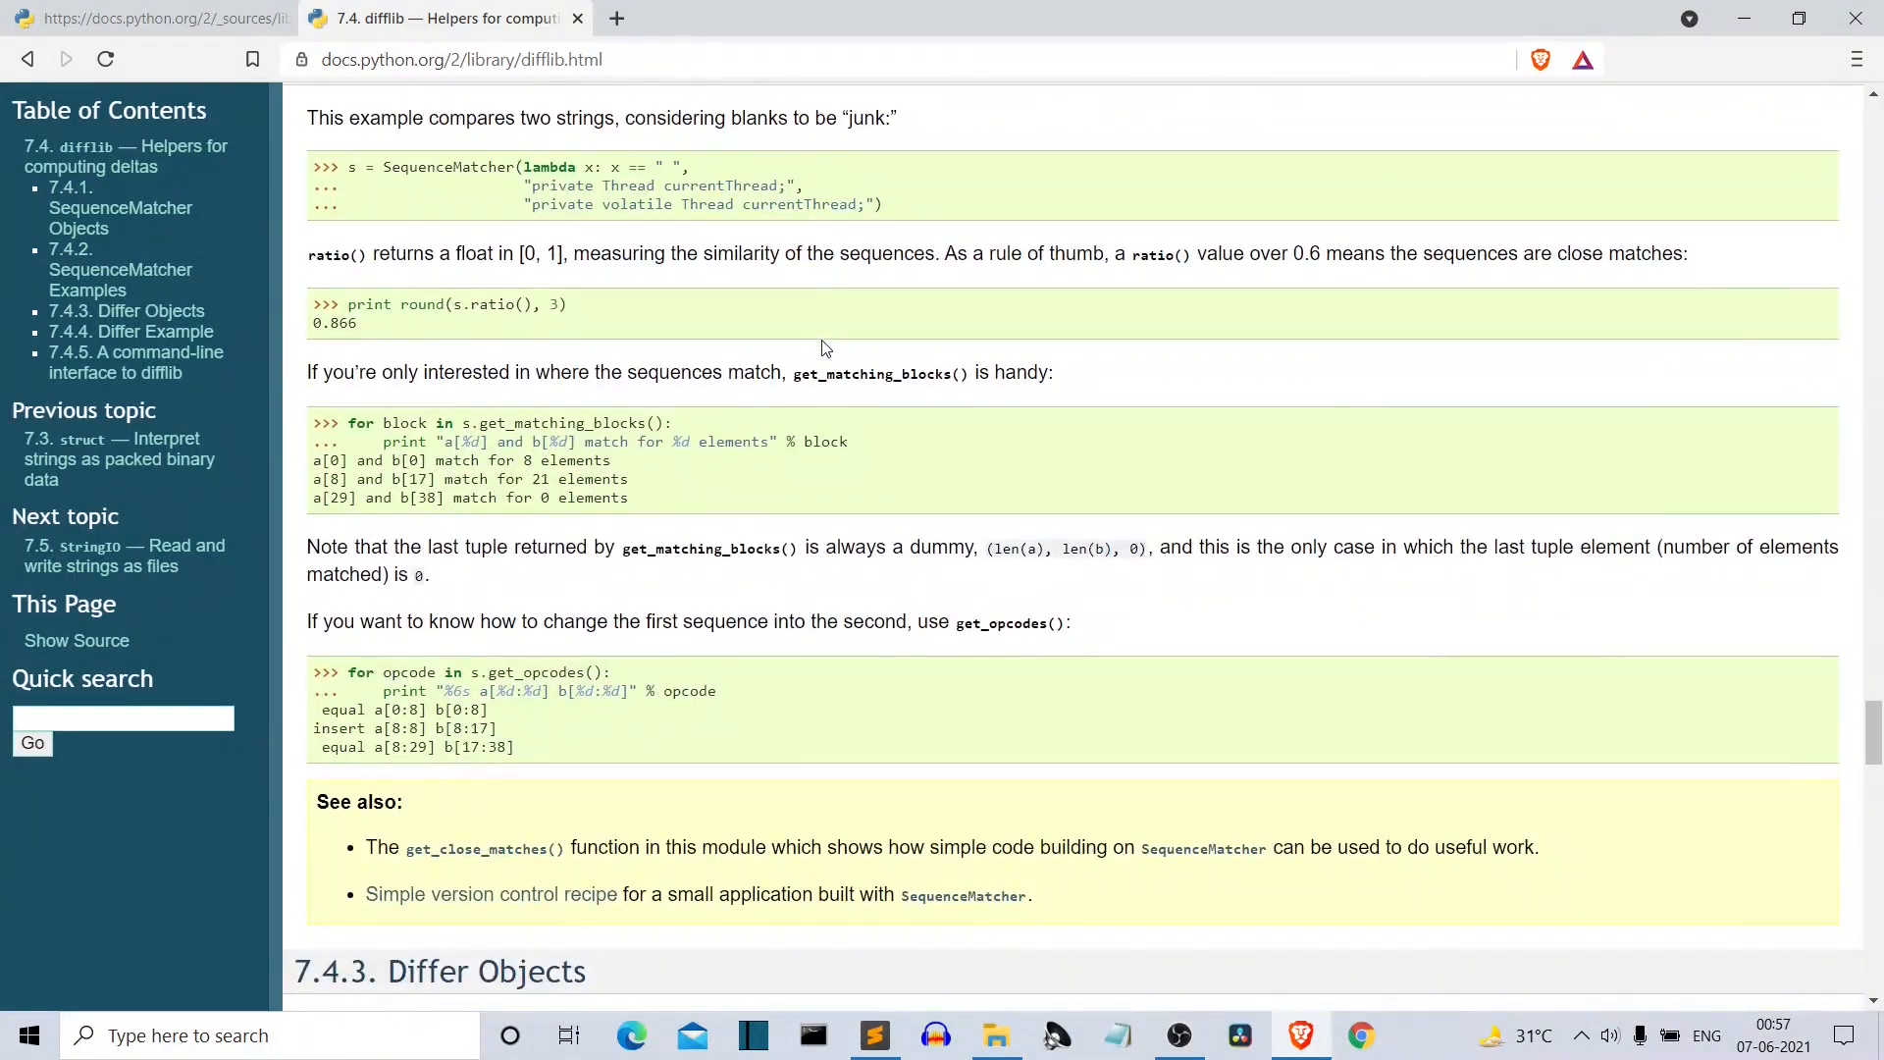
mouse_move(876, 1015)
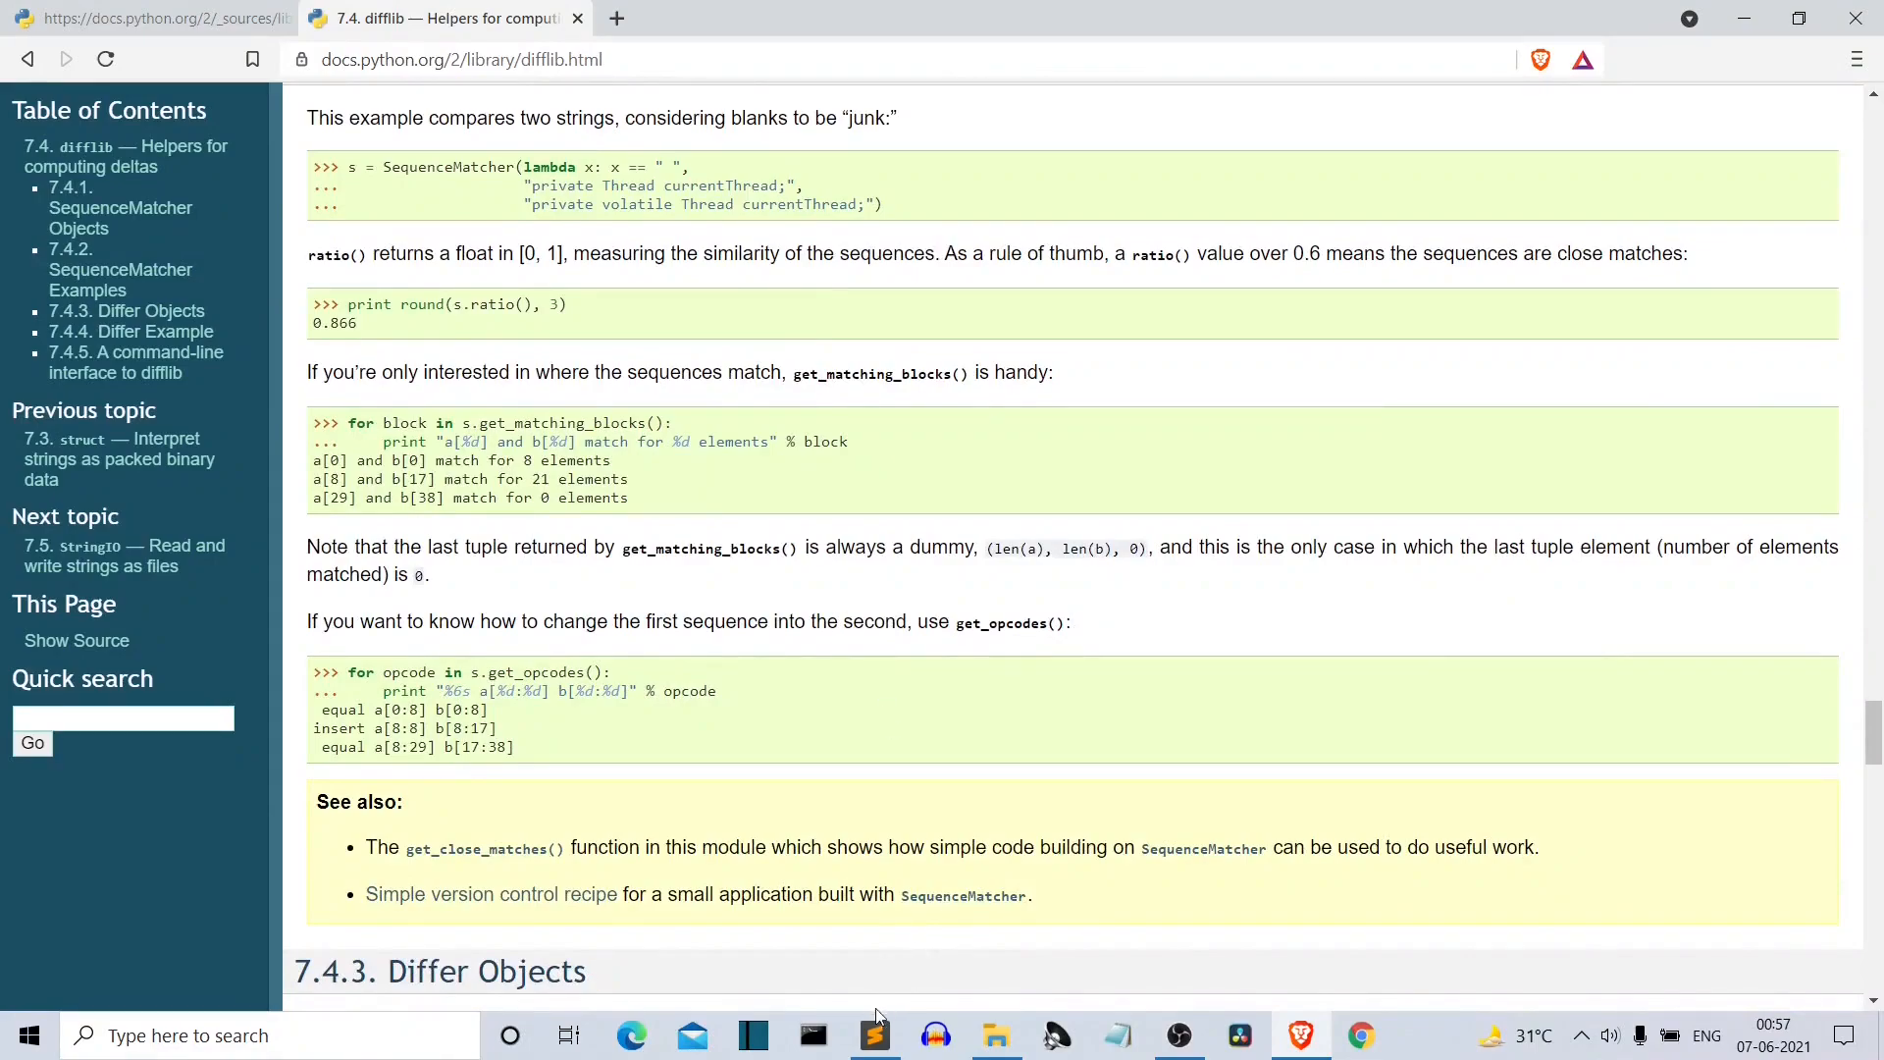
Step: Back in 1.py, write the with open("1.txt") call to open the first text file
click(876, 1034)
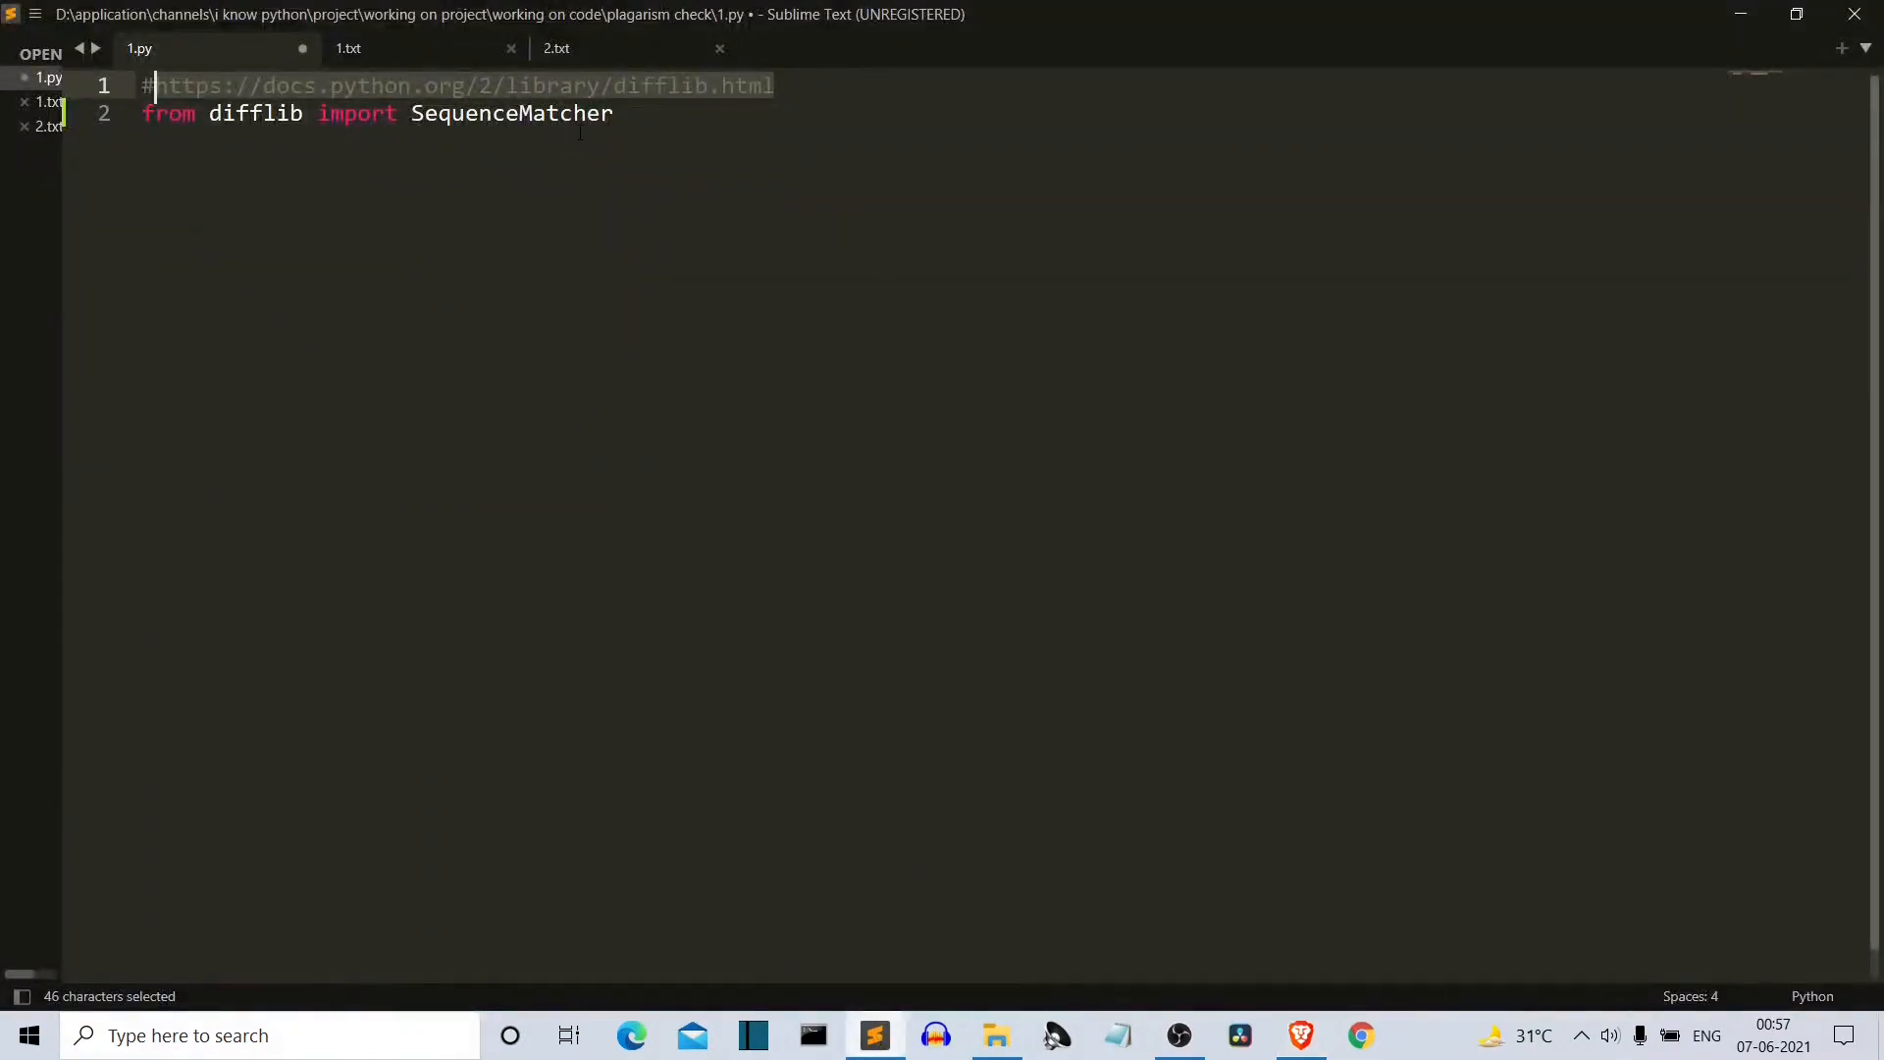
mouse_move(660, 92)
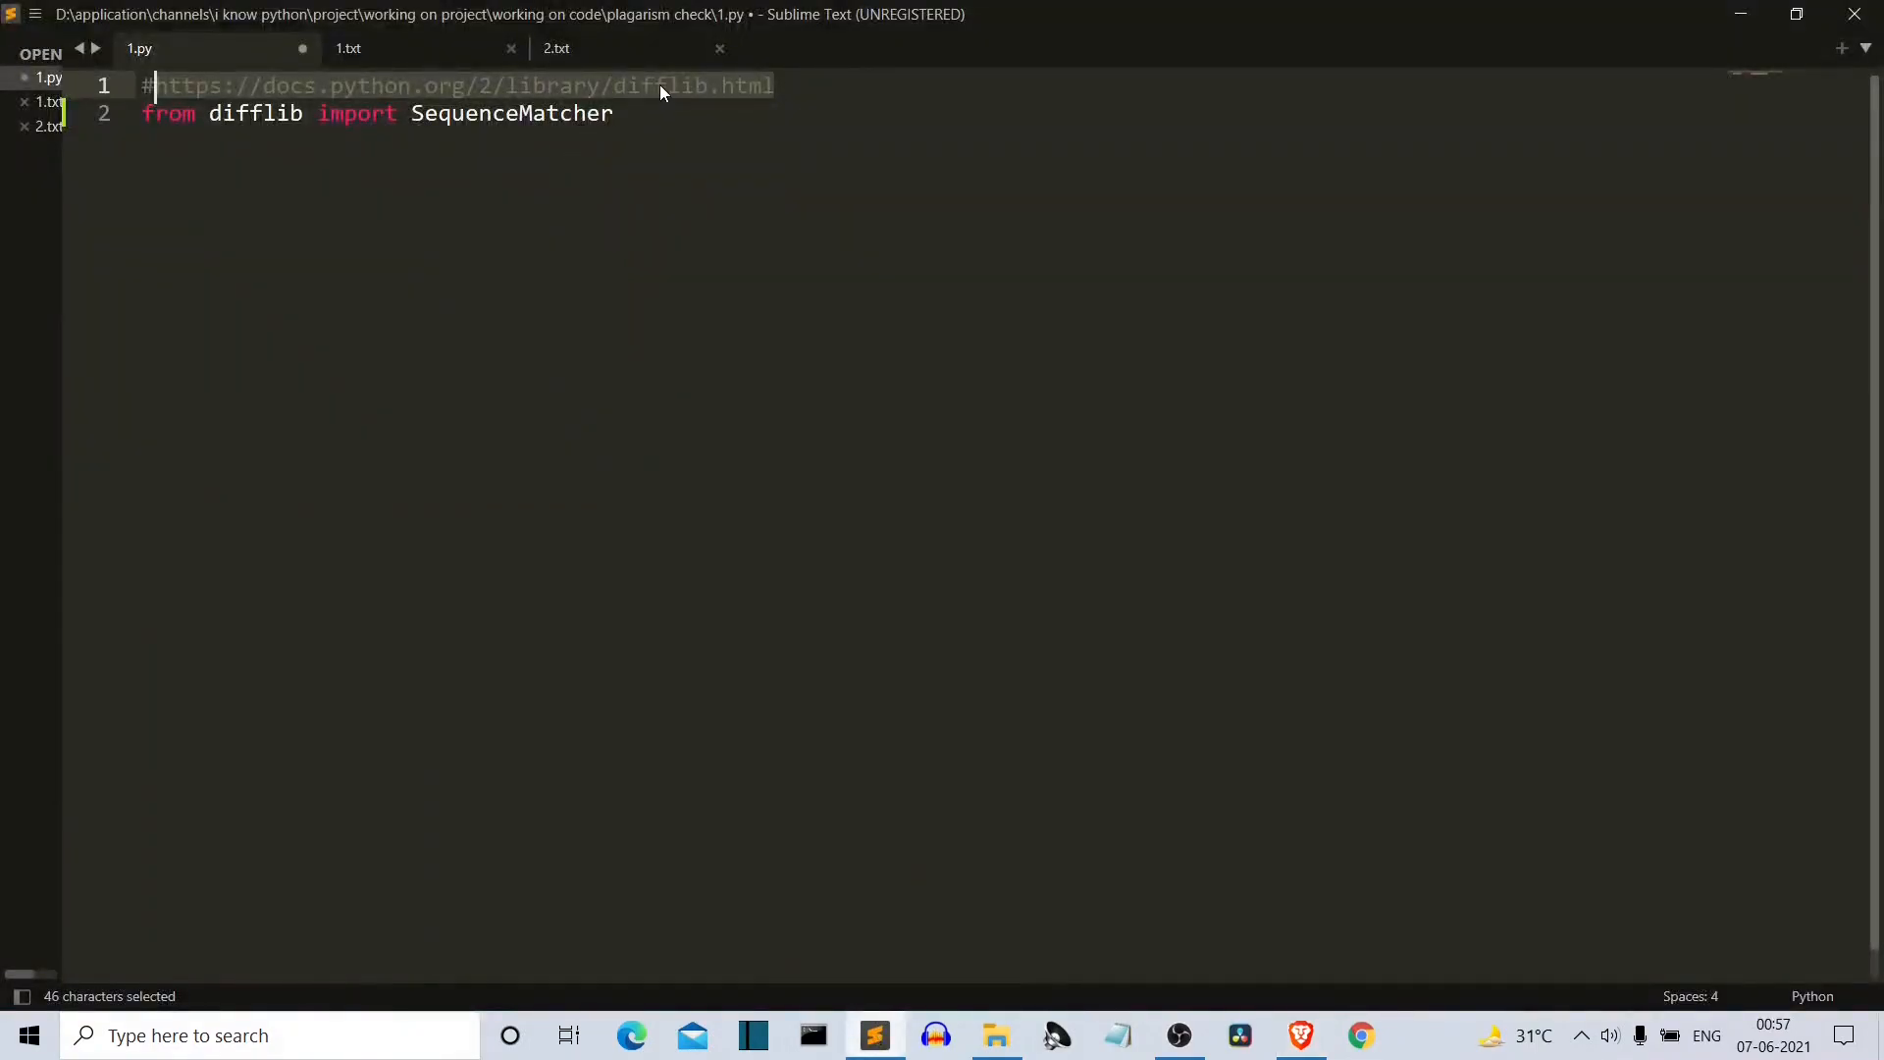
text(w)
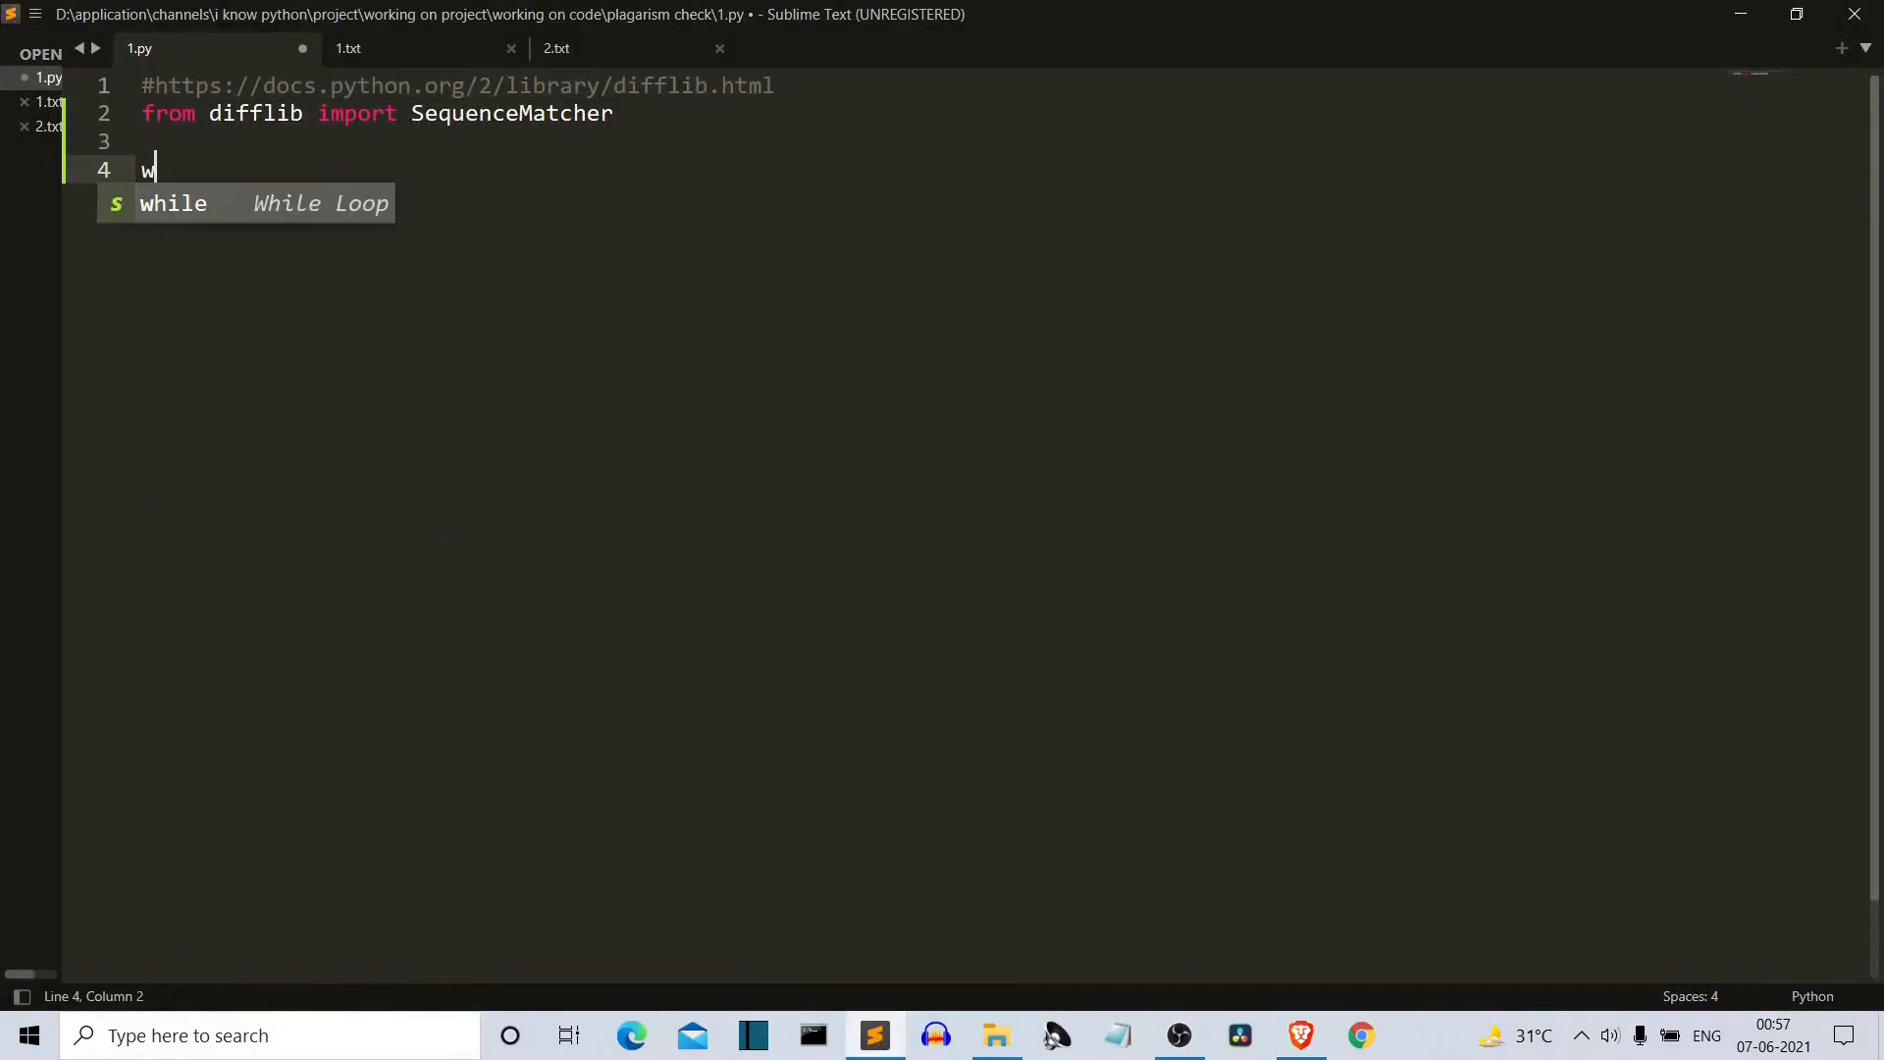
text(ith op)
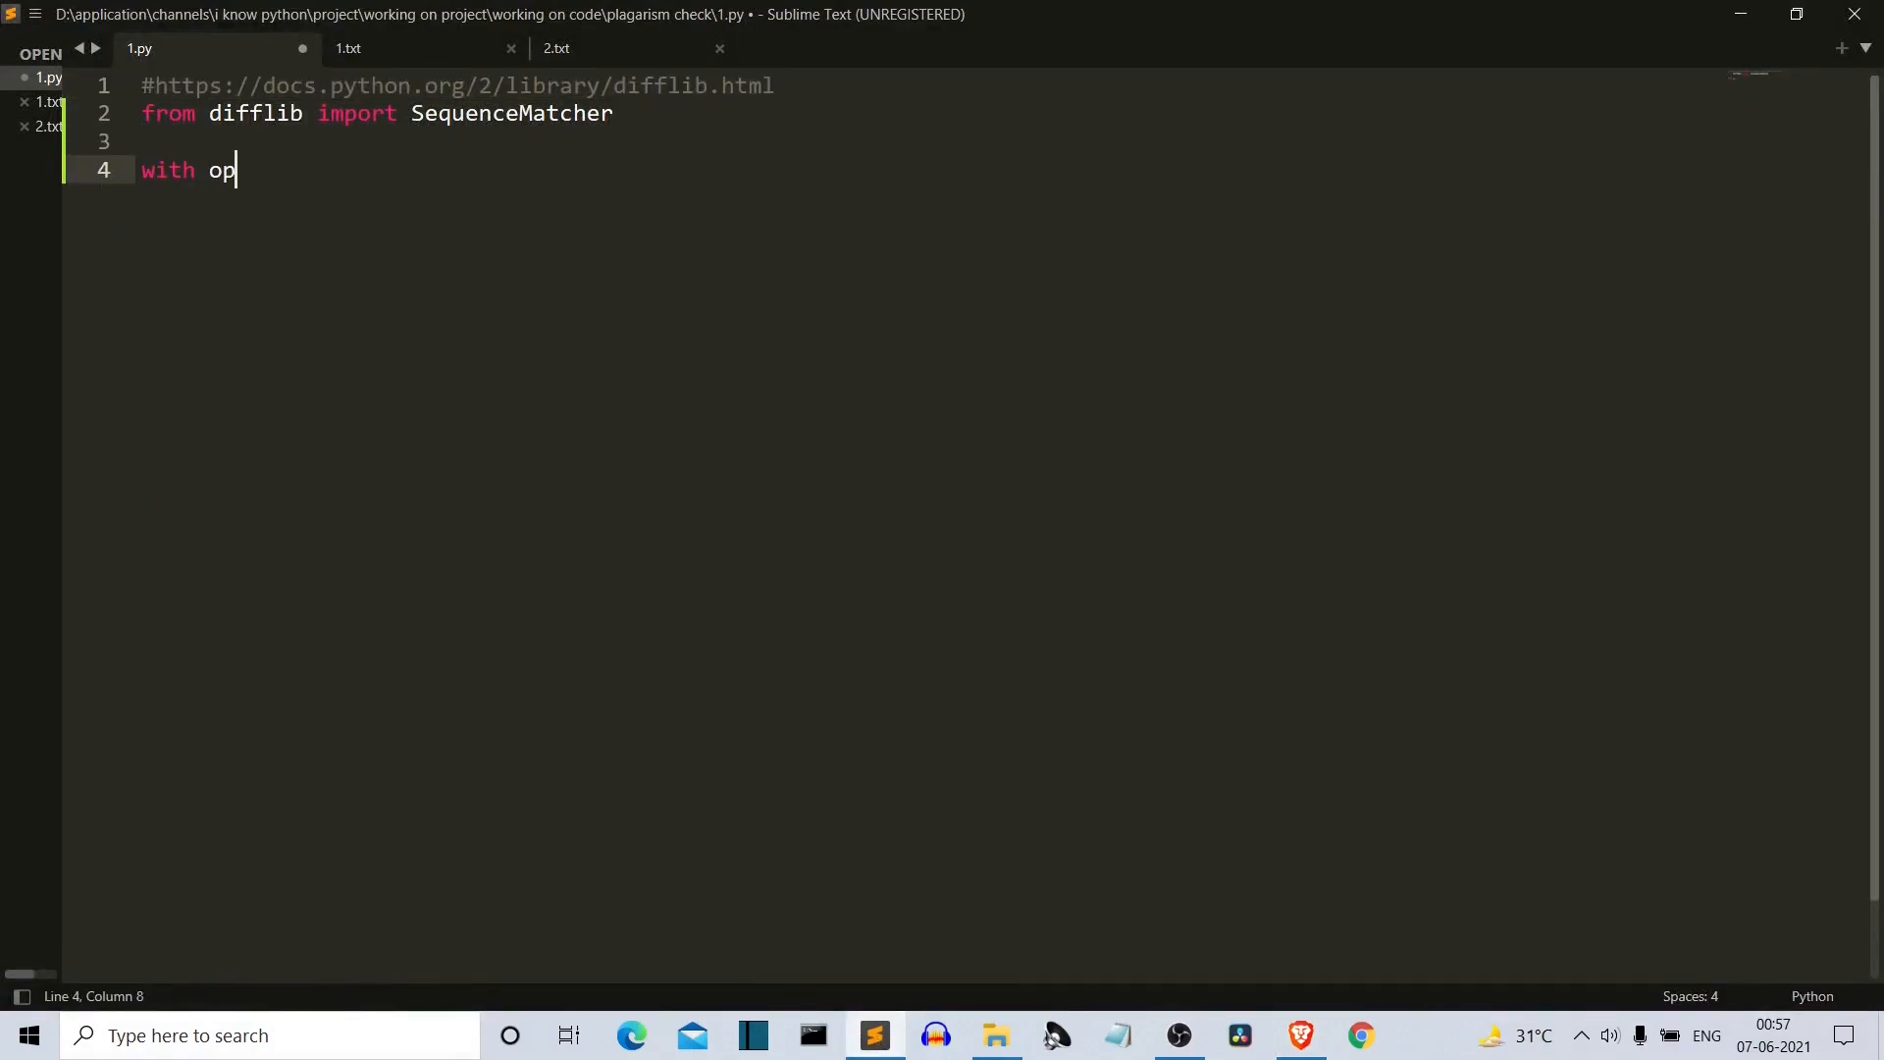
text(en())
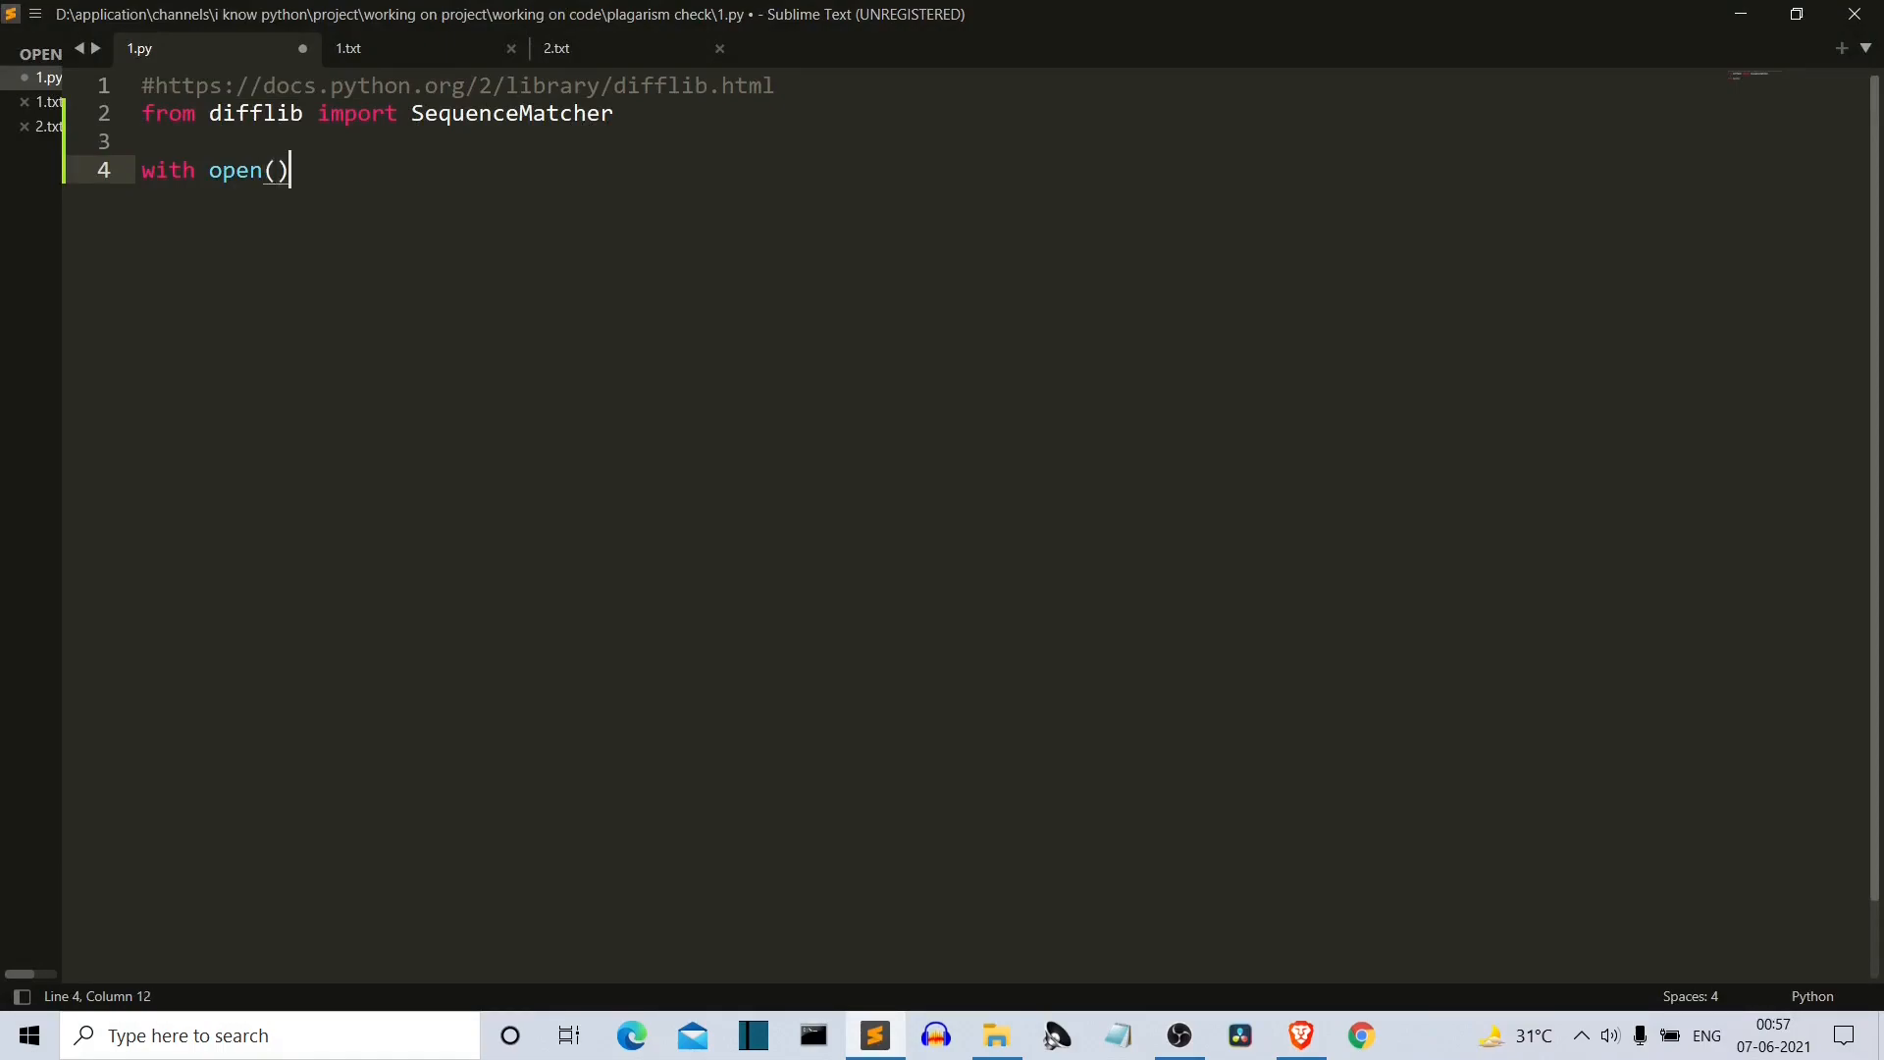
text(1.)
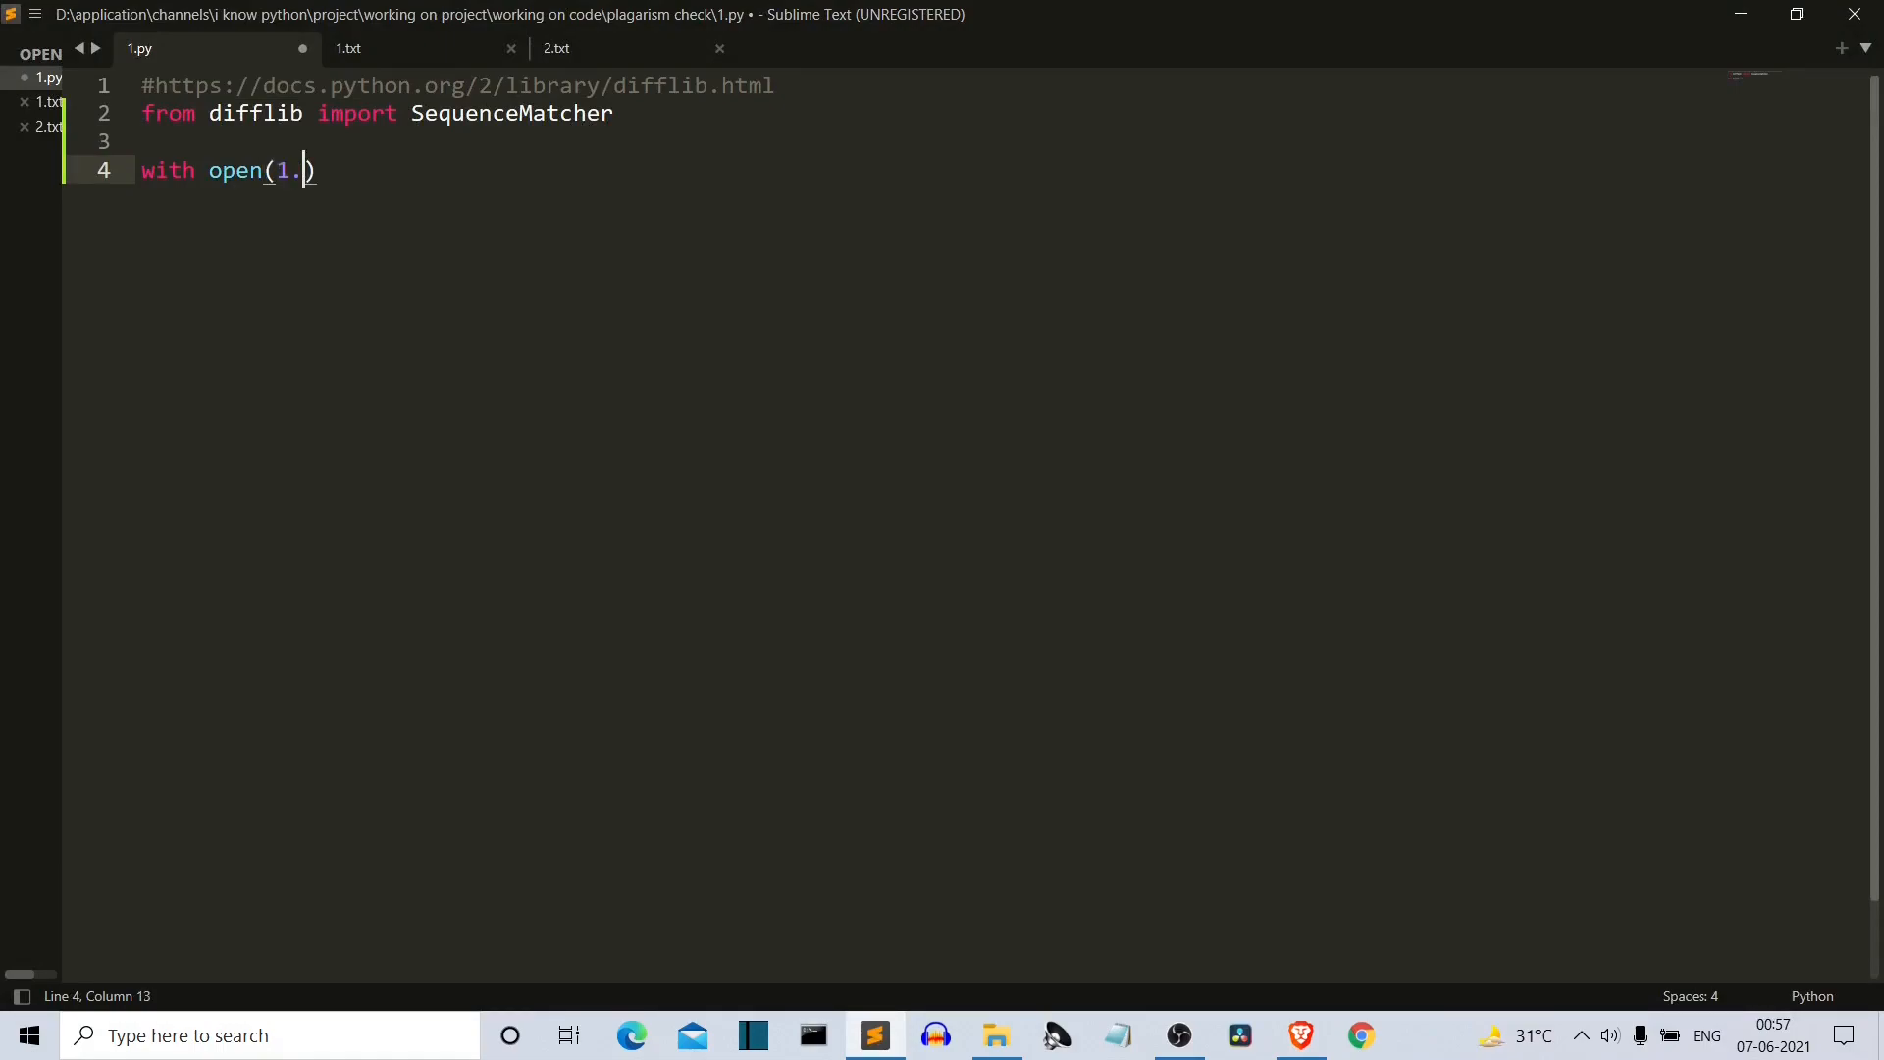
text("")
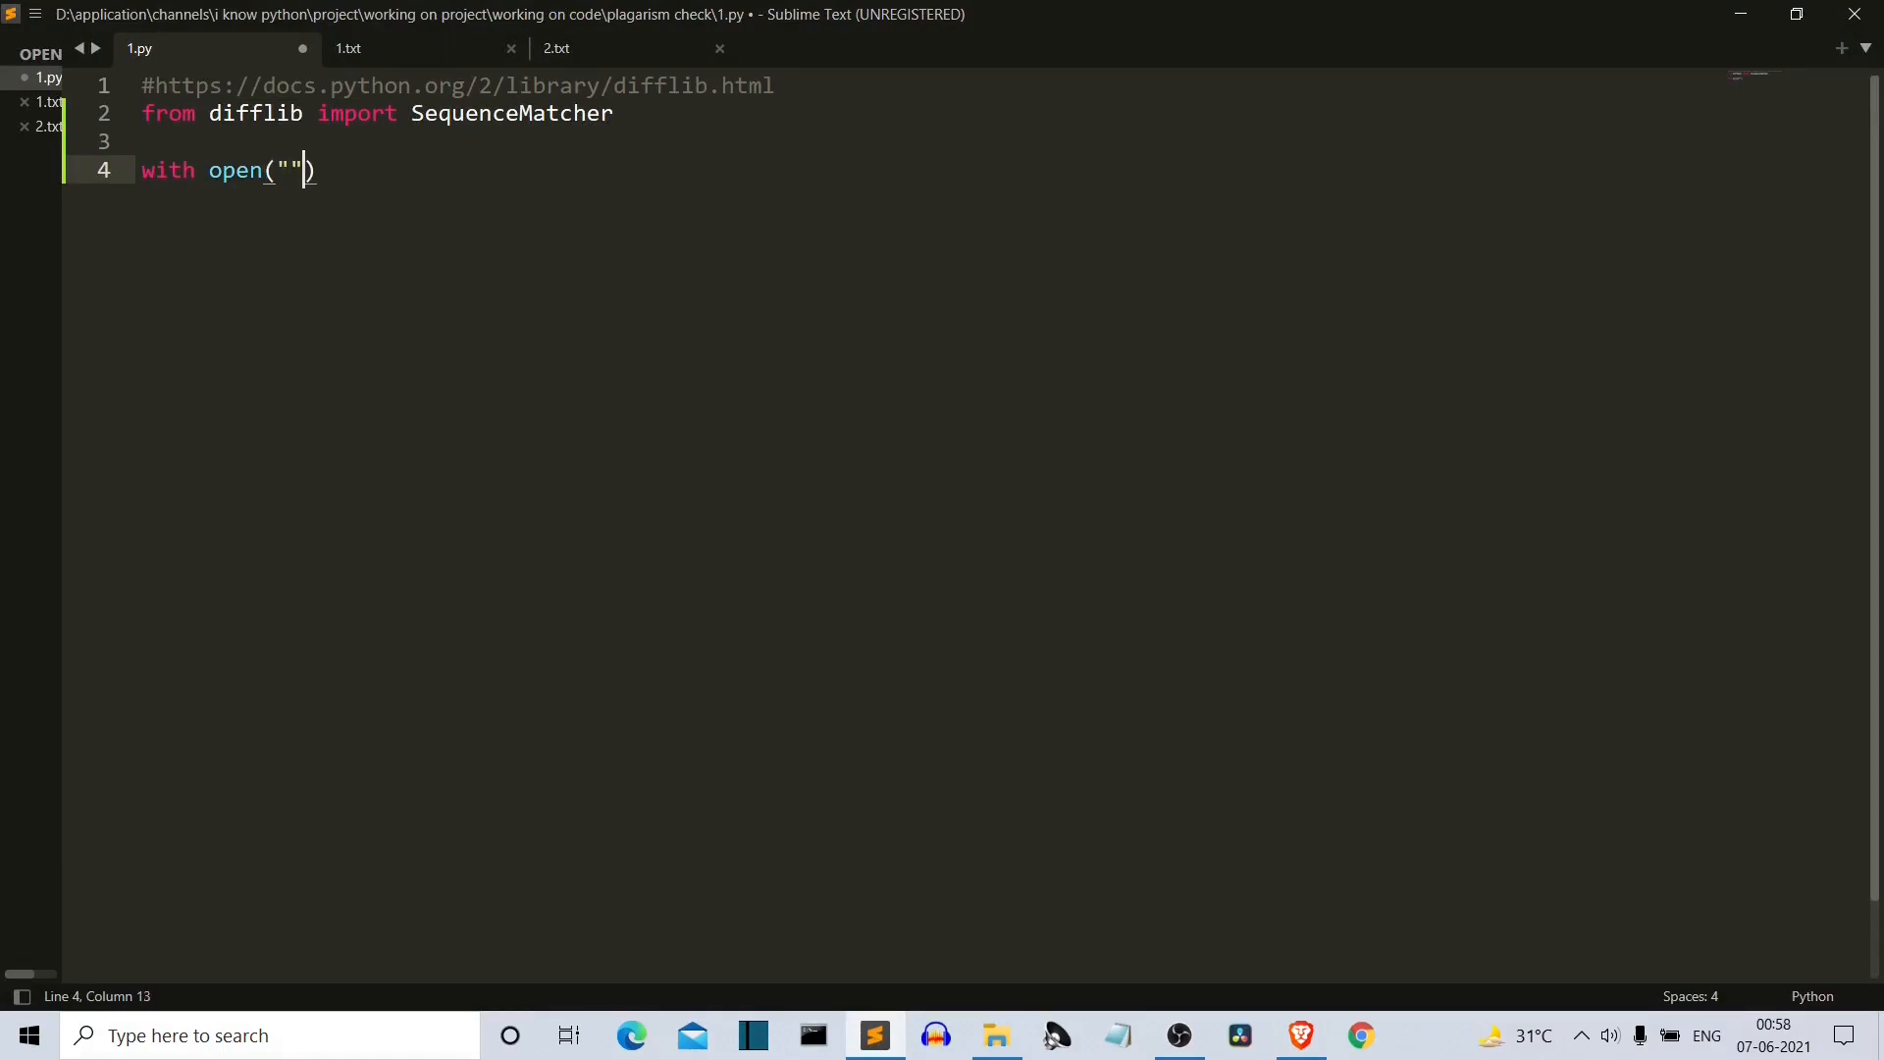
text(1.tc)
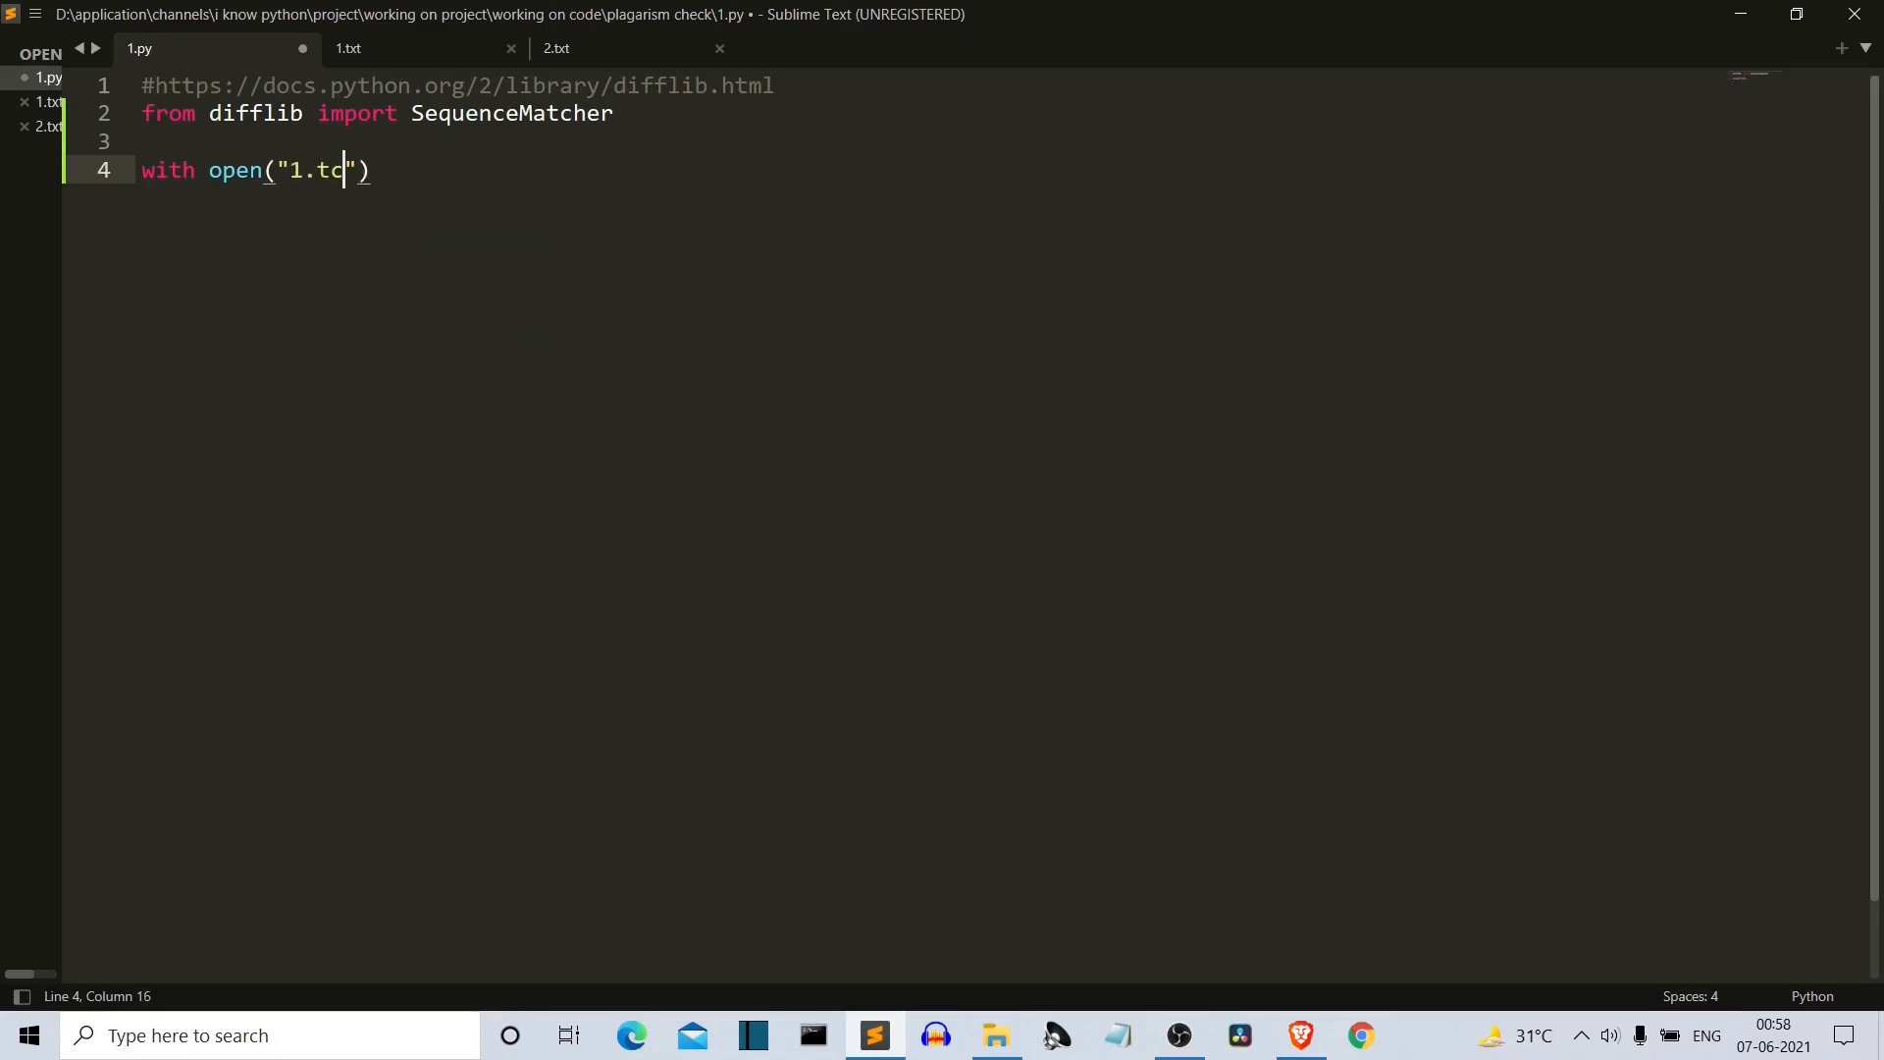
text(xt)
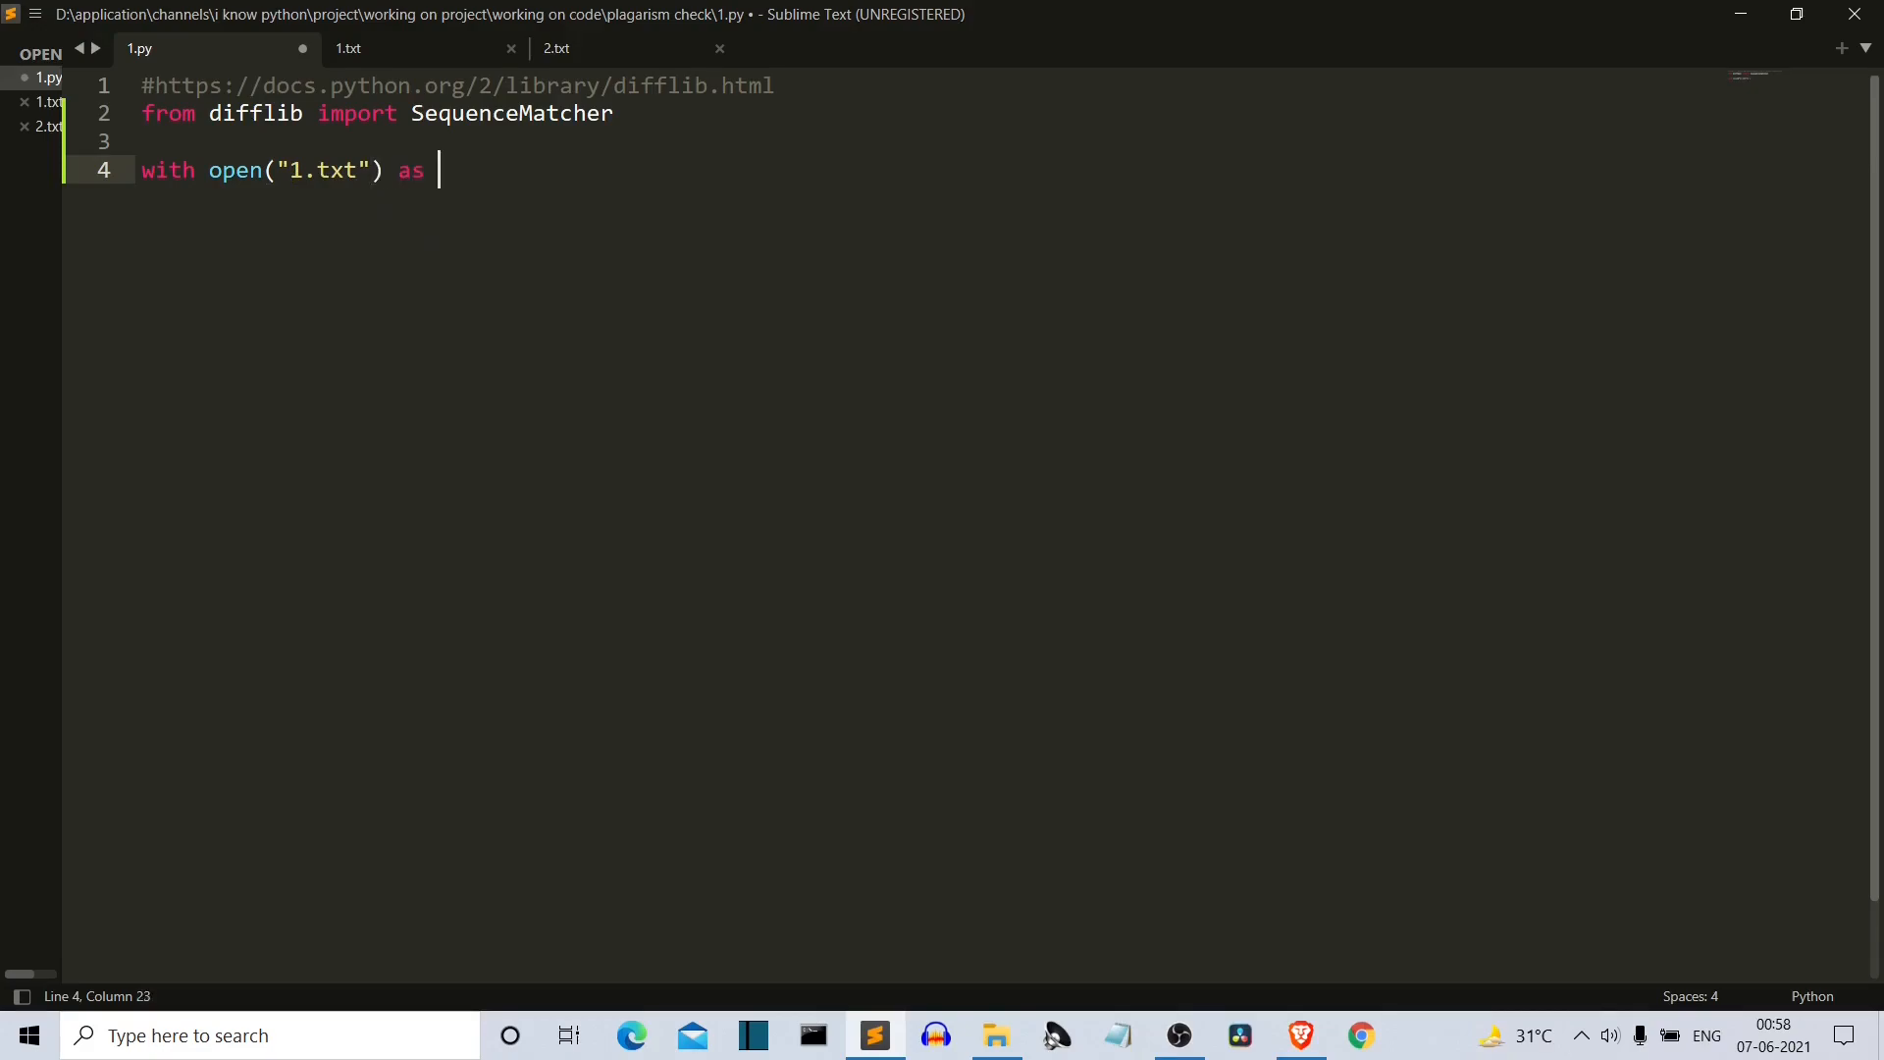
Step: Bind the opened file as file1 and begin the fil1data=file. read assignment
text(file1)
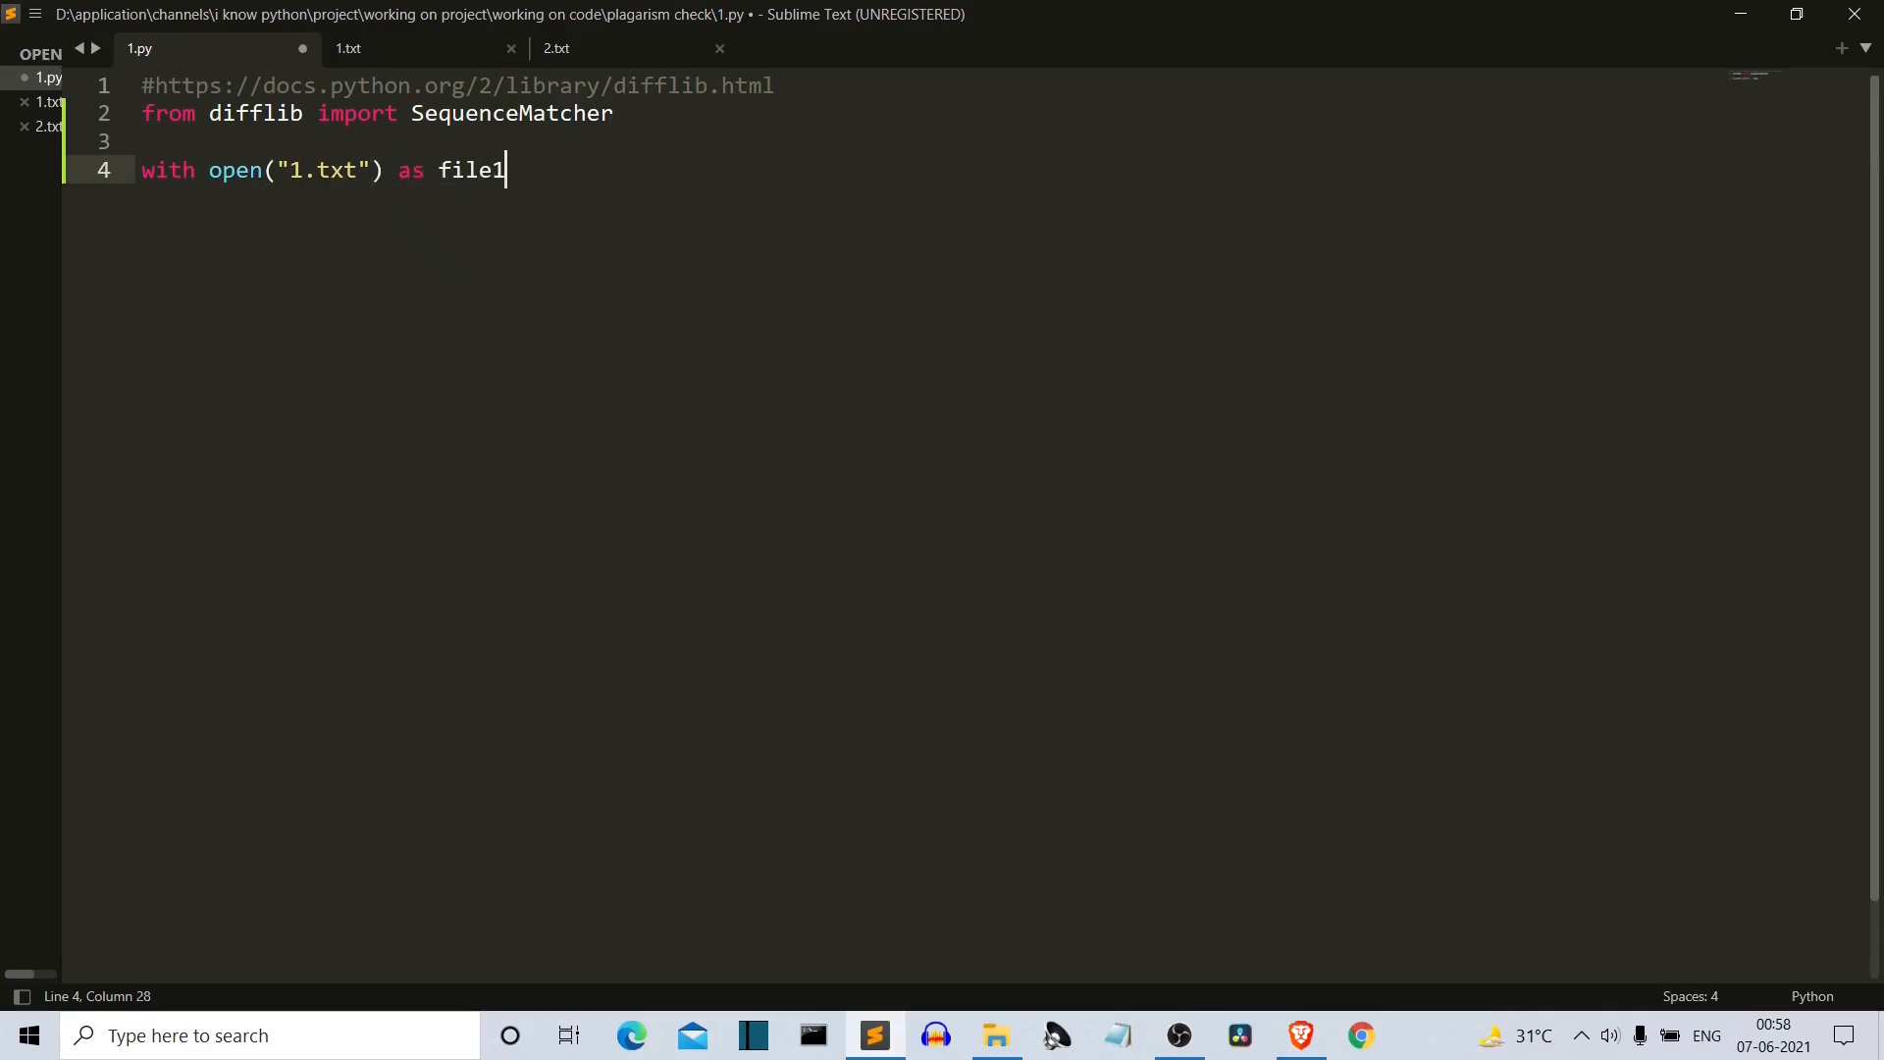
text(:)
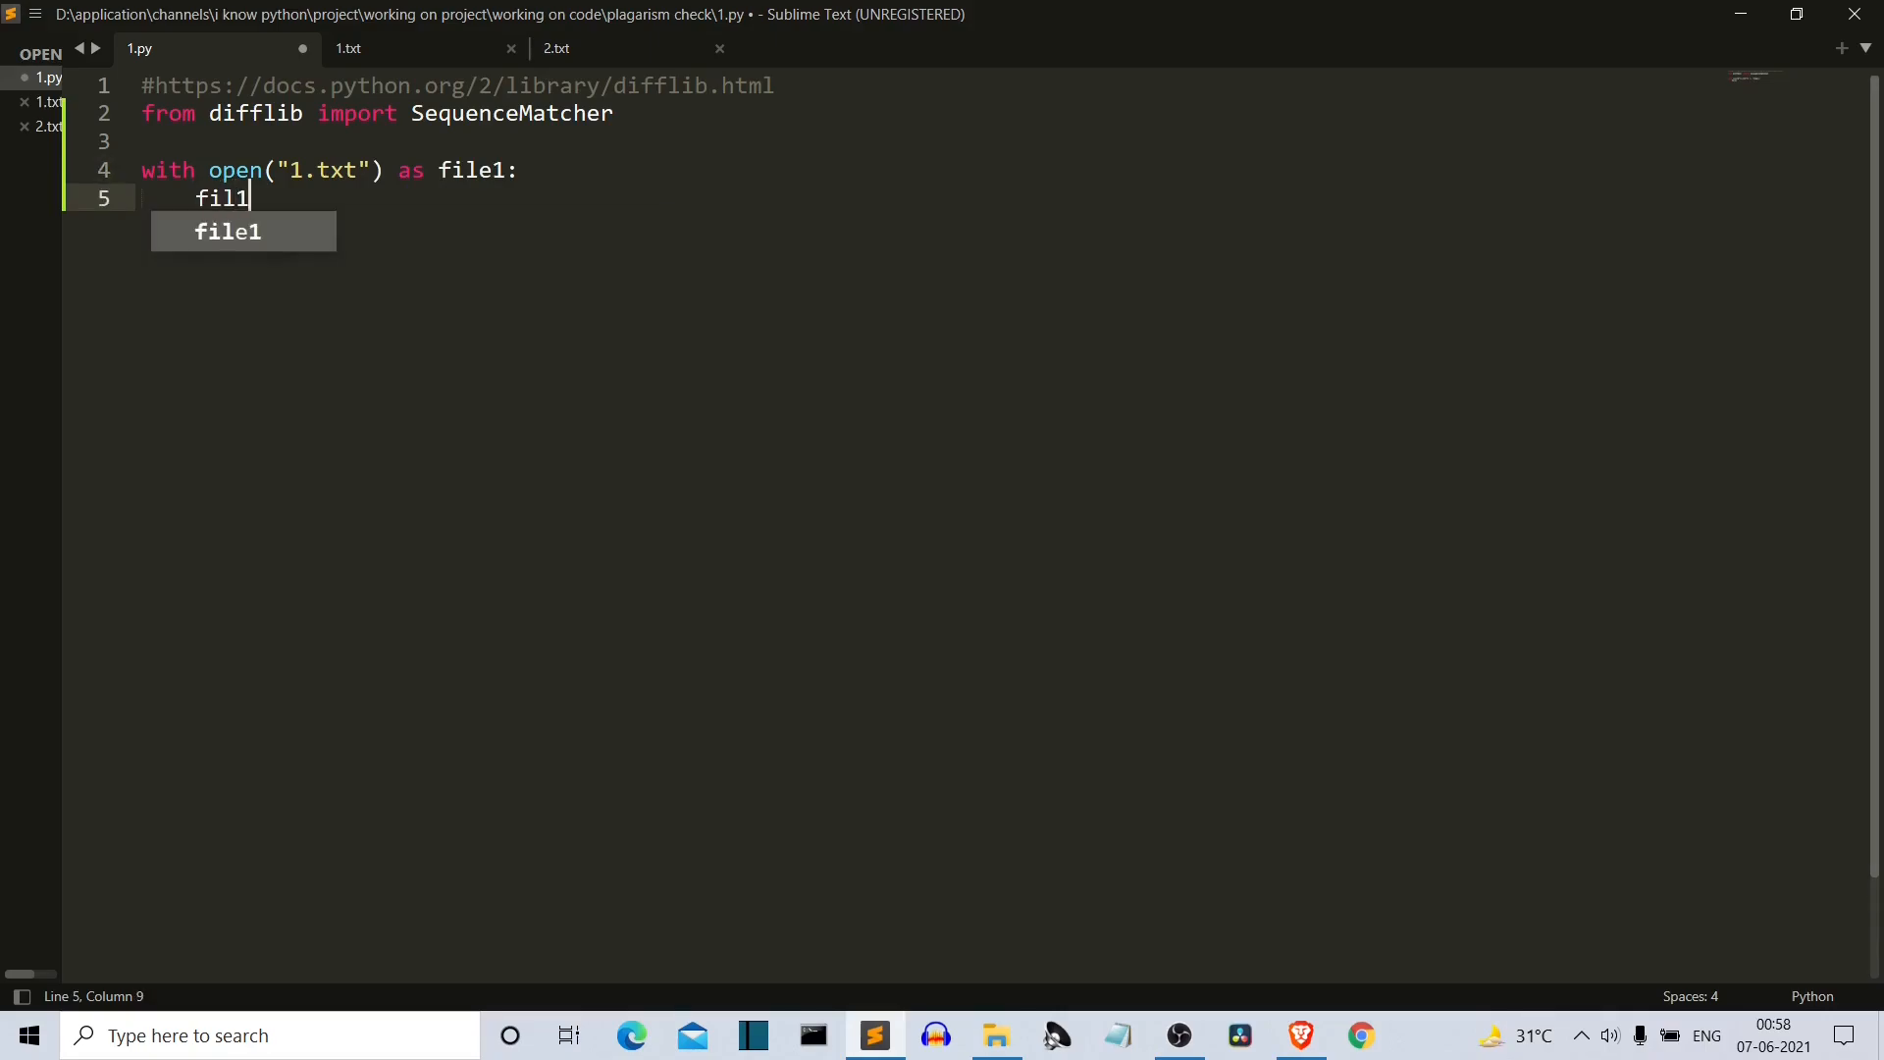
text(data=)
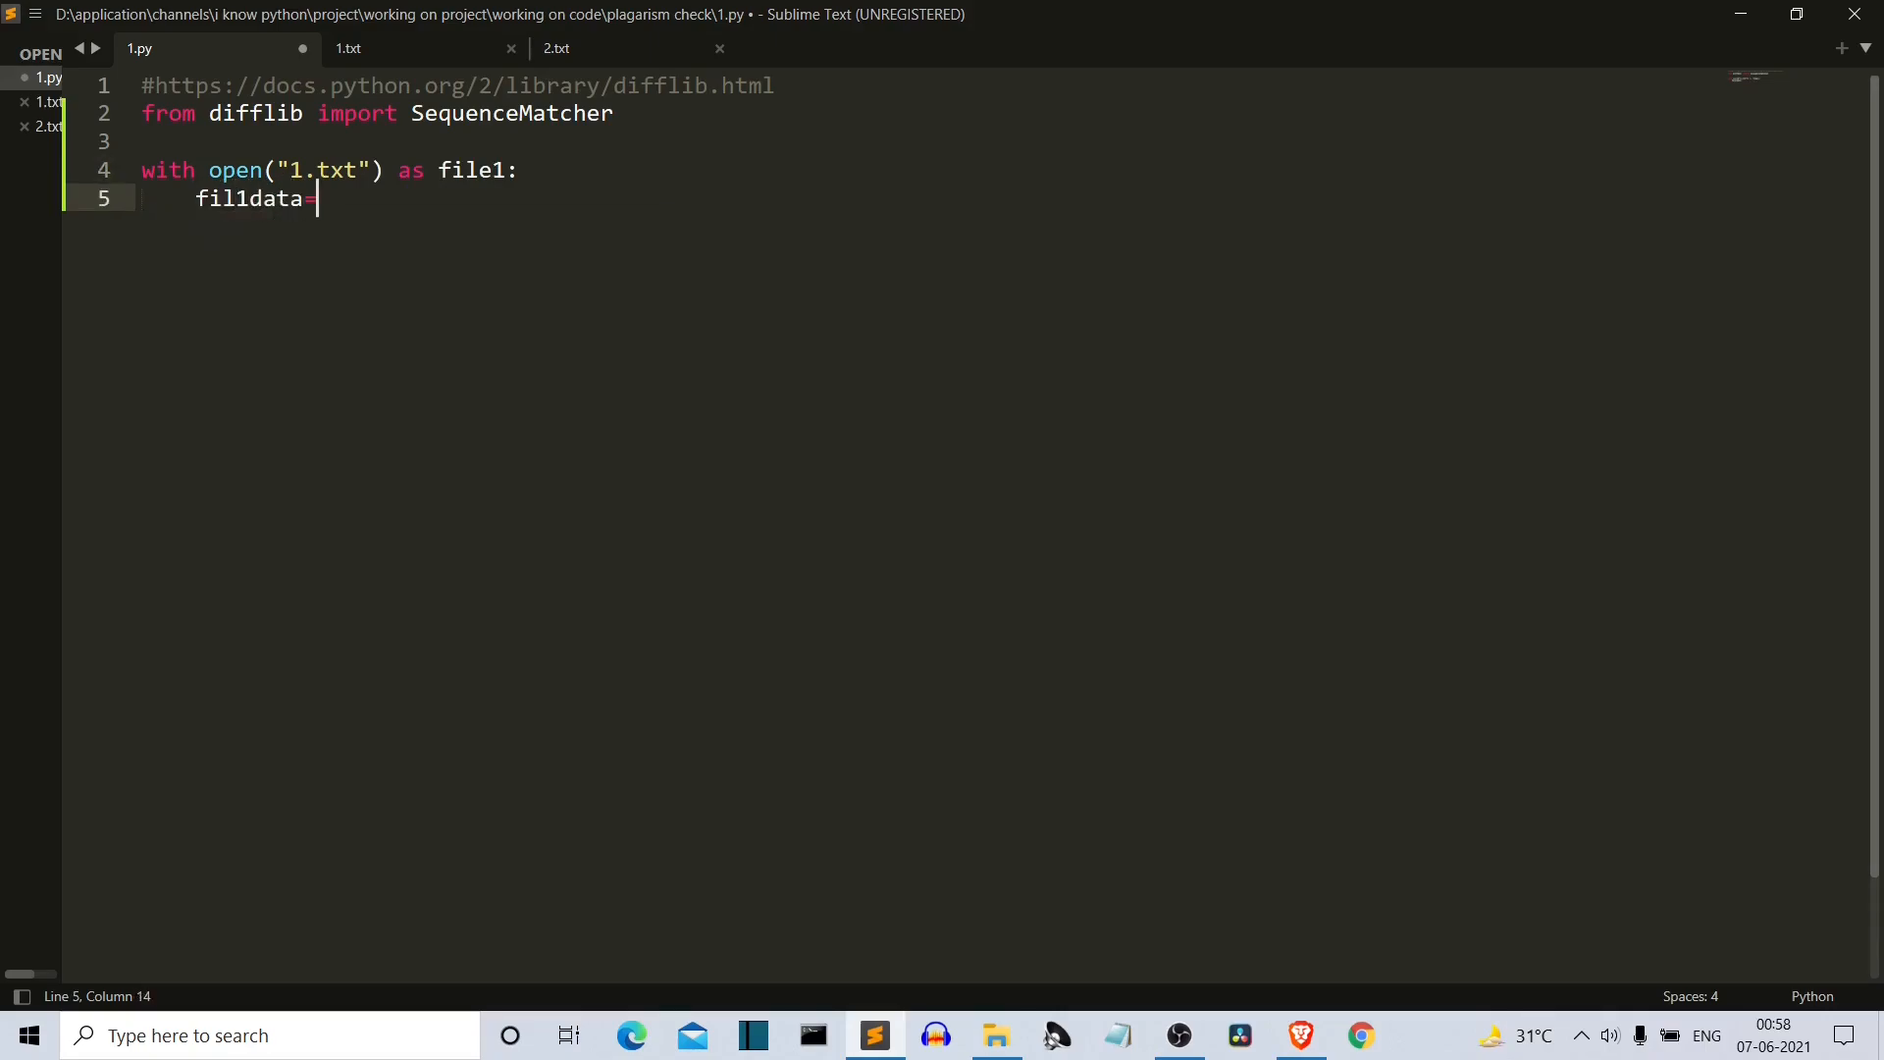
text(file.read()
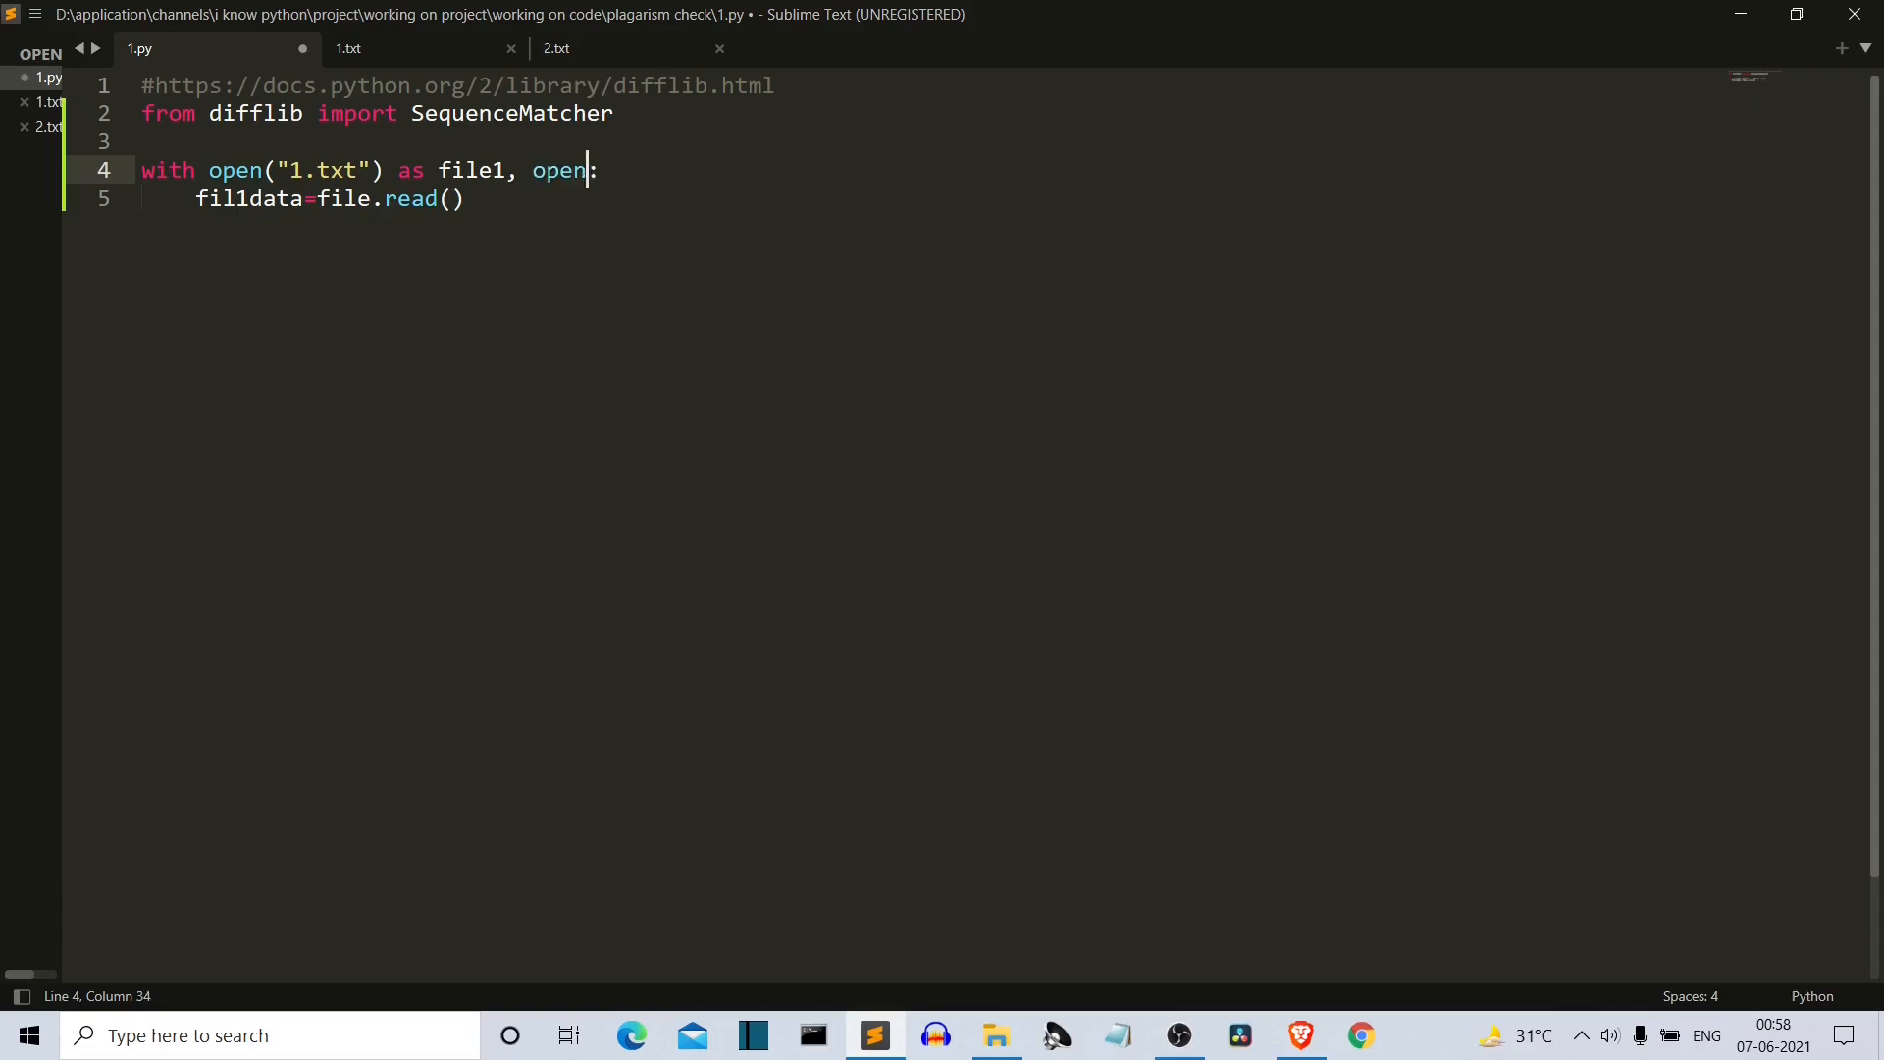
Step: Open "2.txt" as file2 and read its contents into file2data
text("2.t"))
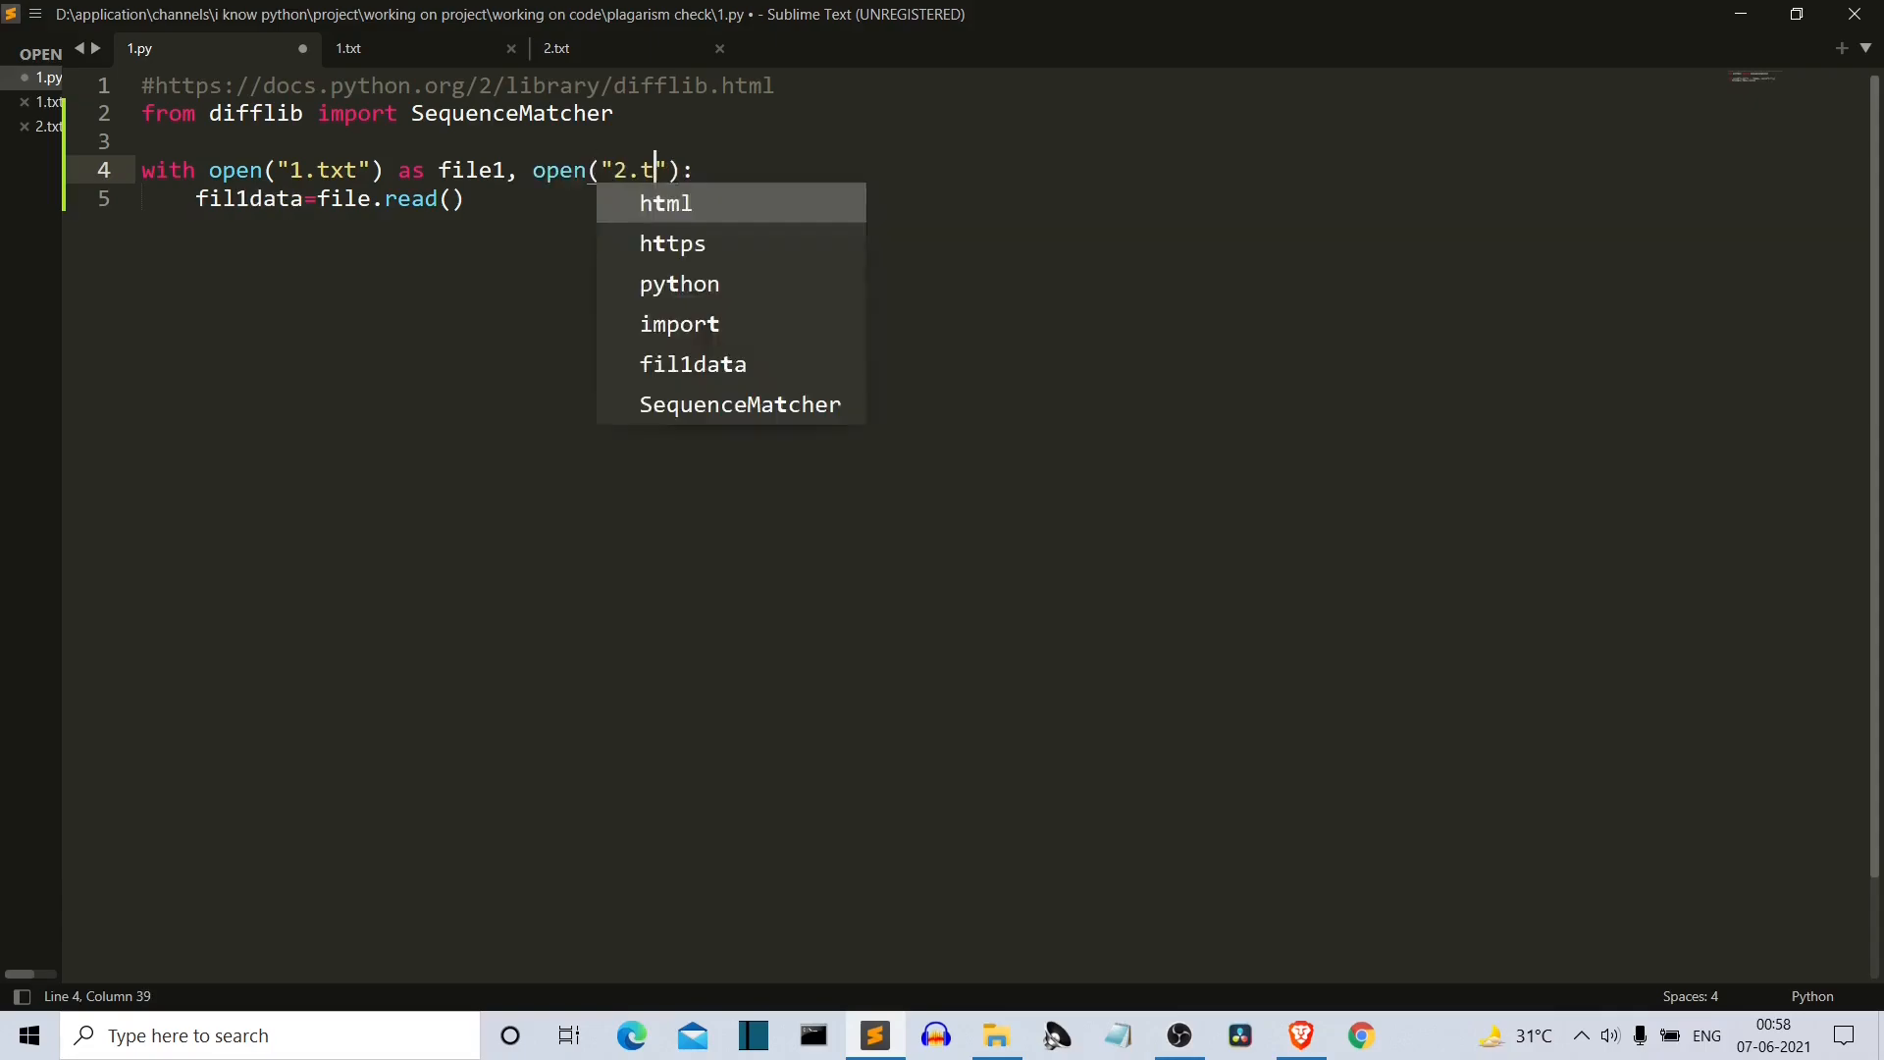
text(xt") as file)
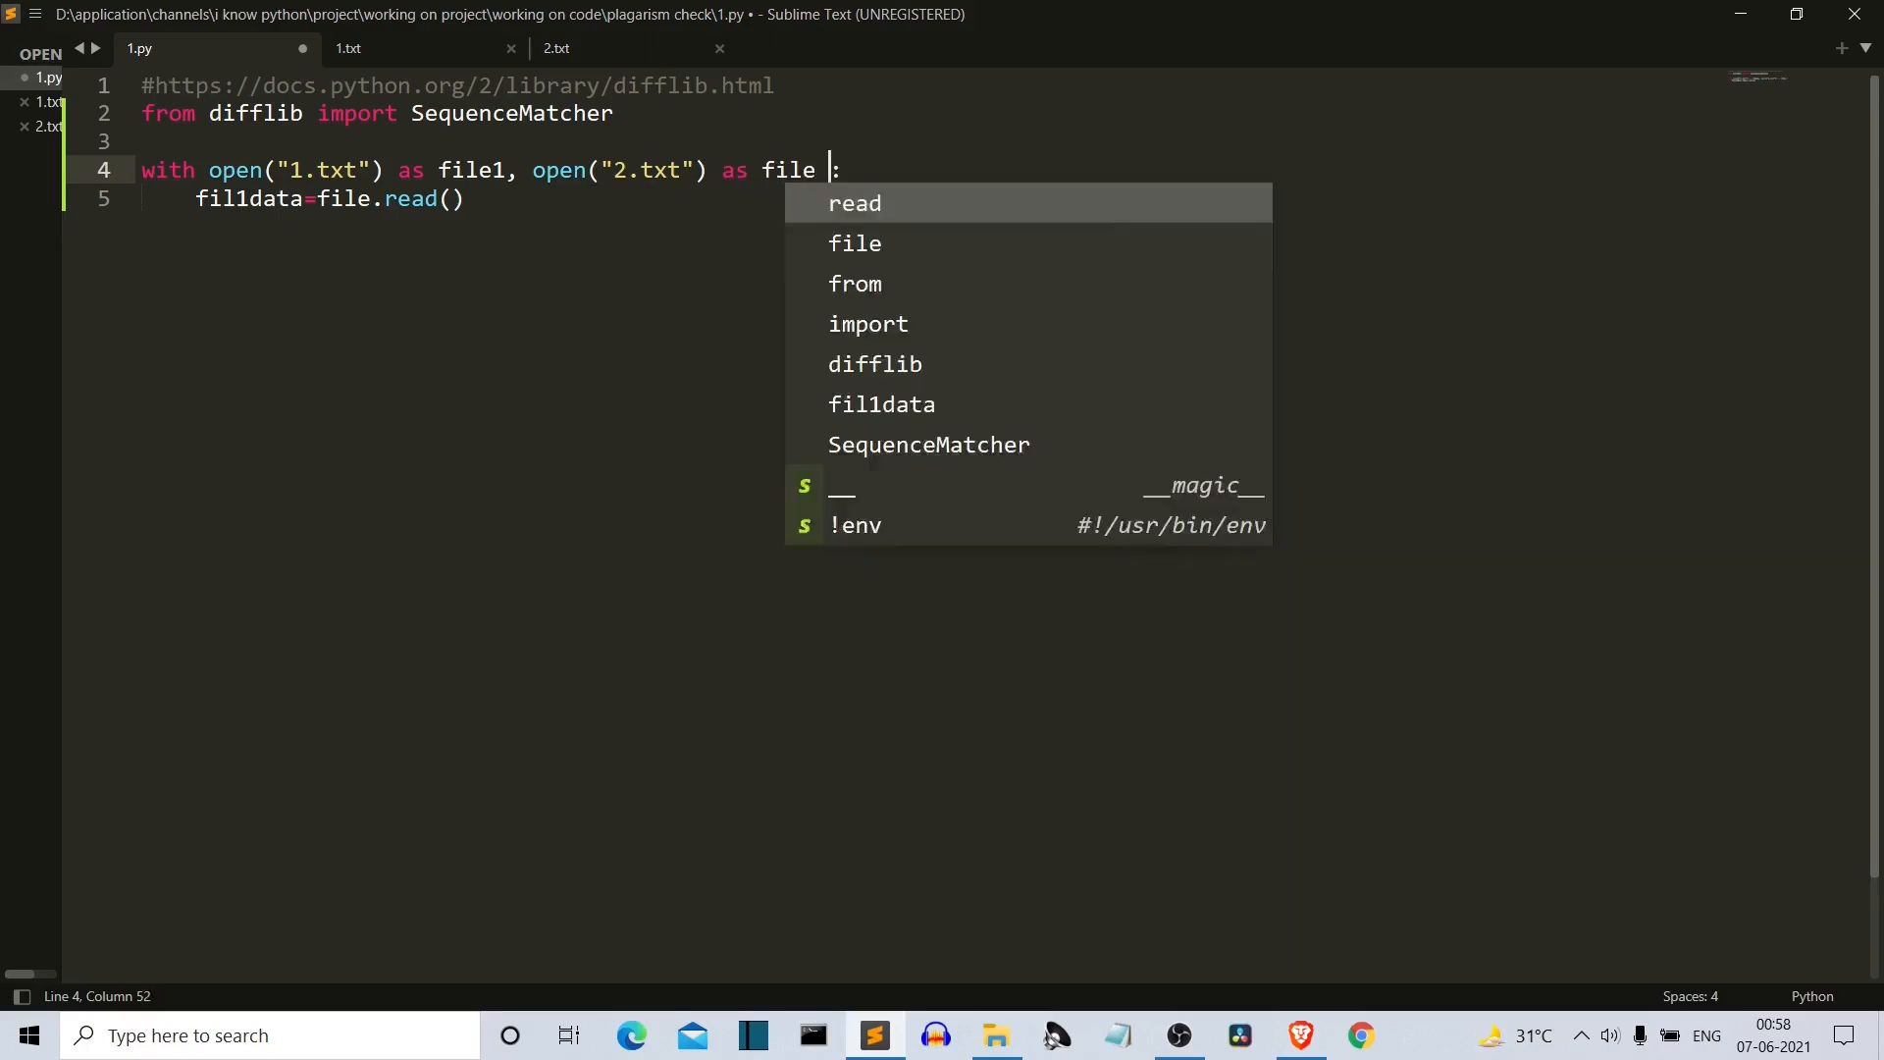
text(2)
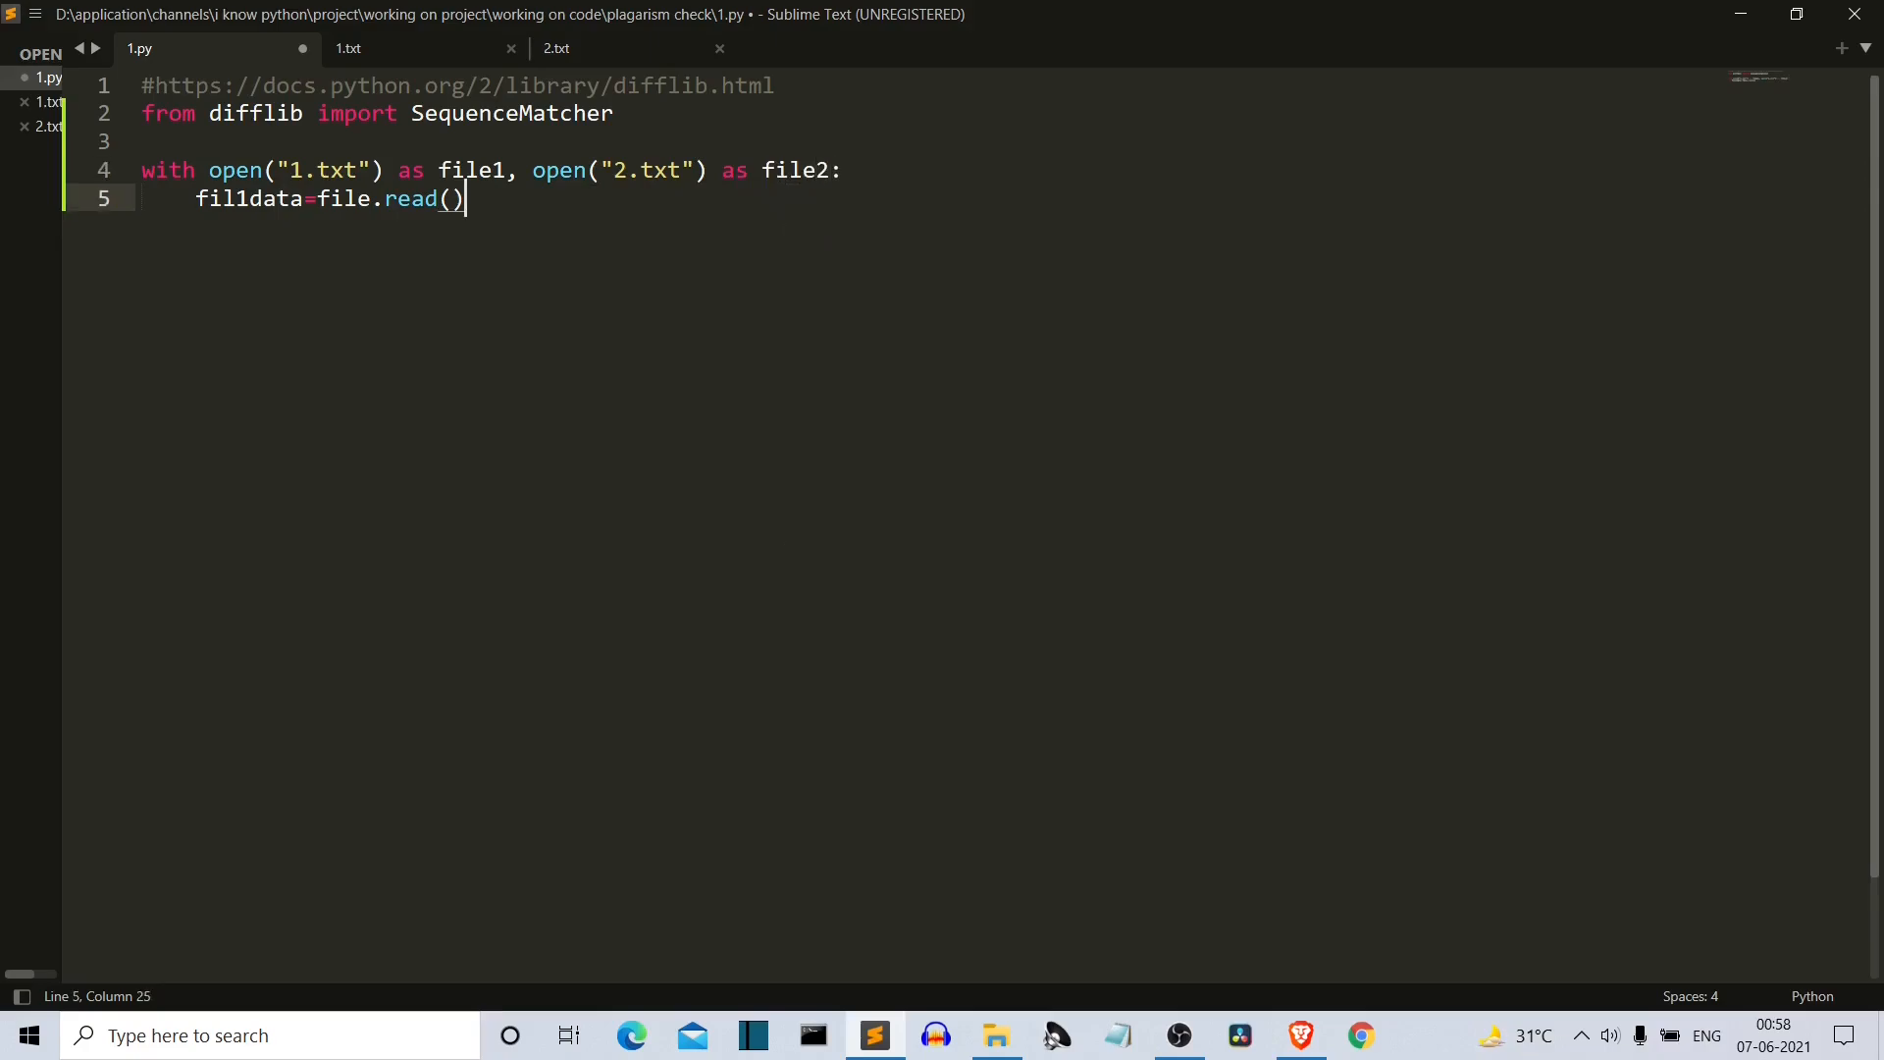
key(enter)
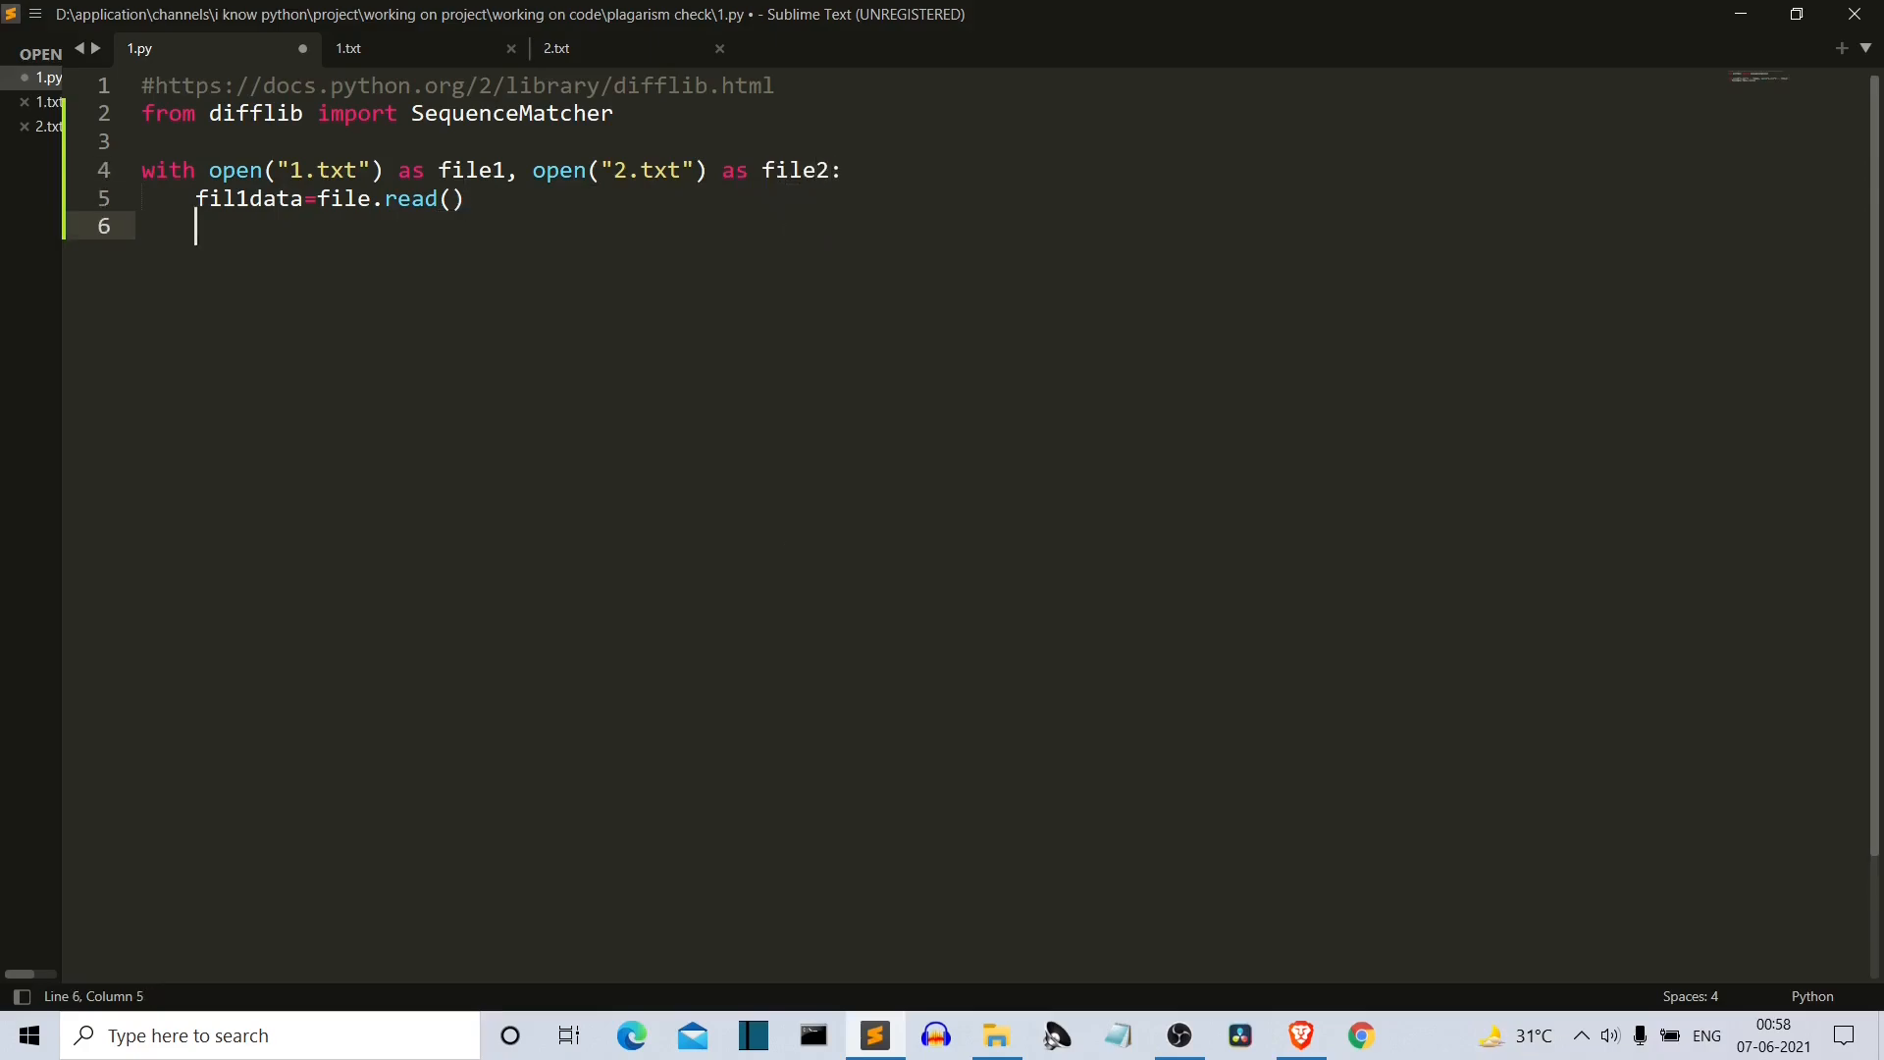
text(file2data)
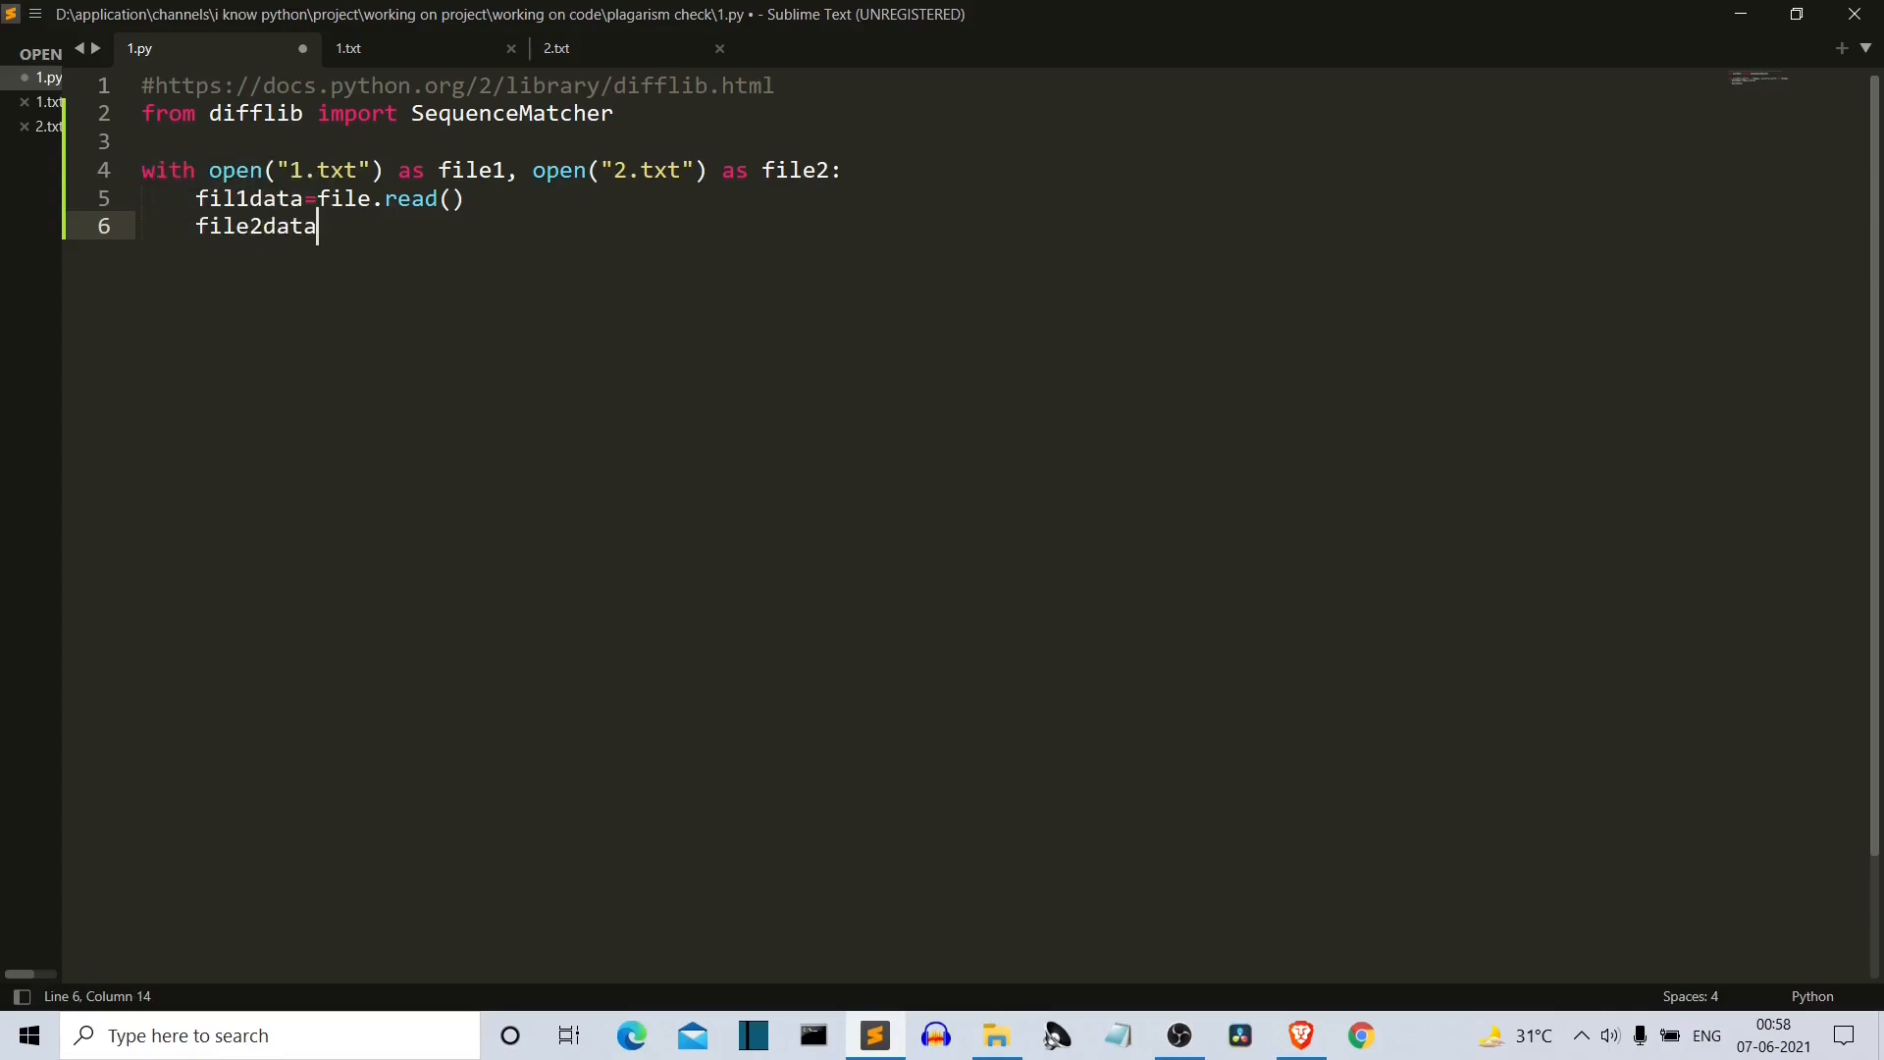
text(=file2.rea)
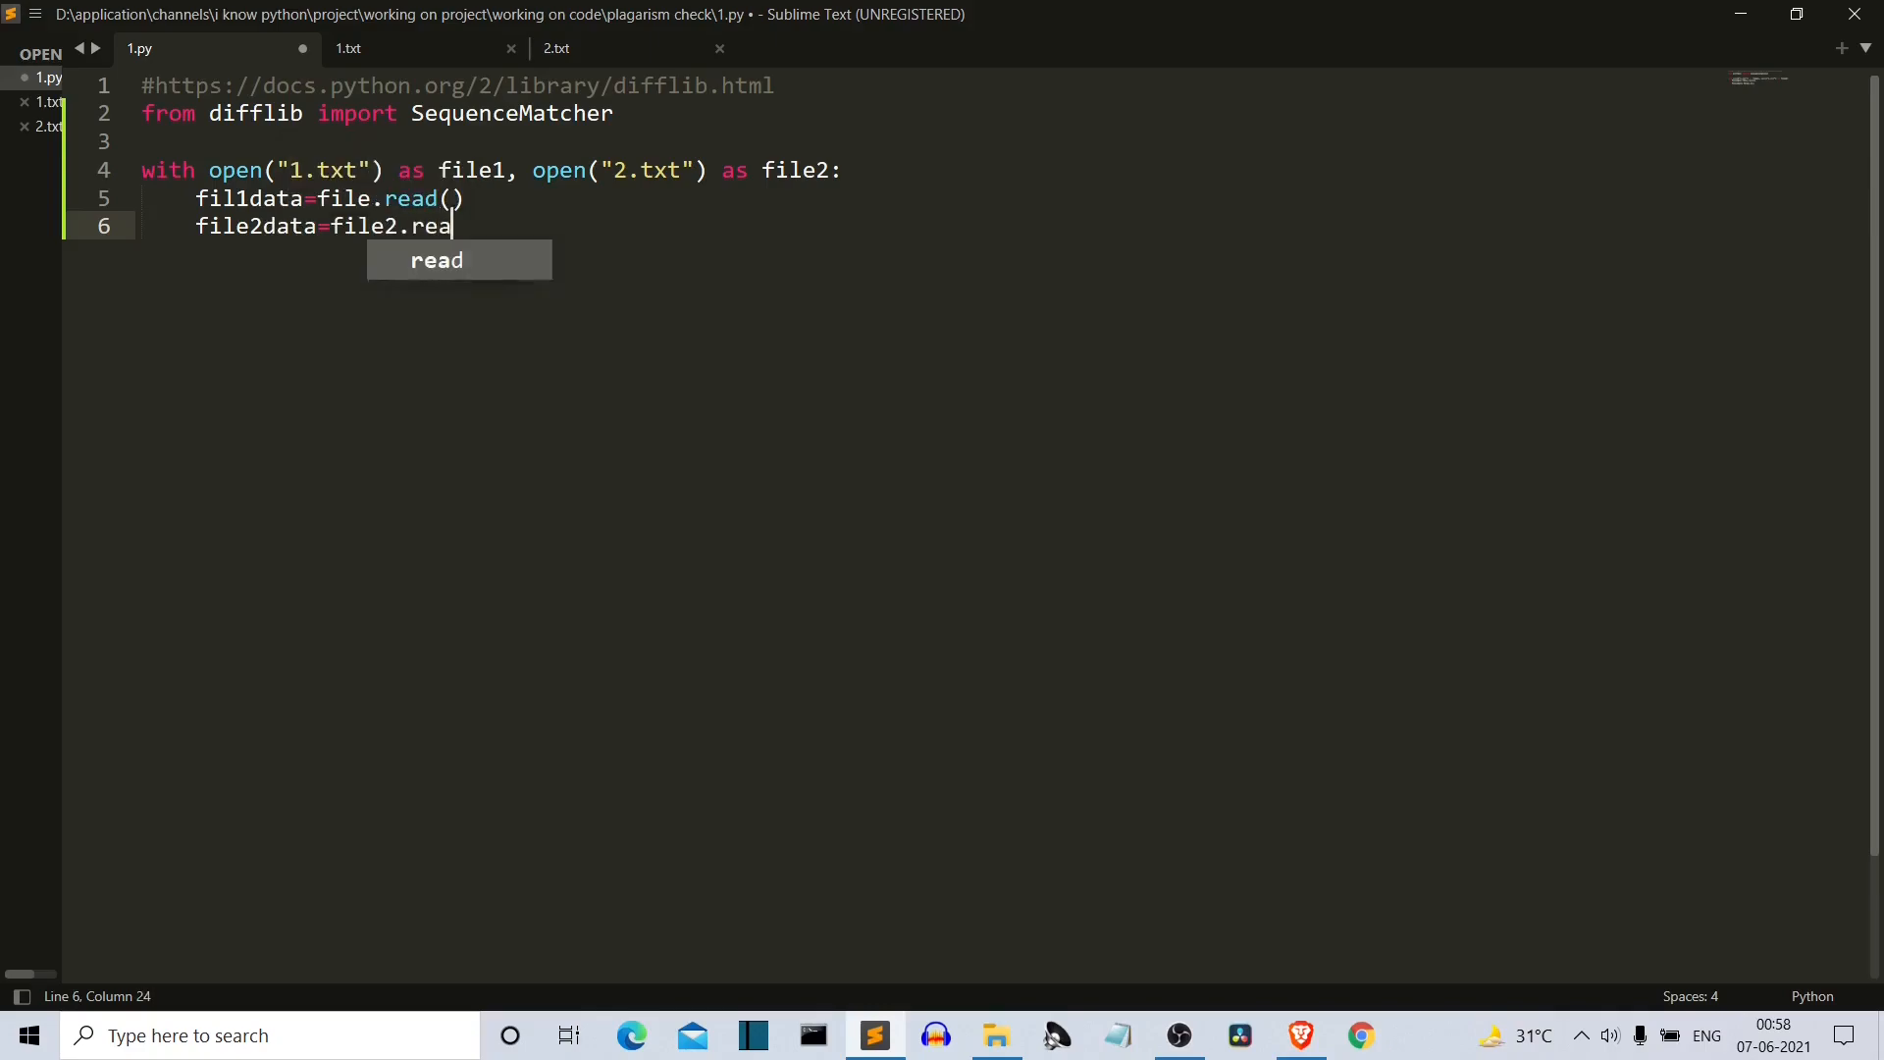
text(d())
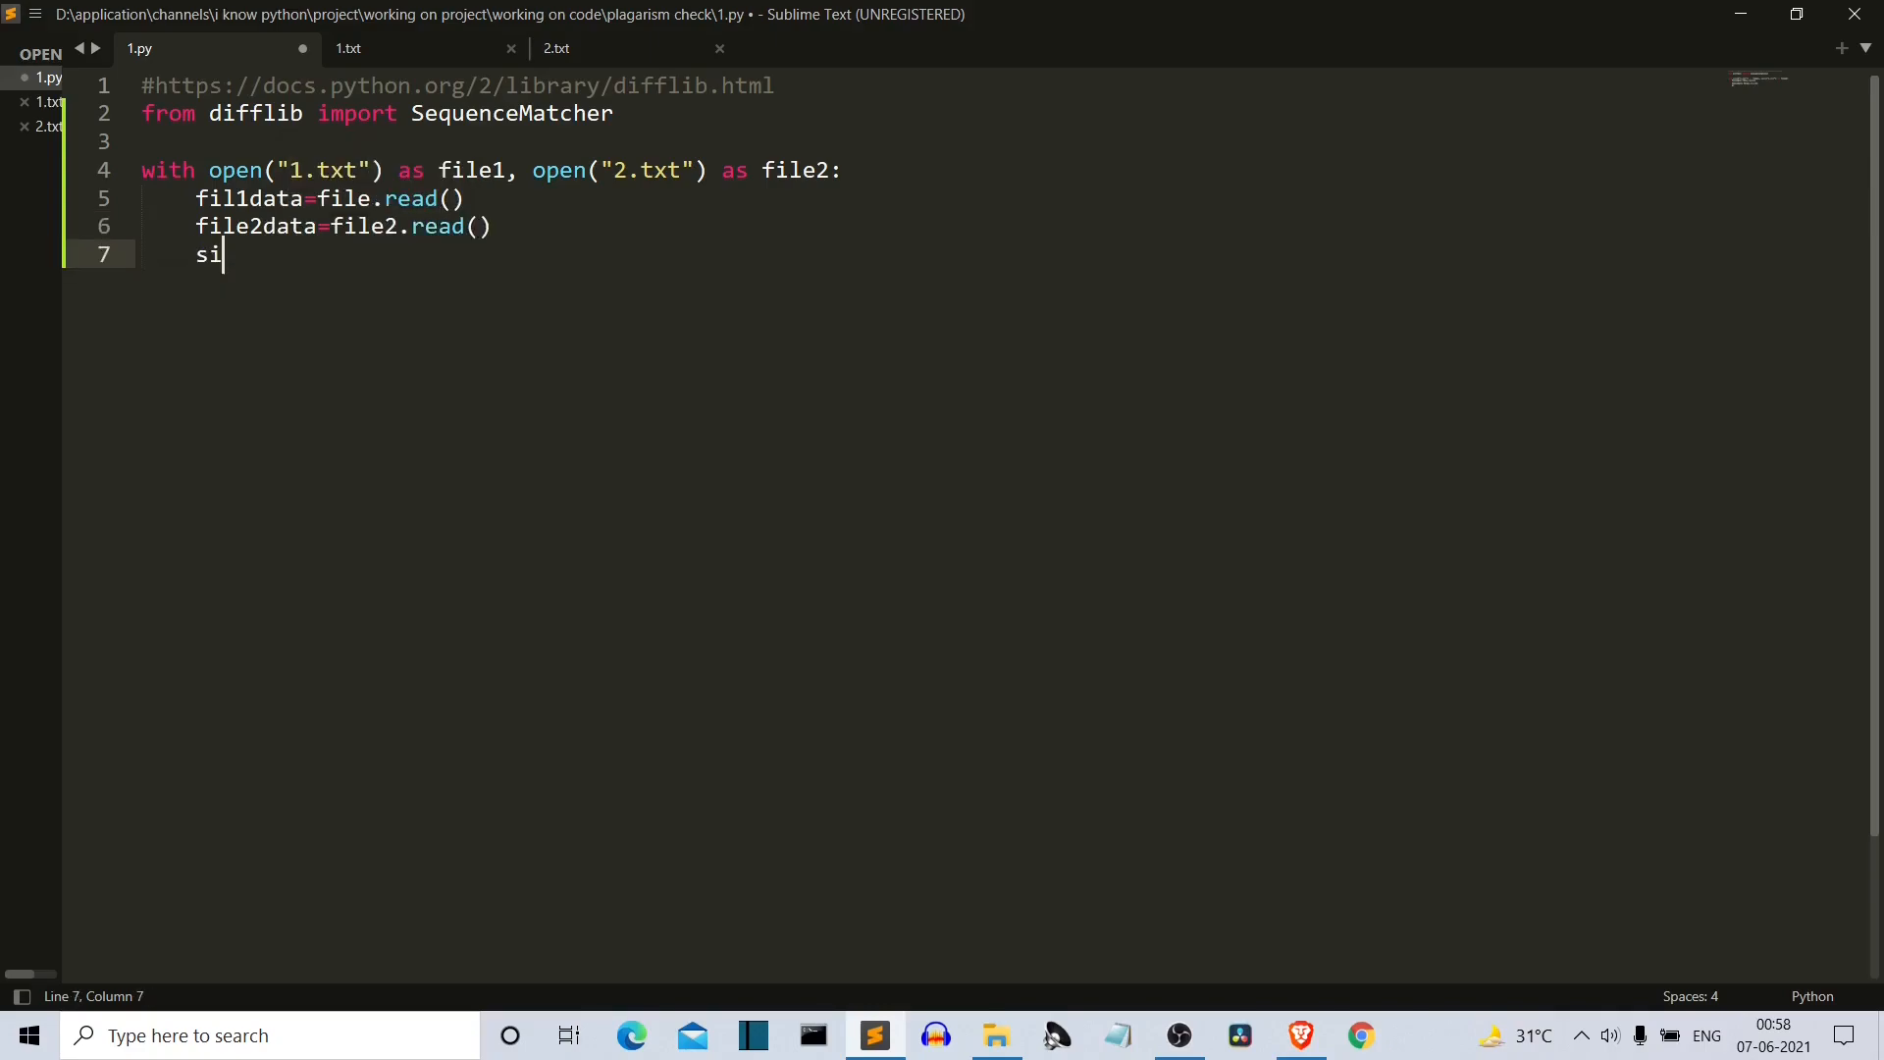
Step: Compute similarity=SequenceMatcher(None,fil1data,file2data).ratio()
text(mila)
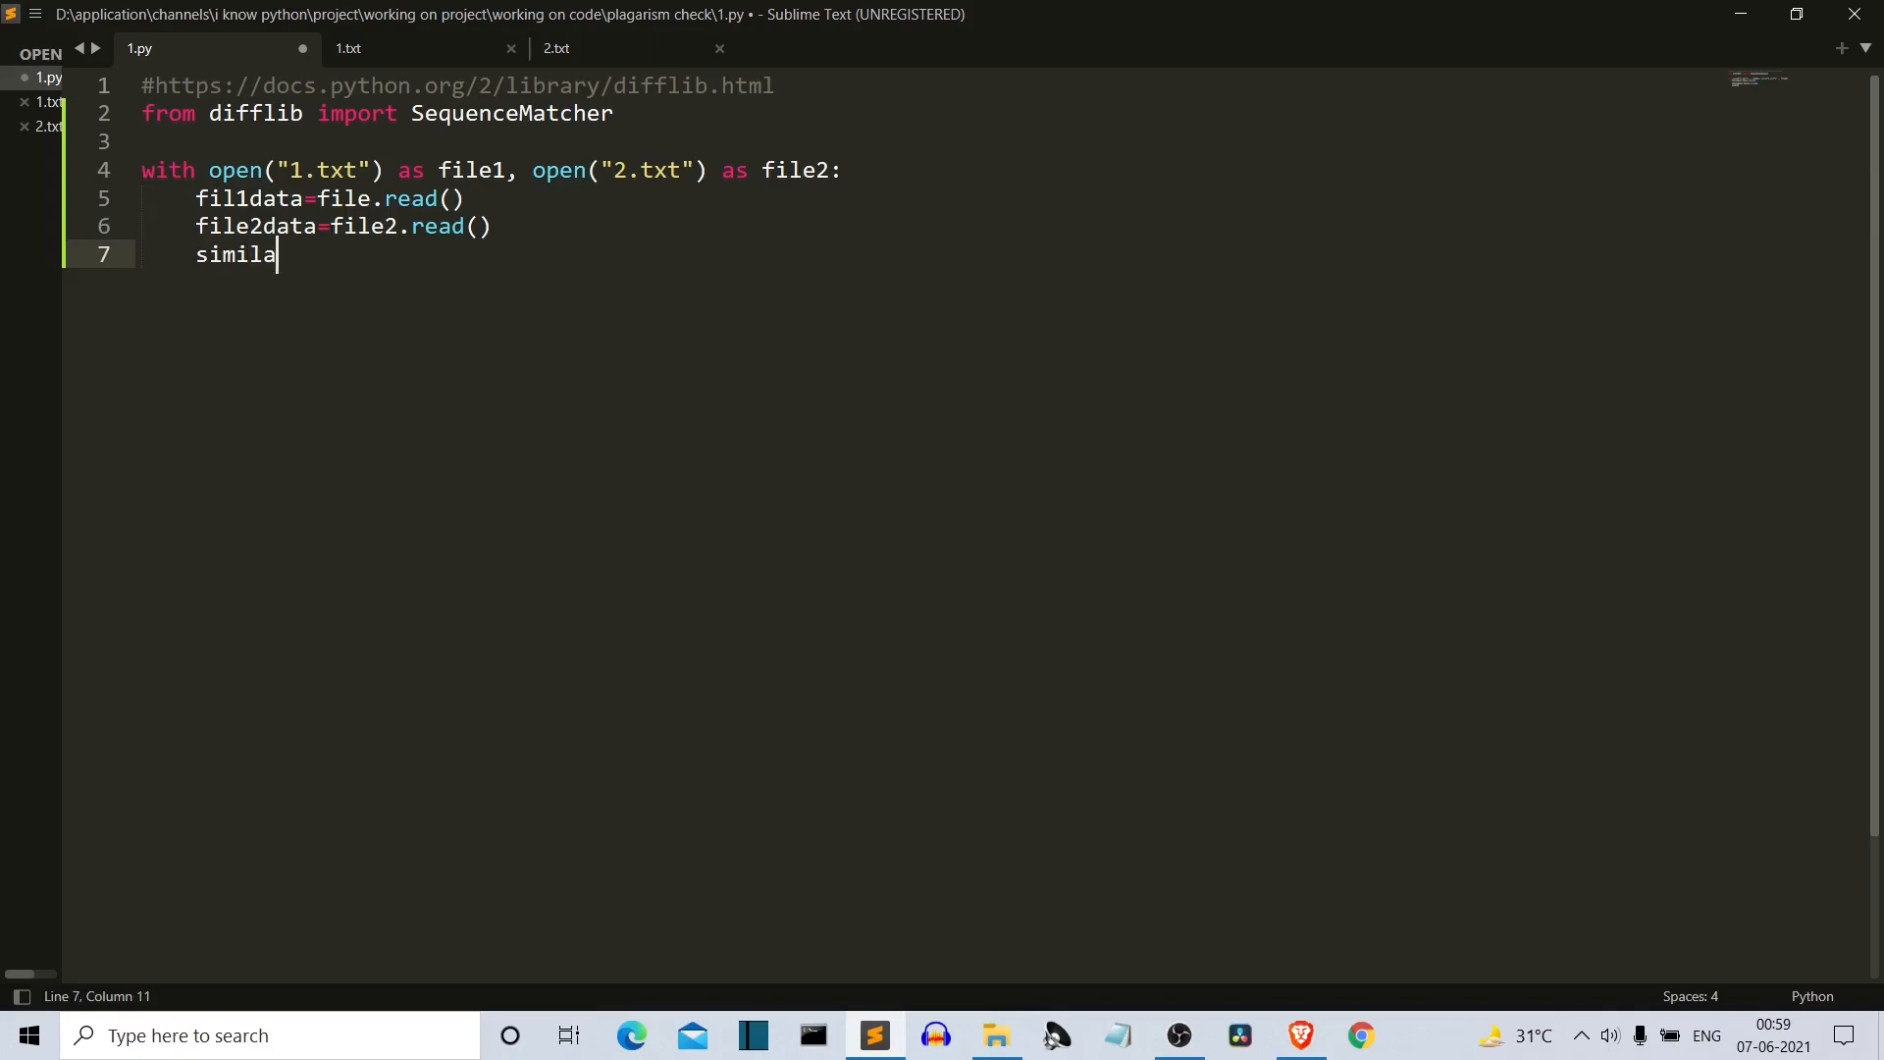
text(rity=)
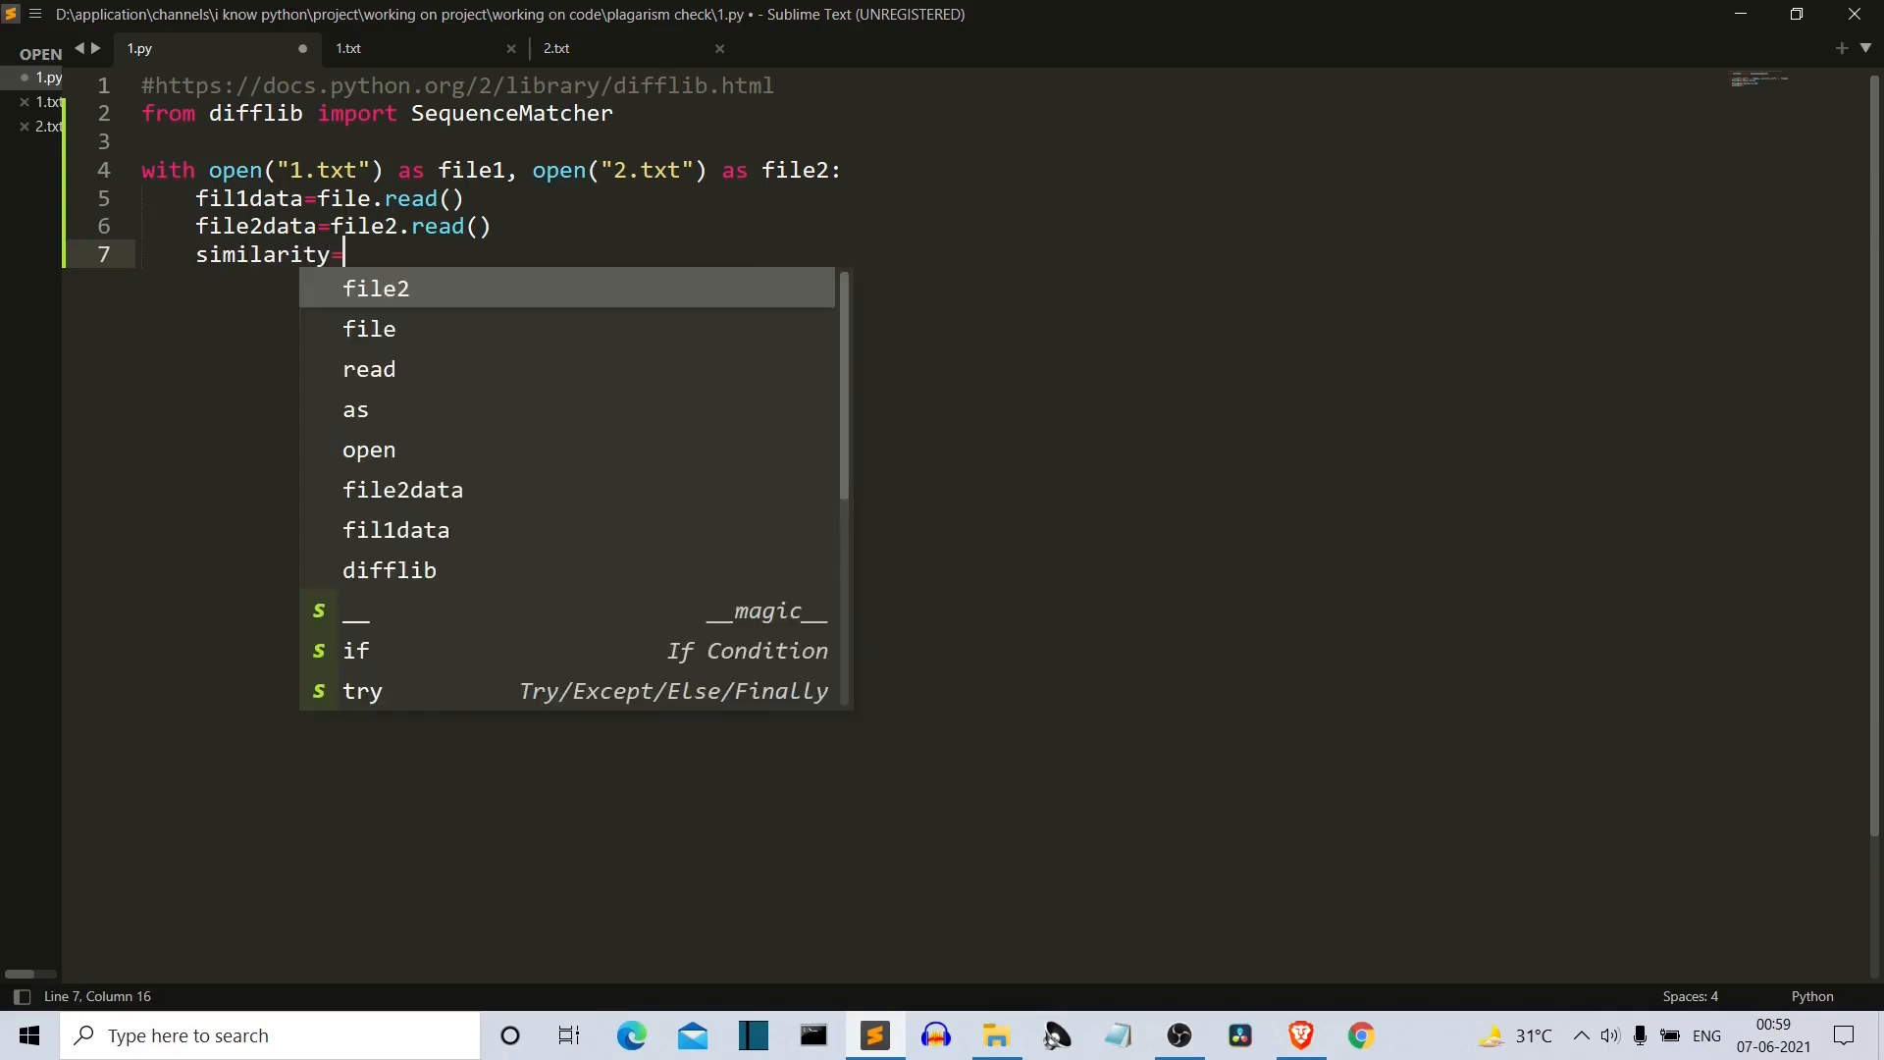
text(SequenceMatcher)
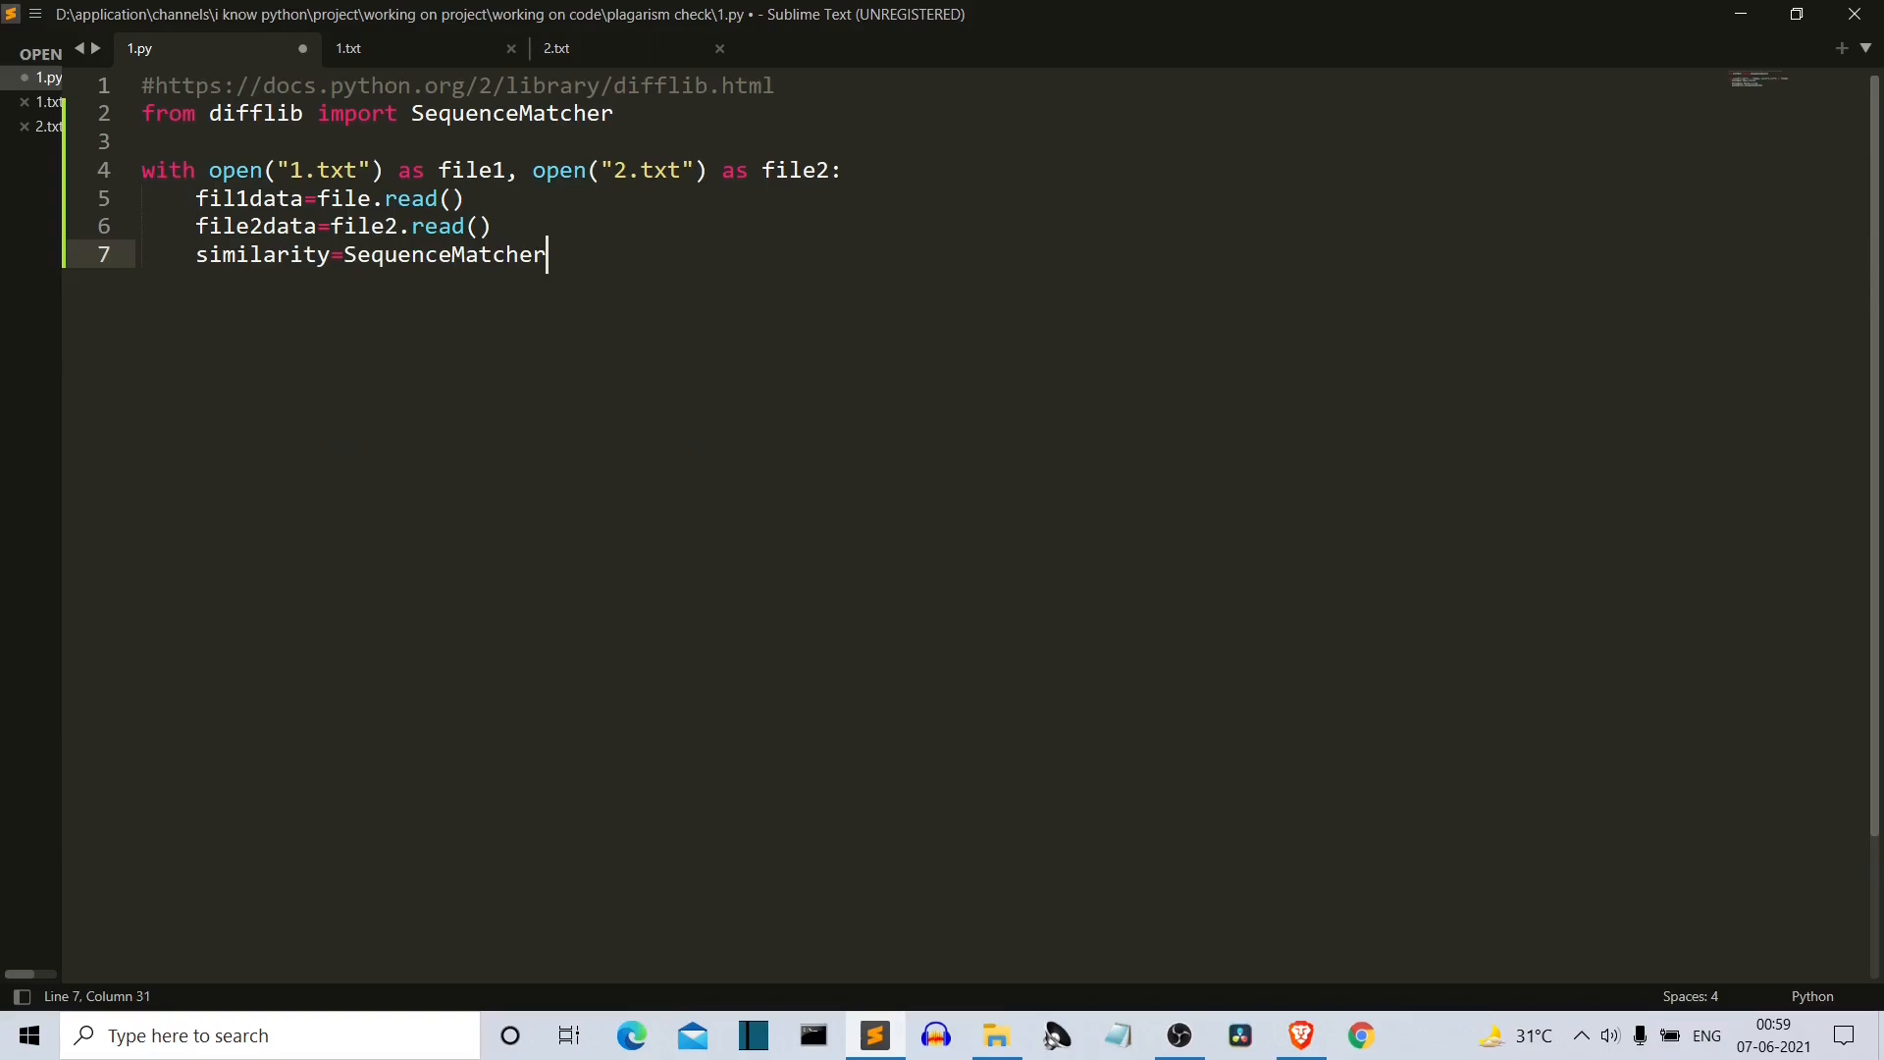
text(())
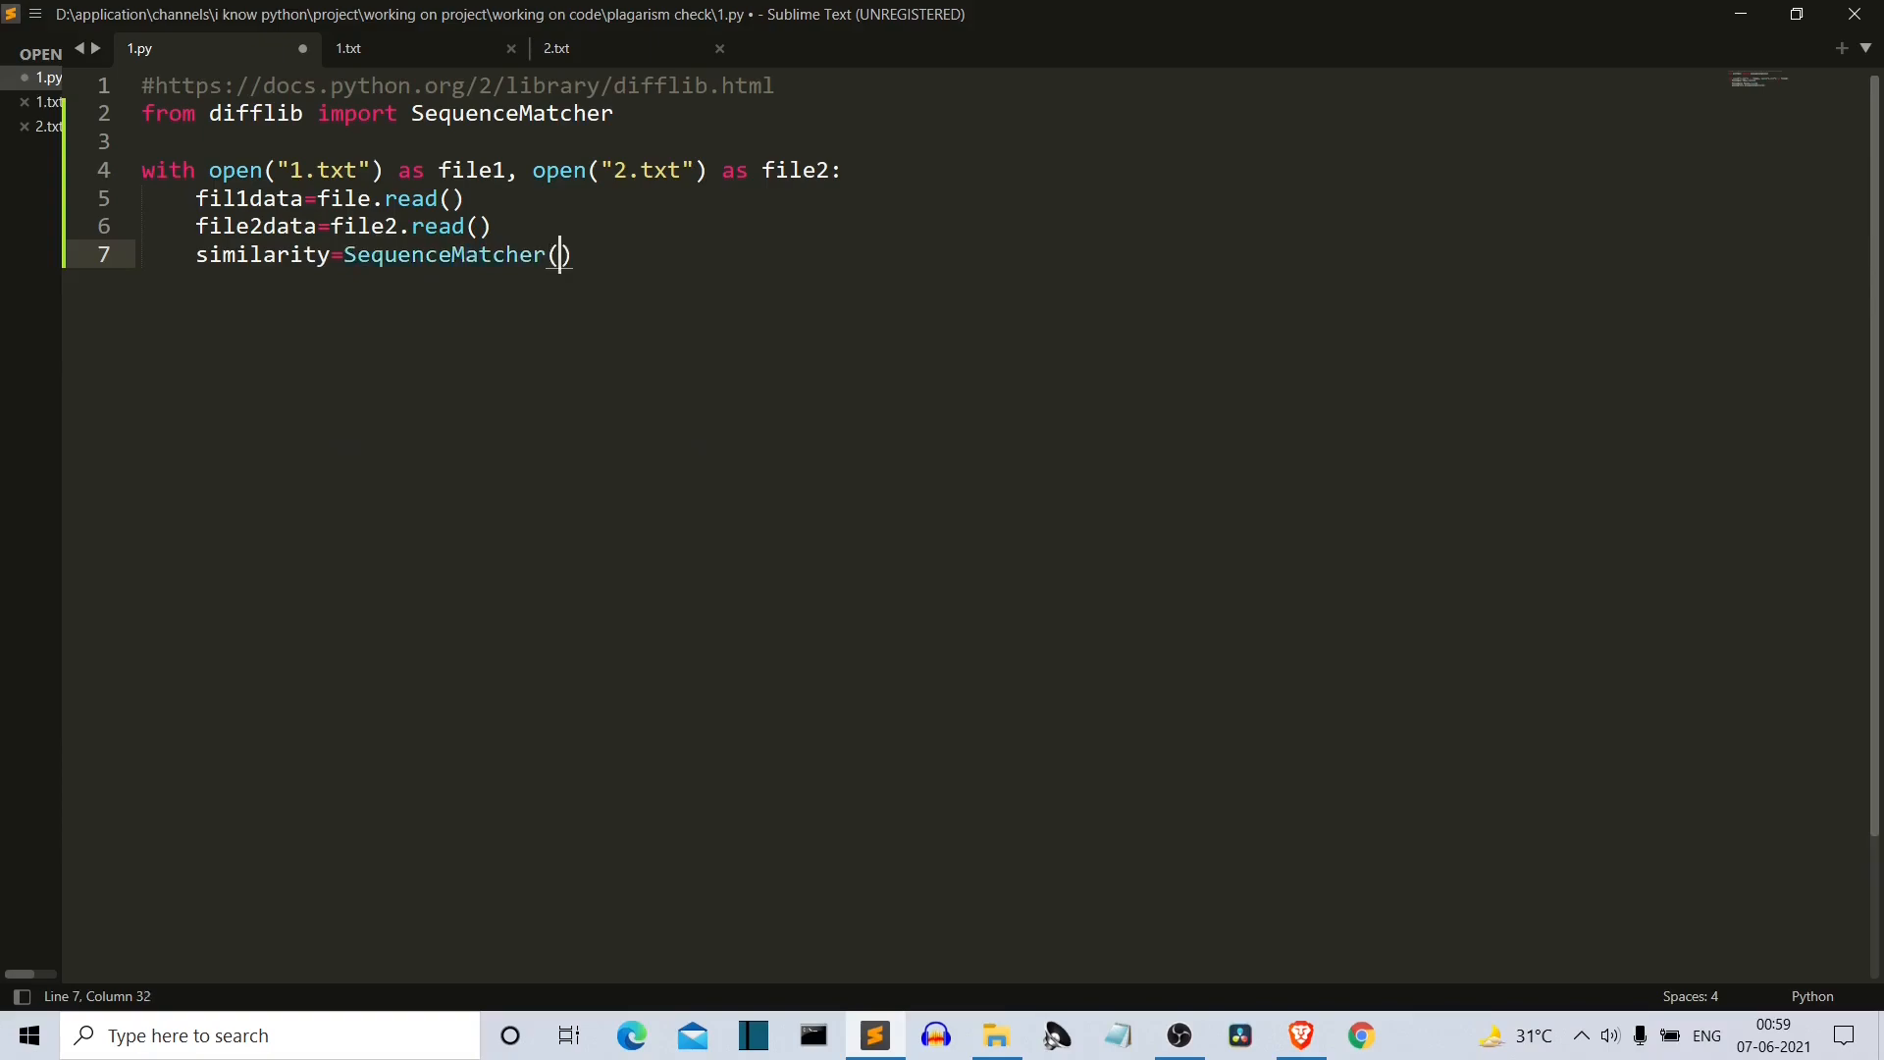
text(None,)
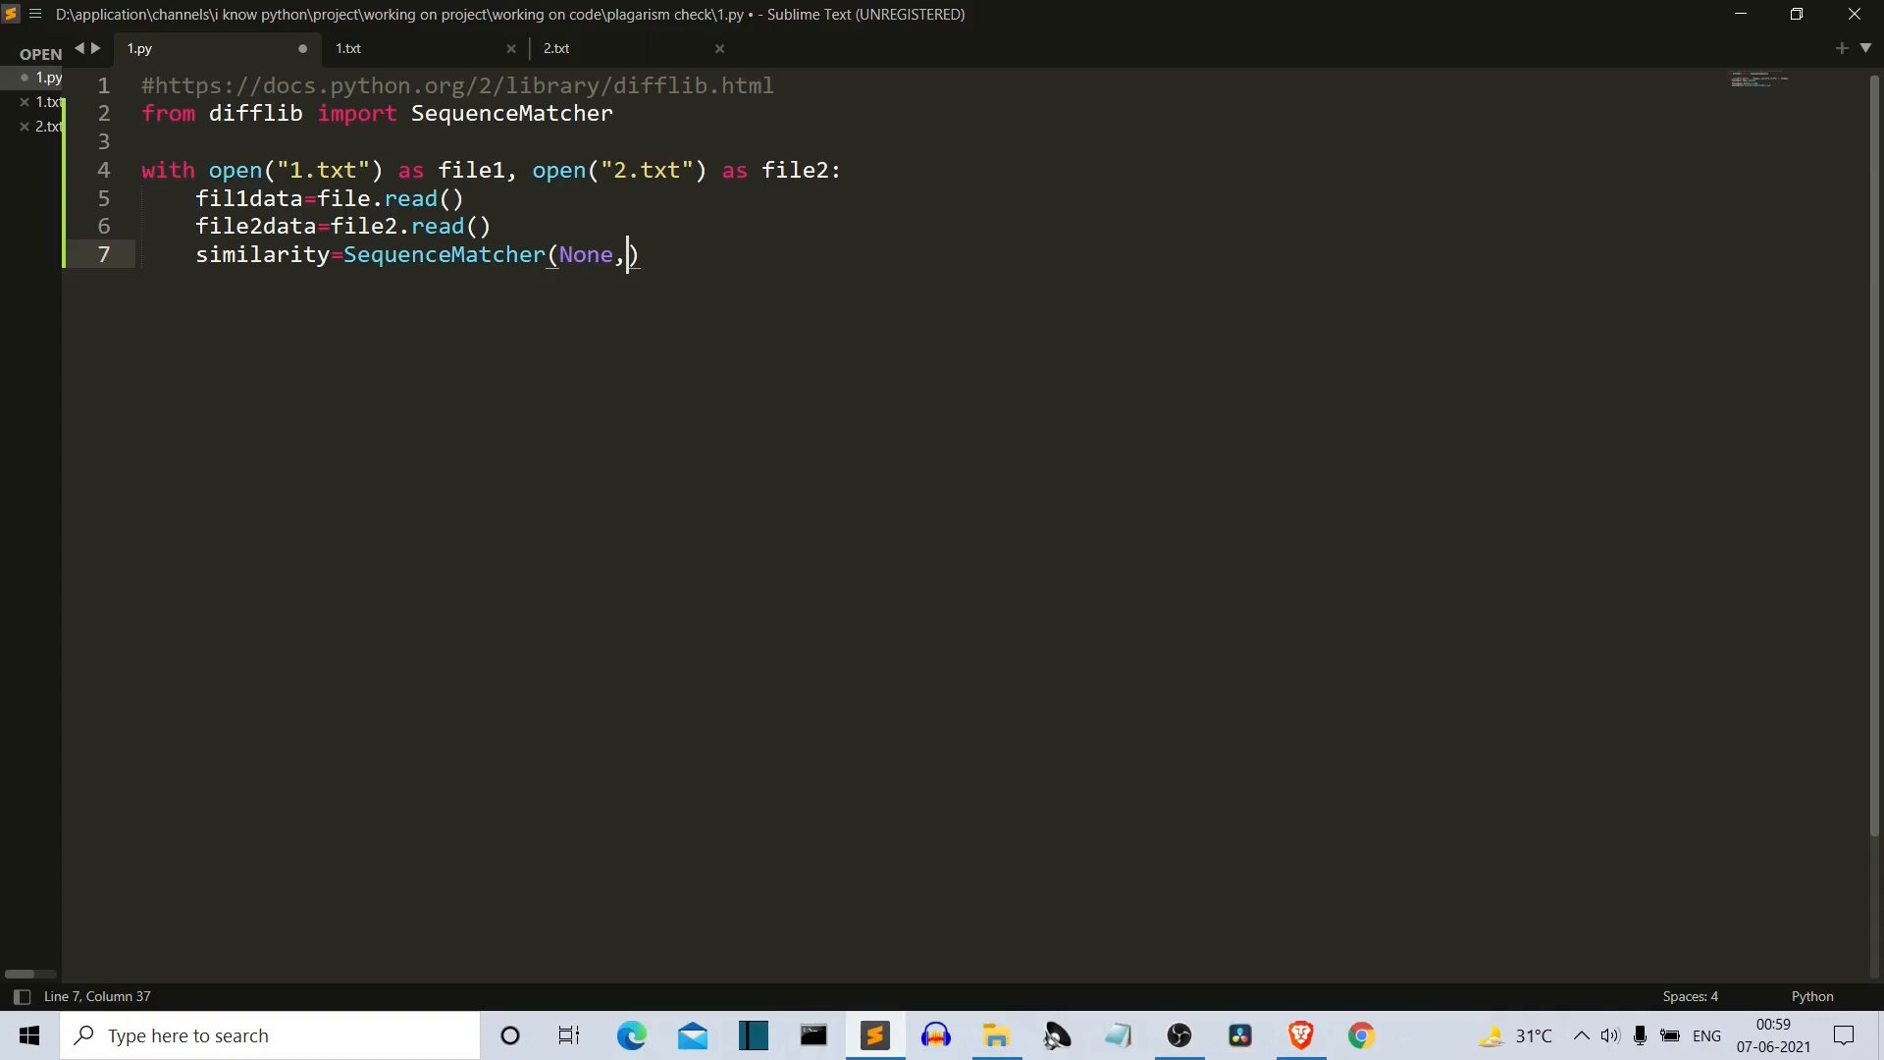
text(file)
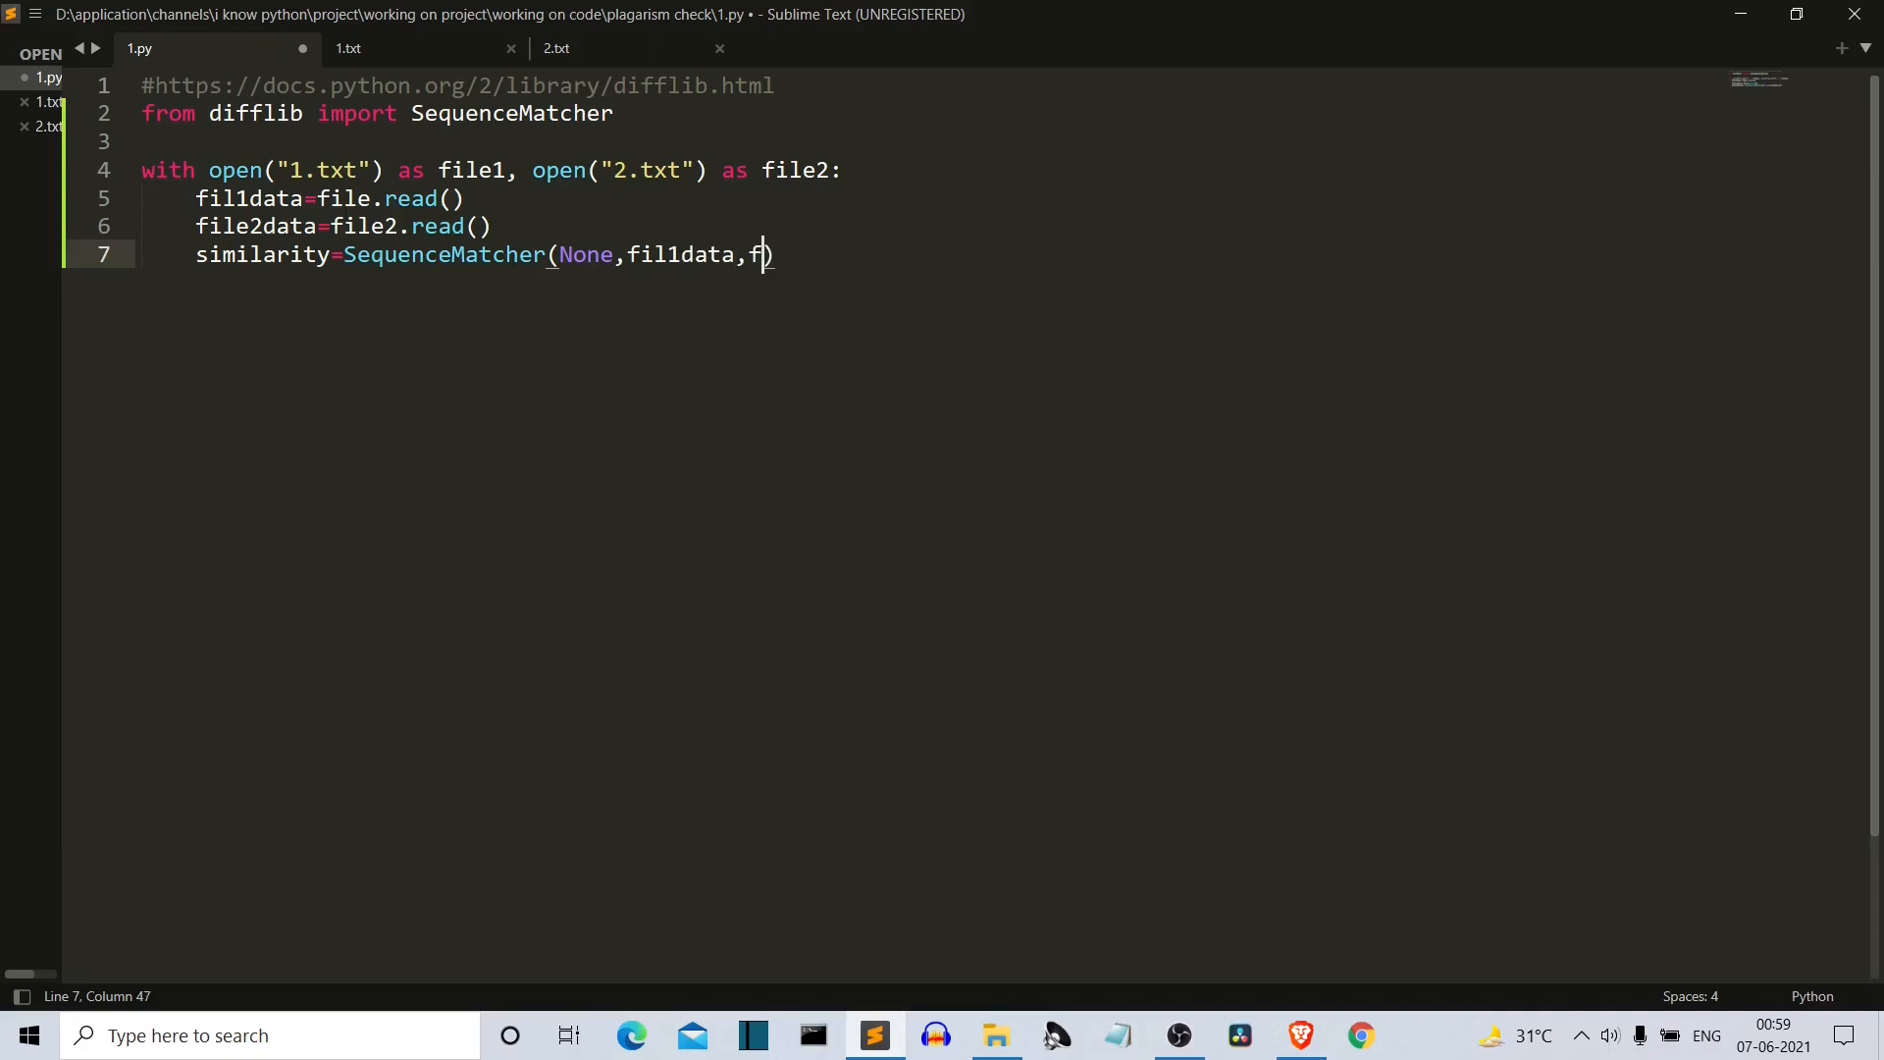
text(ile2data)
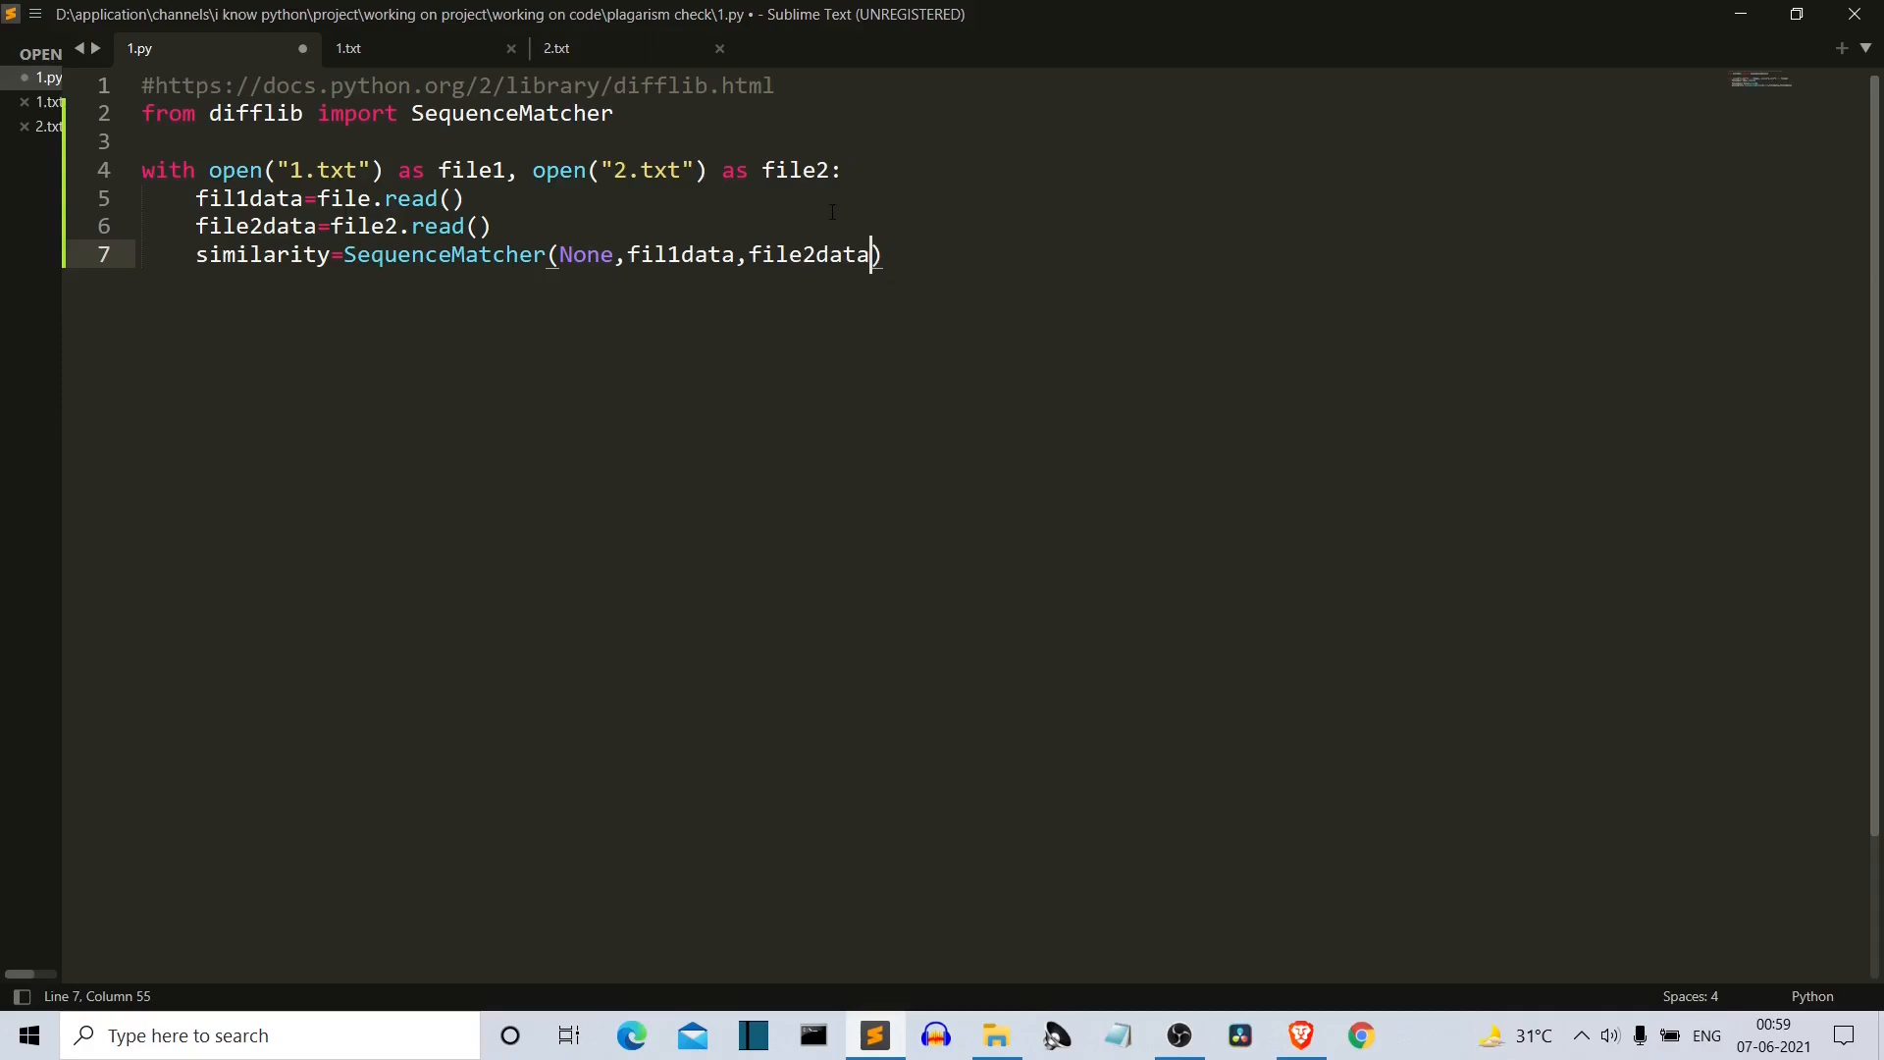
text(.)
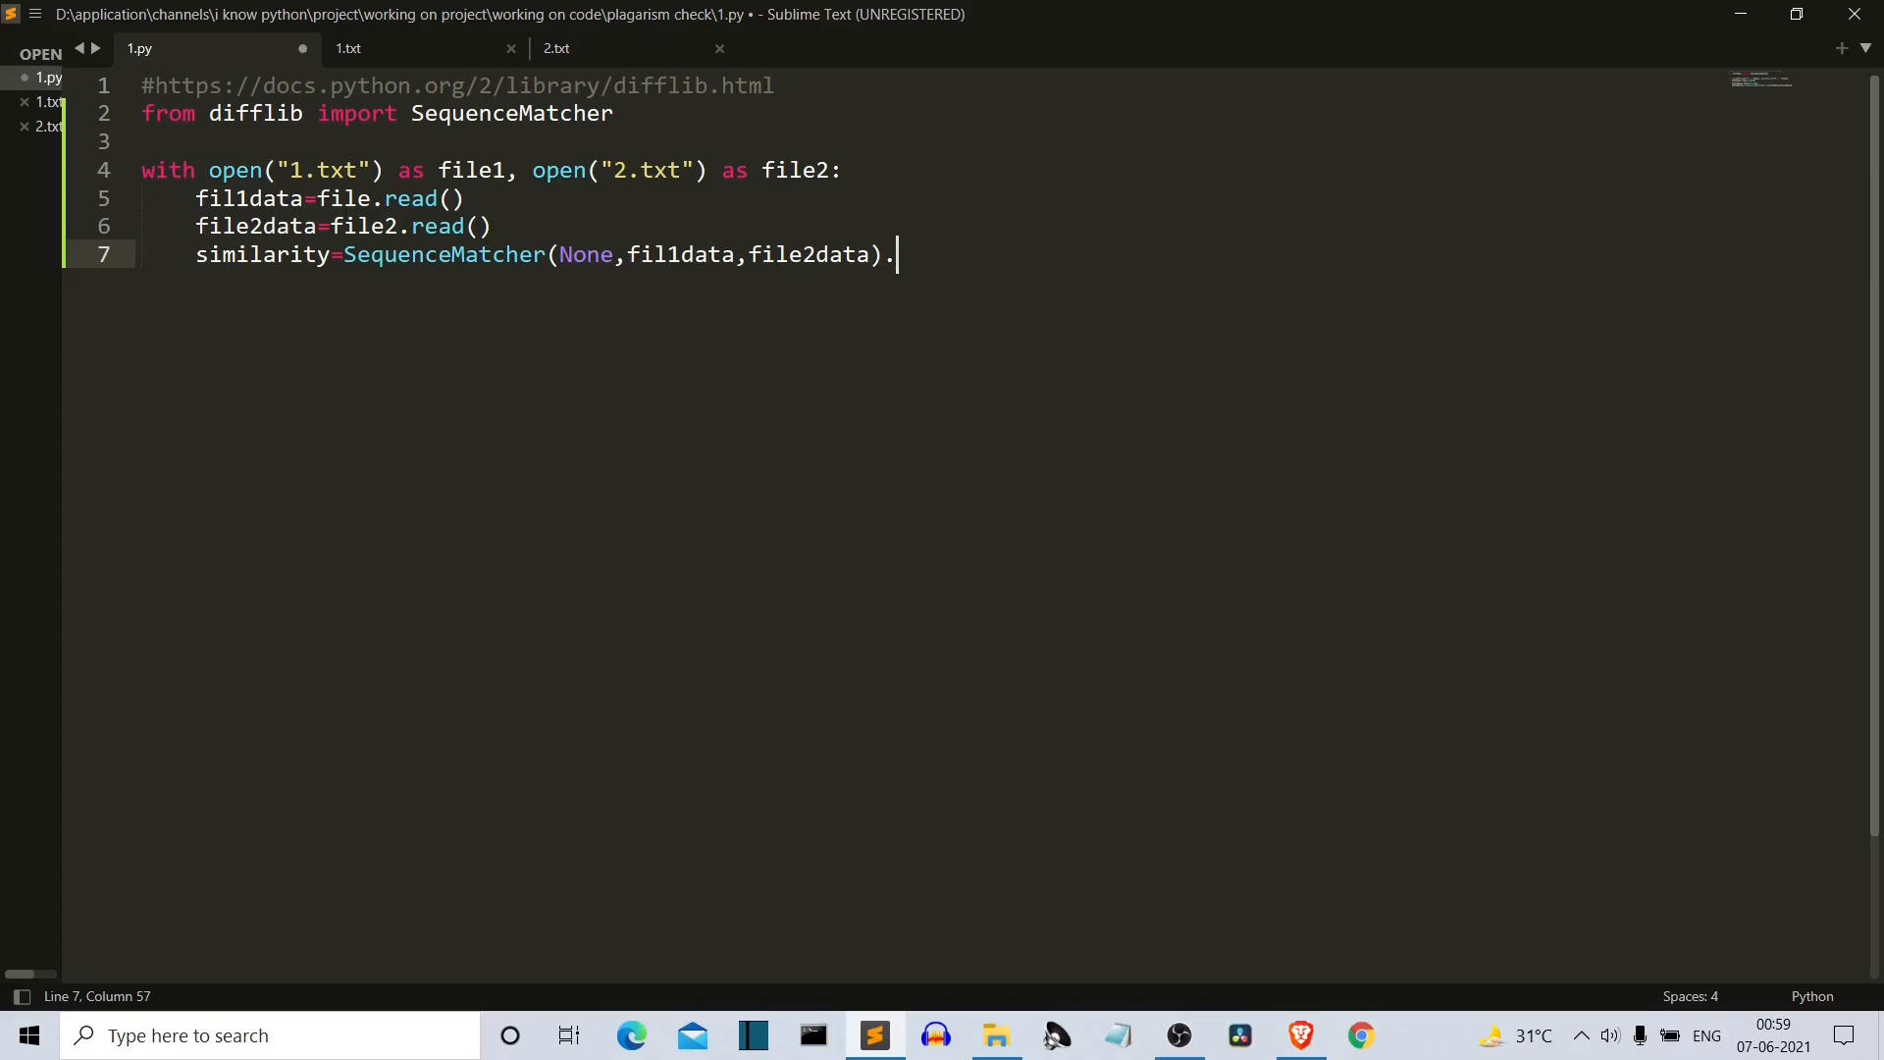
text(ratio()
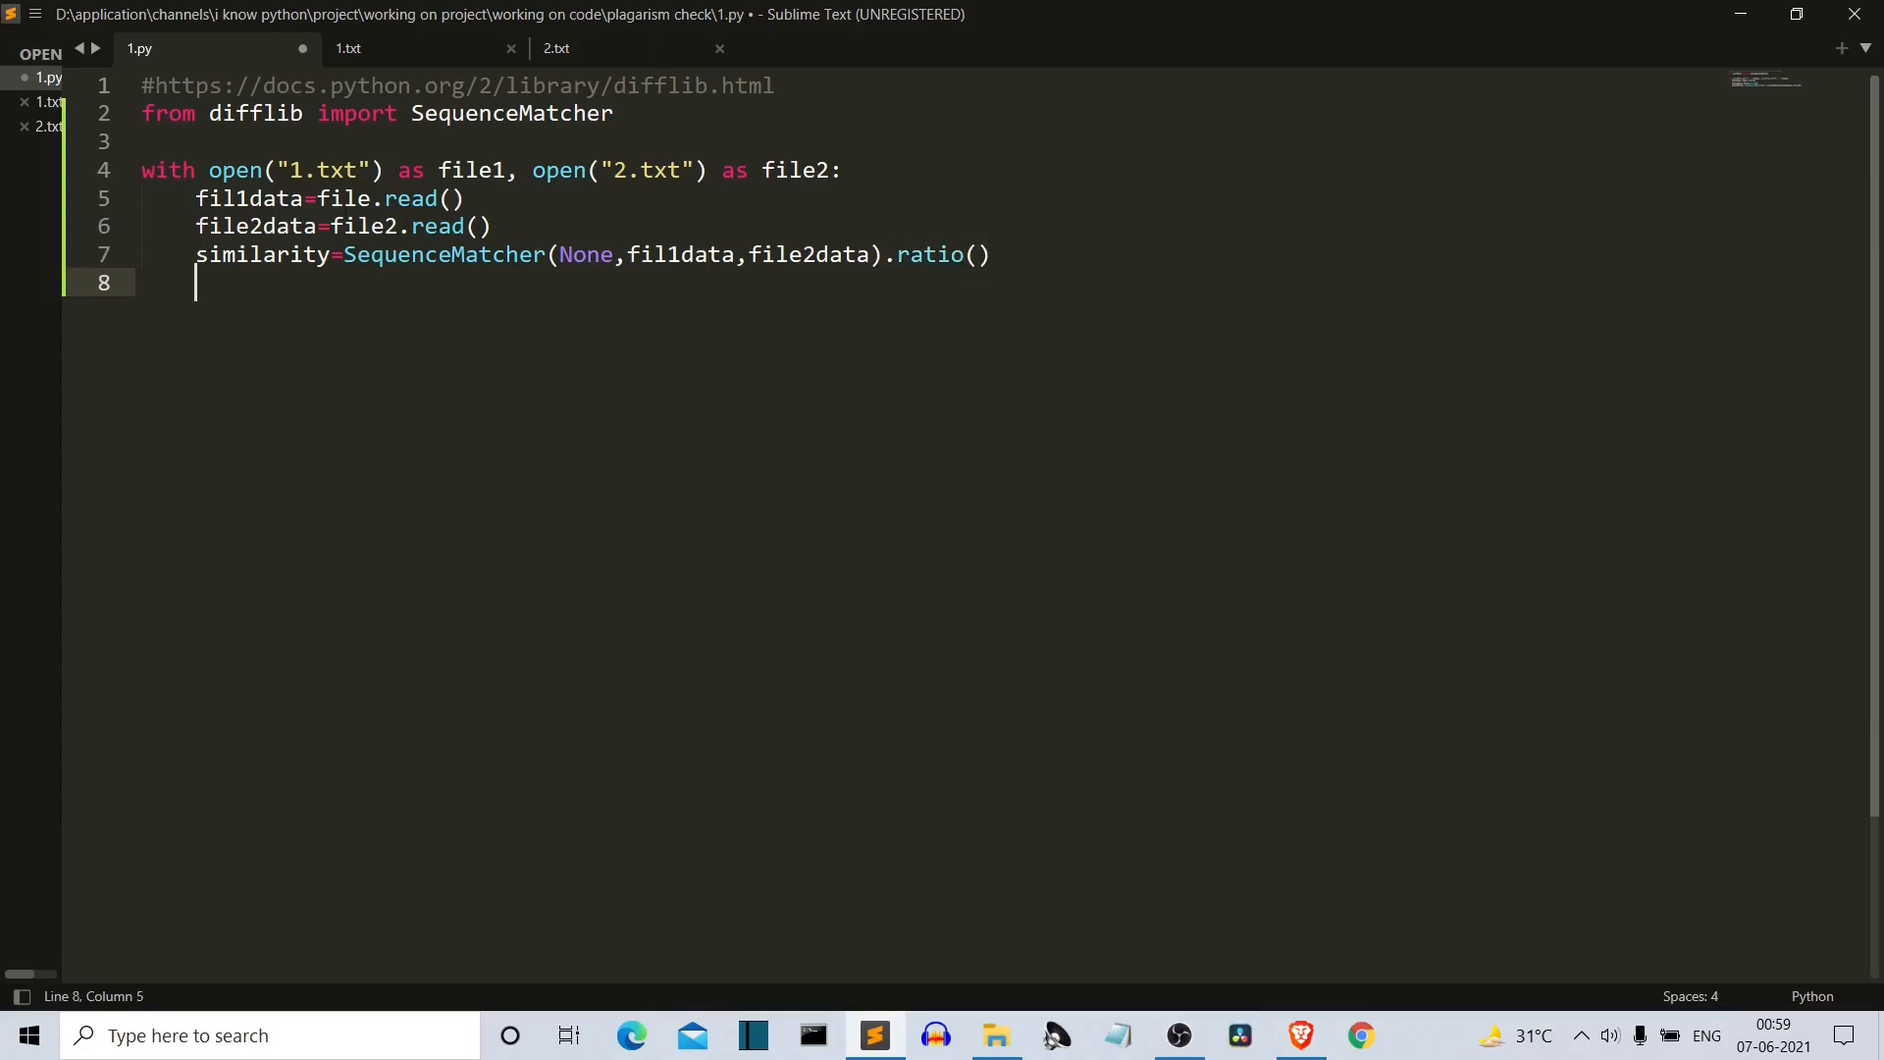
Step: Print similarity*100 as a percentage and save the script
text(print)
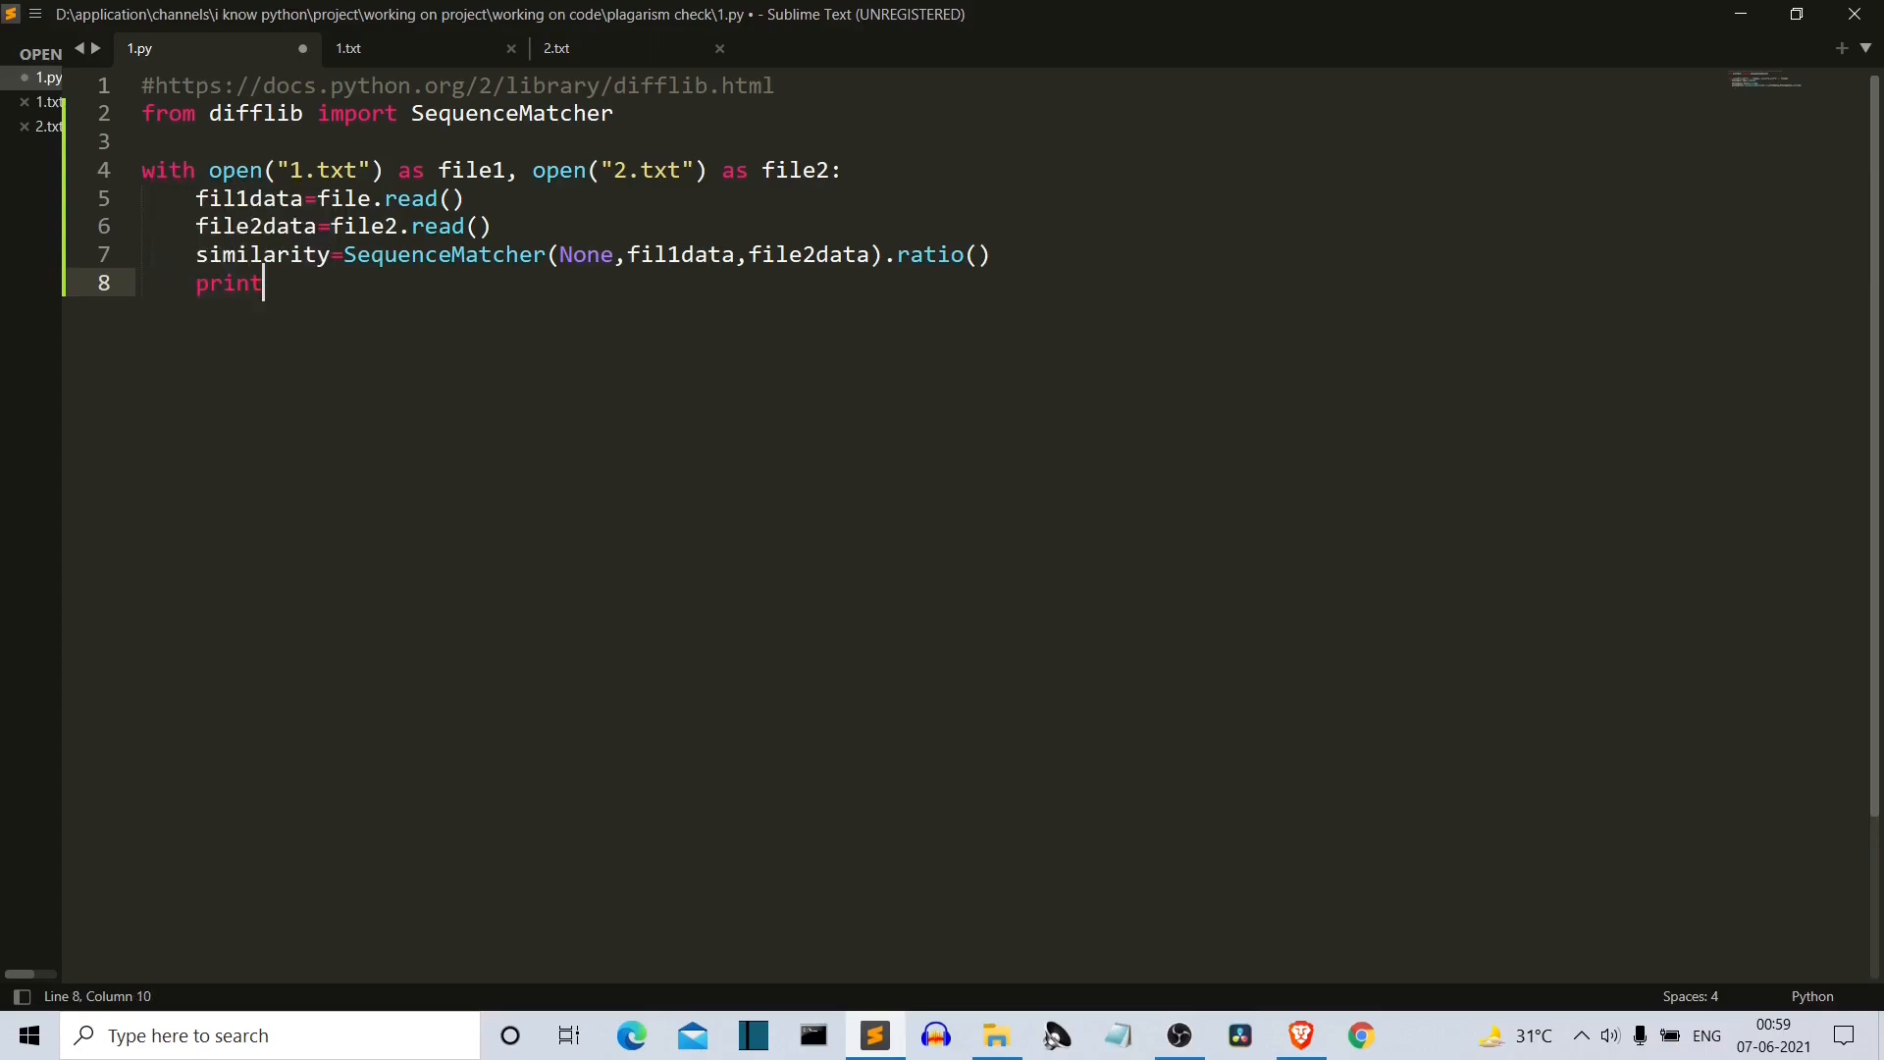
text((similarity*10)
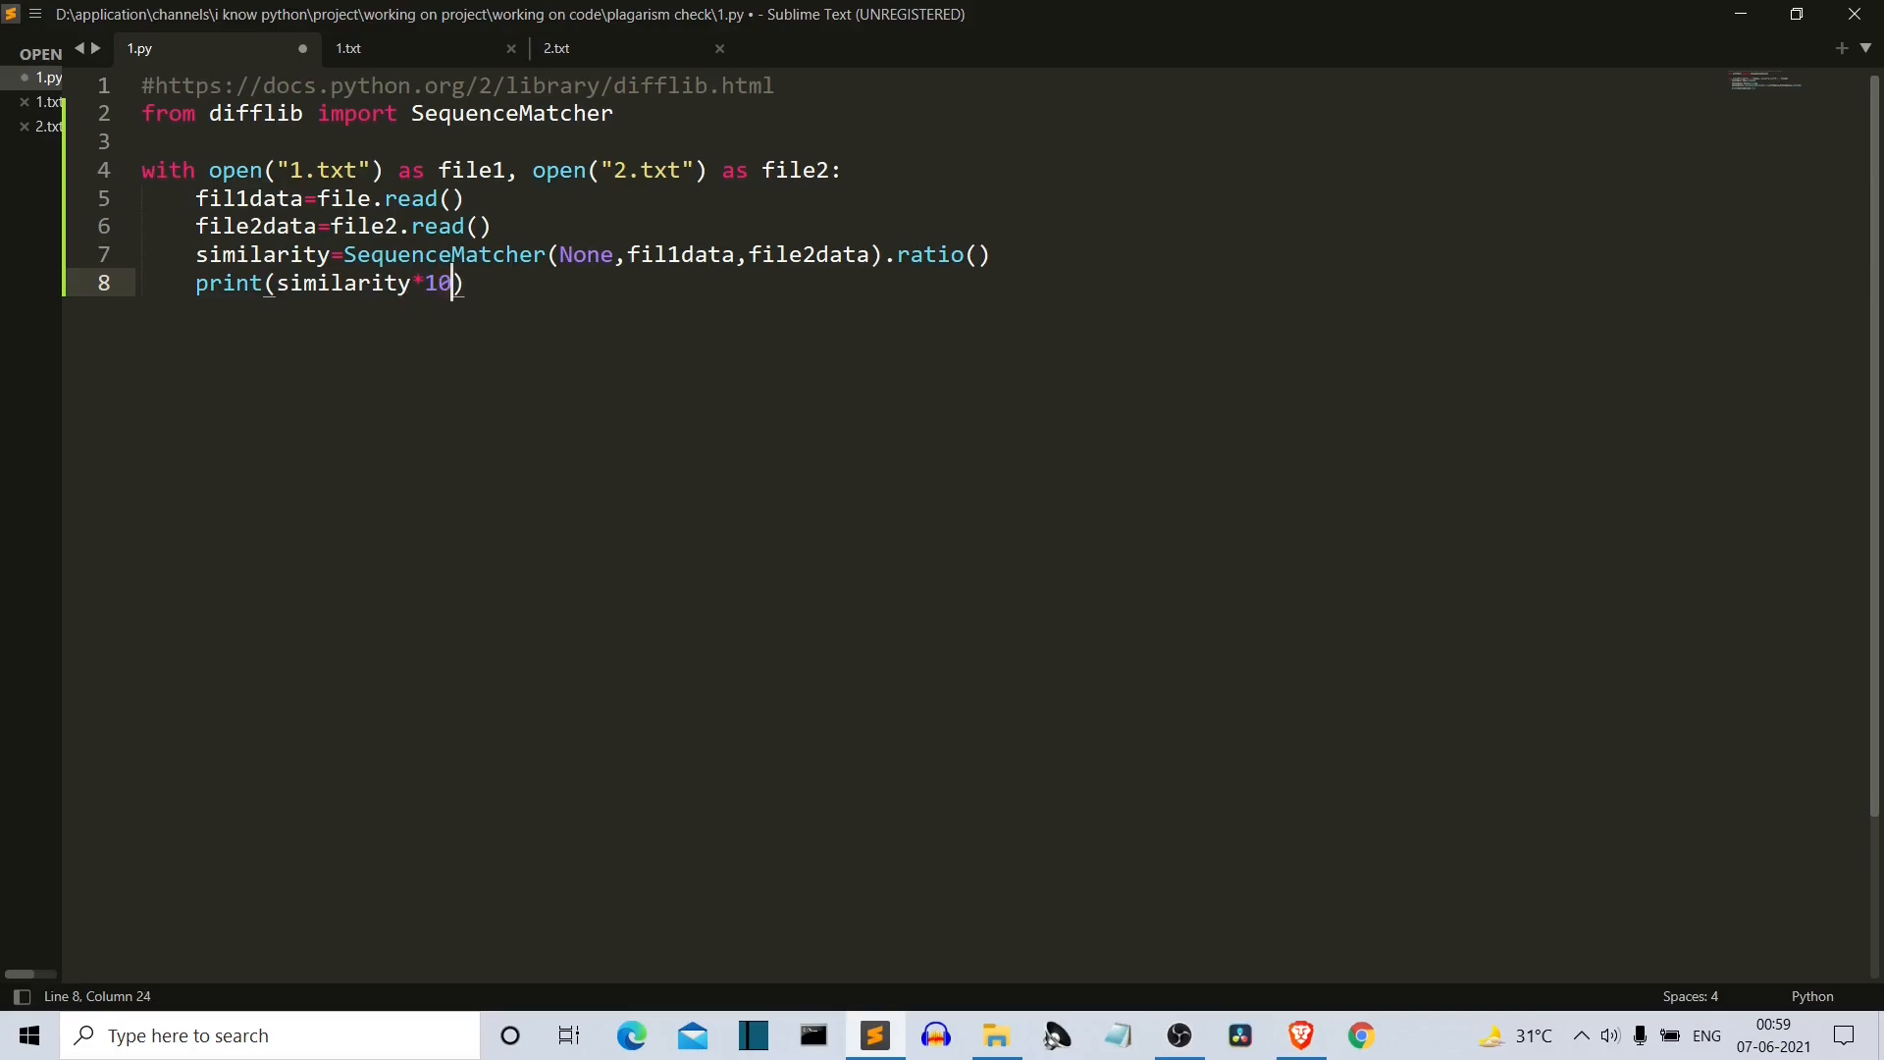
text(0)
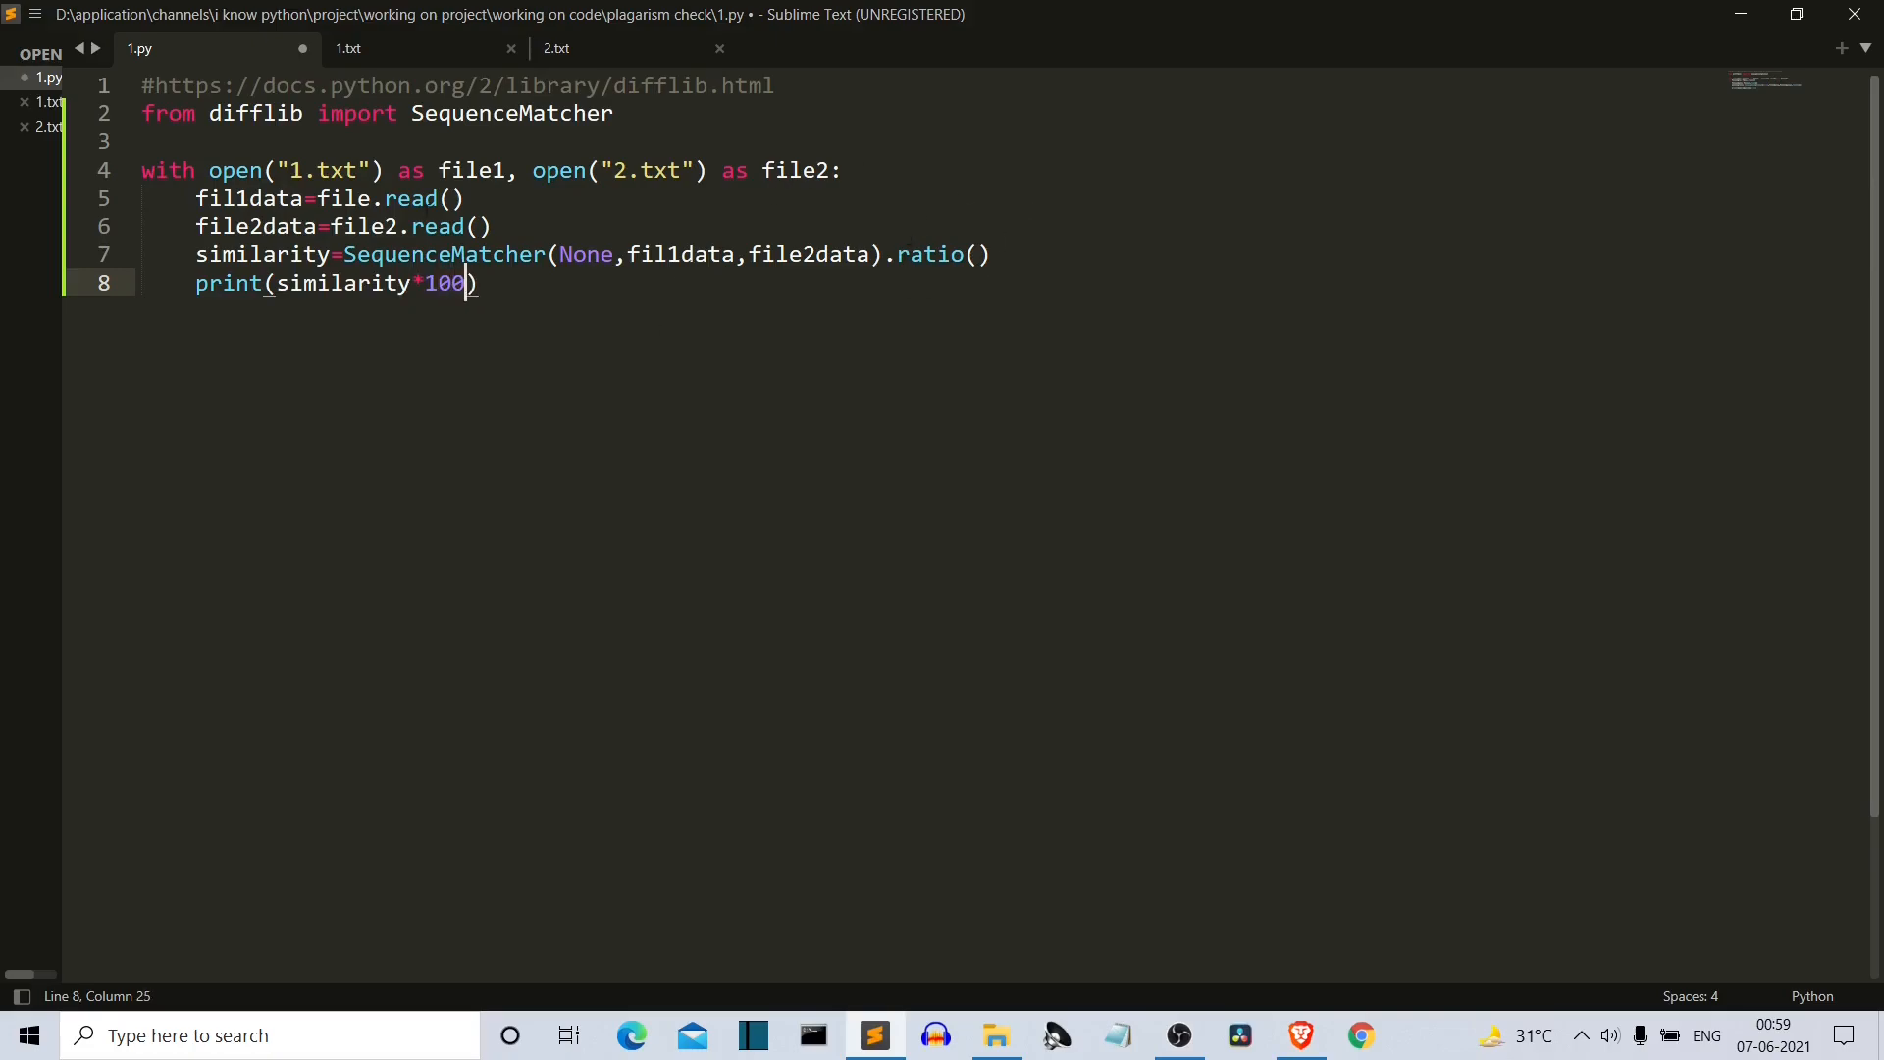
key(ctrl+s)
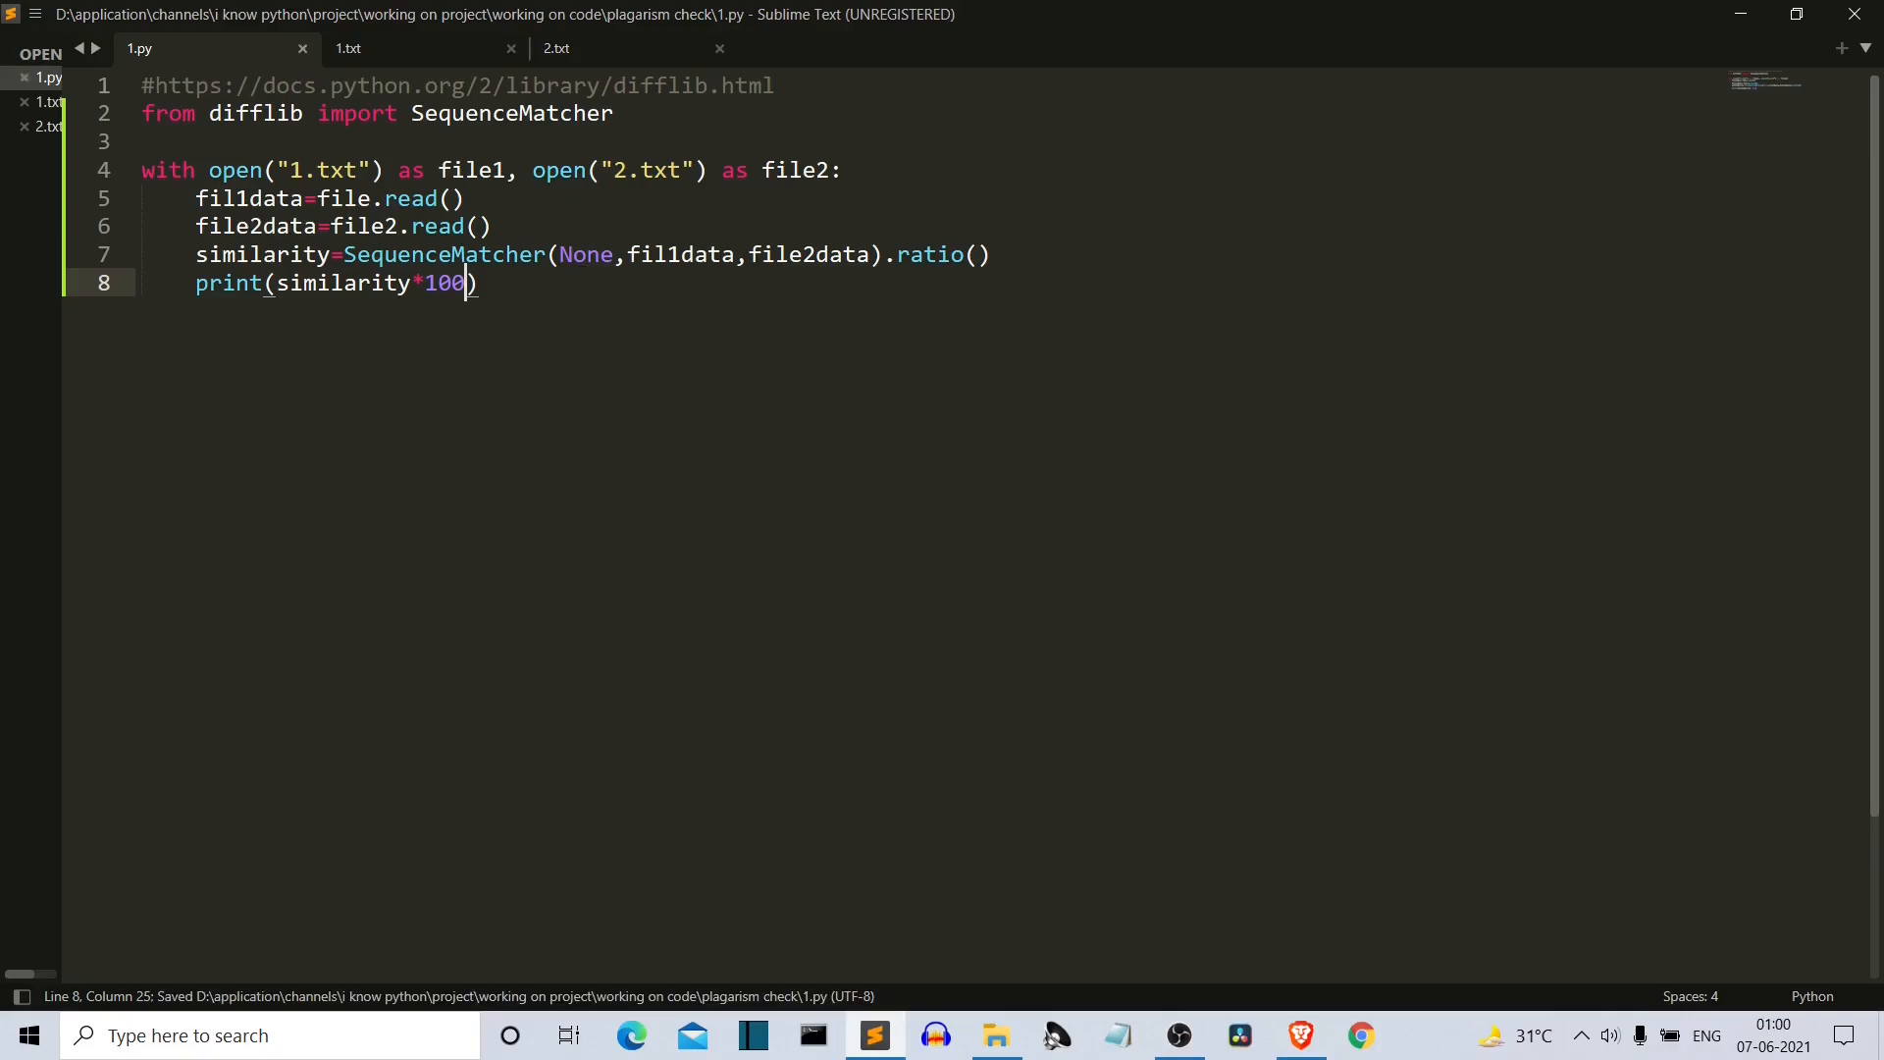
Step: Look over 2.txt's documentation text, then return to the 1.py script
click(555, 47)
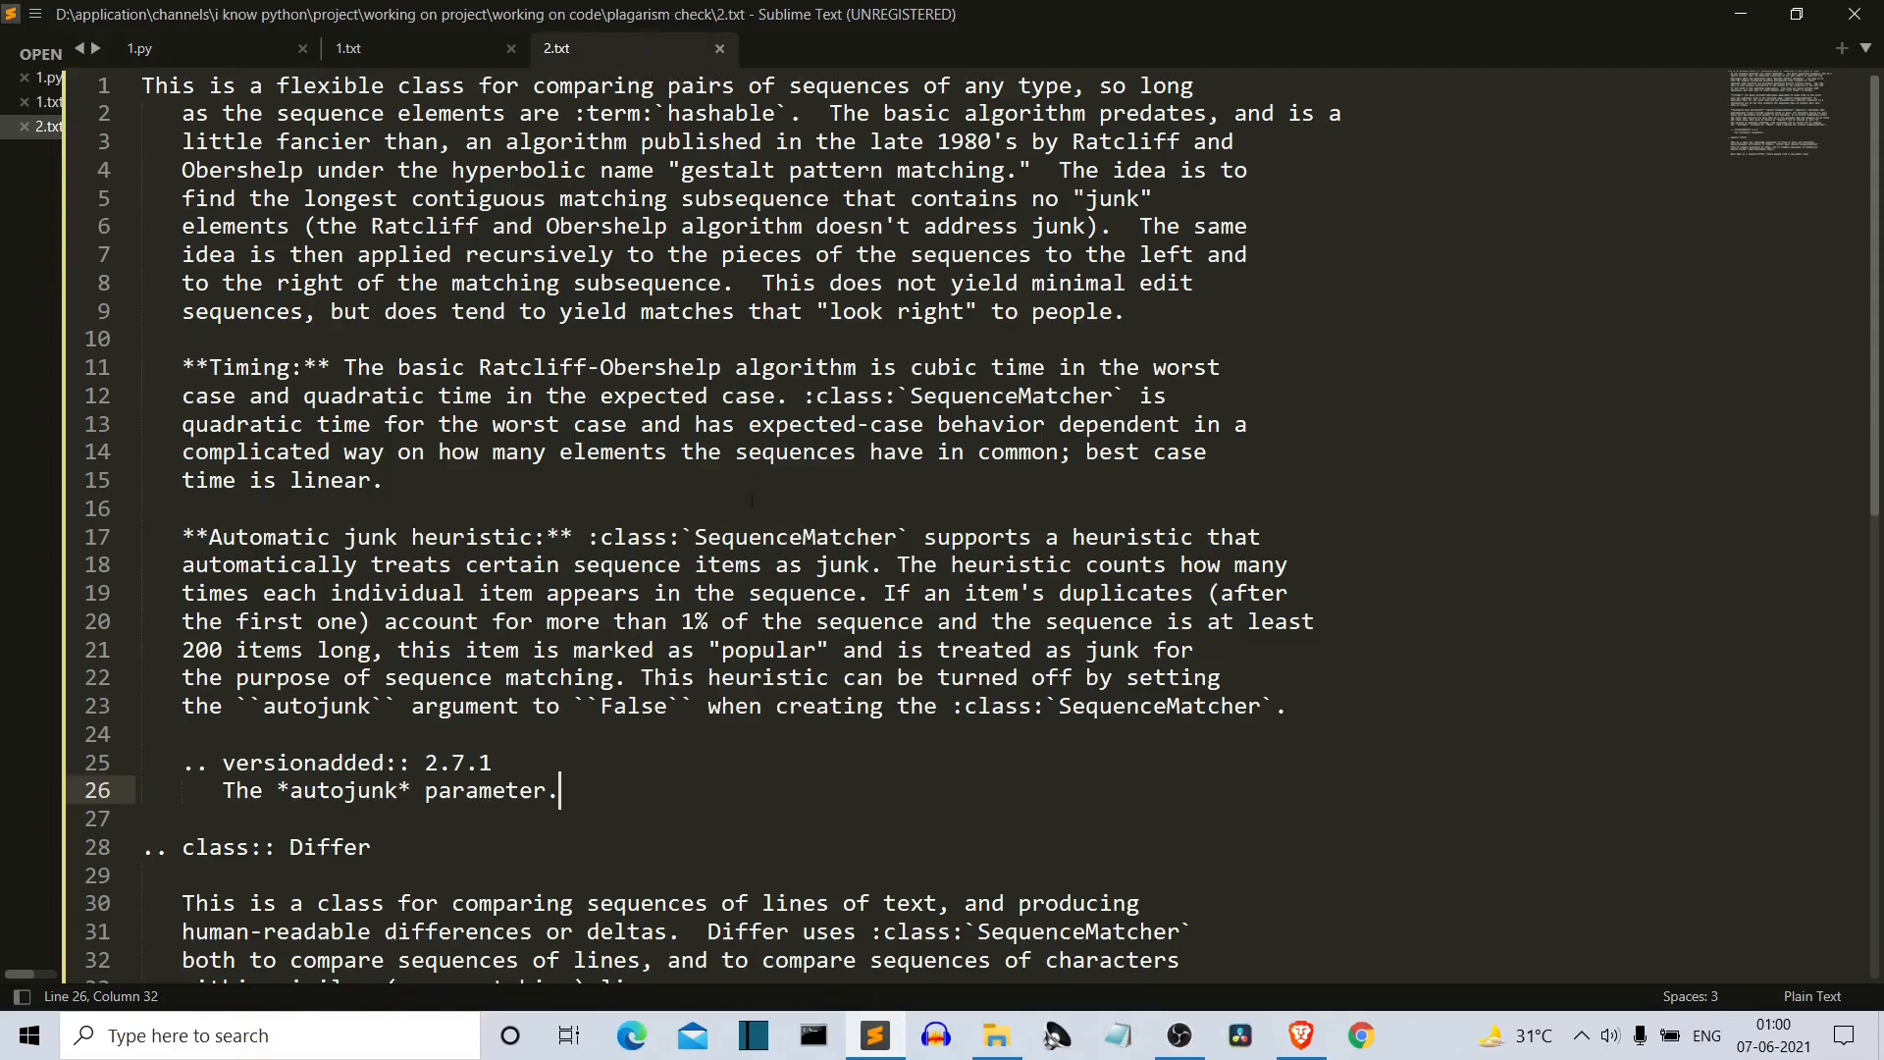
scroll(down, 3)
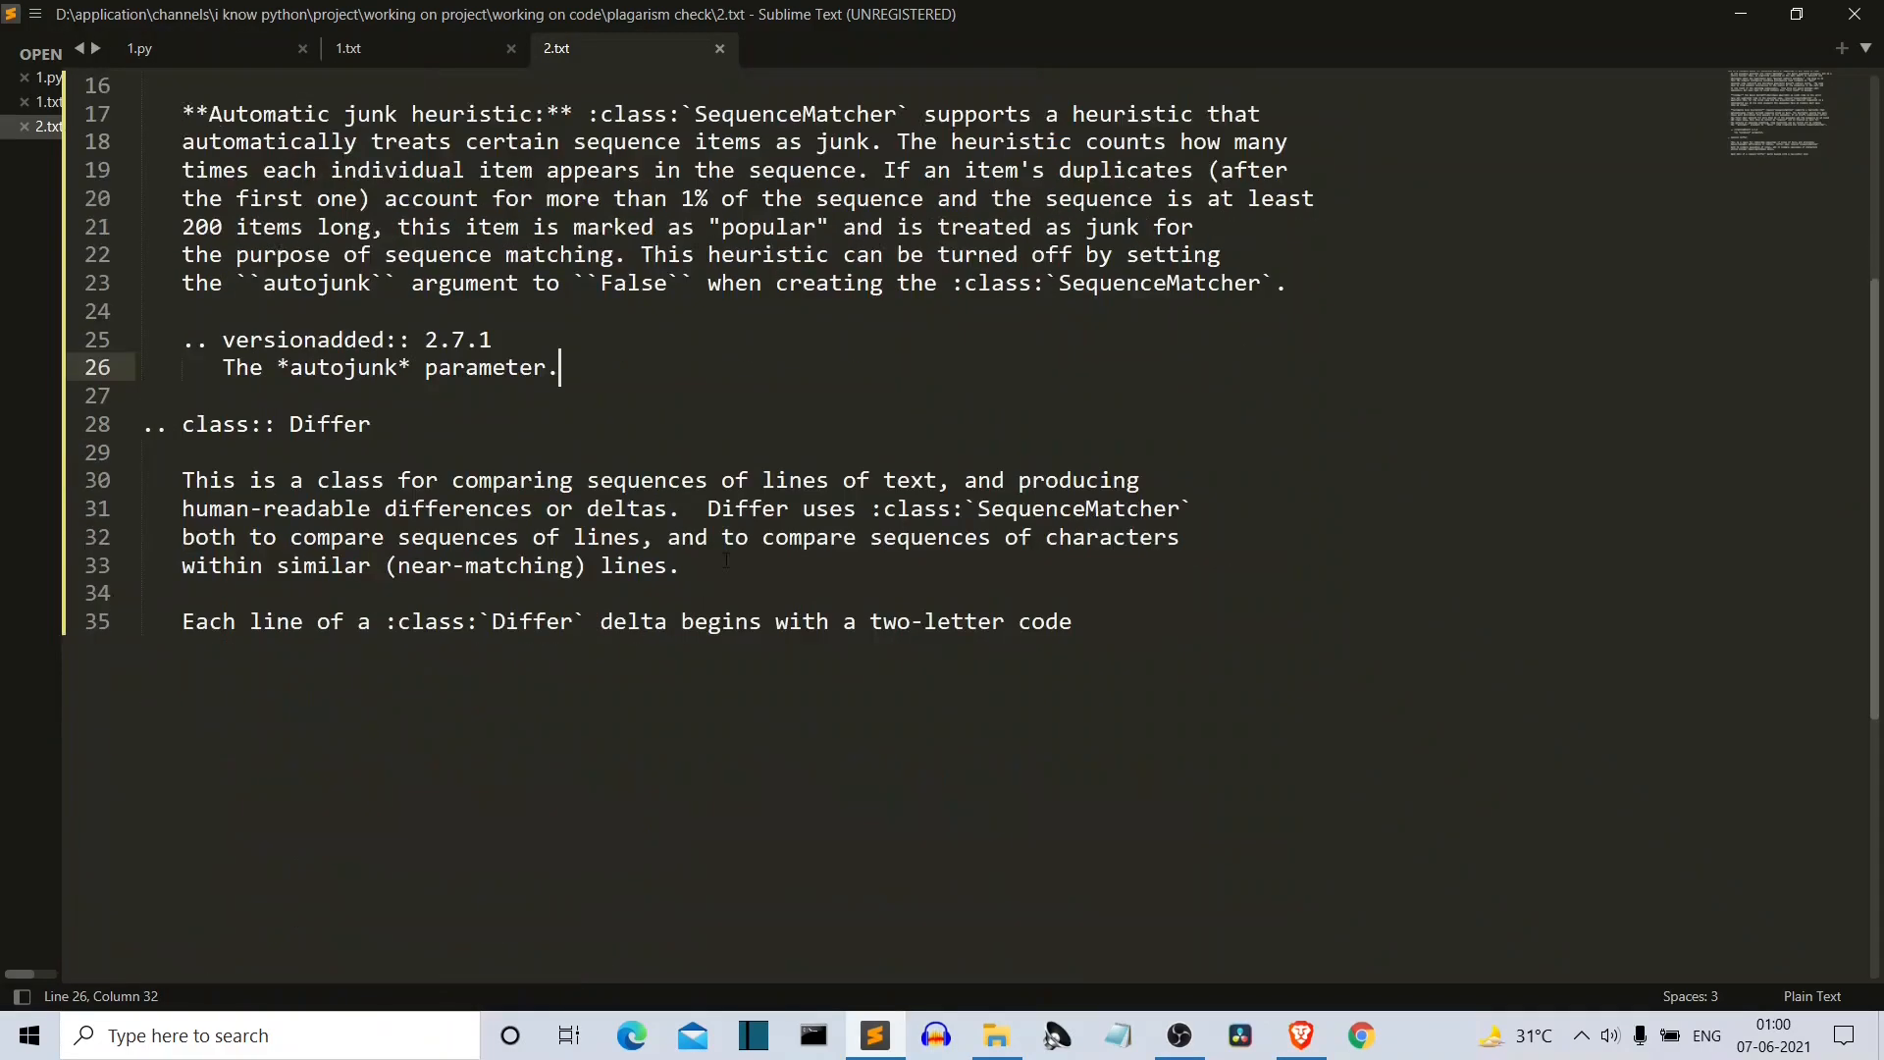
scroll(up, 3)
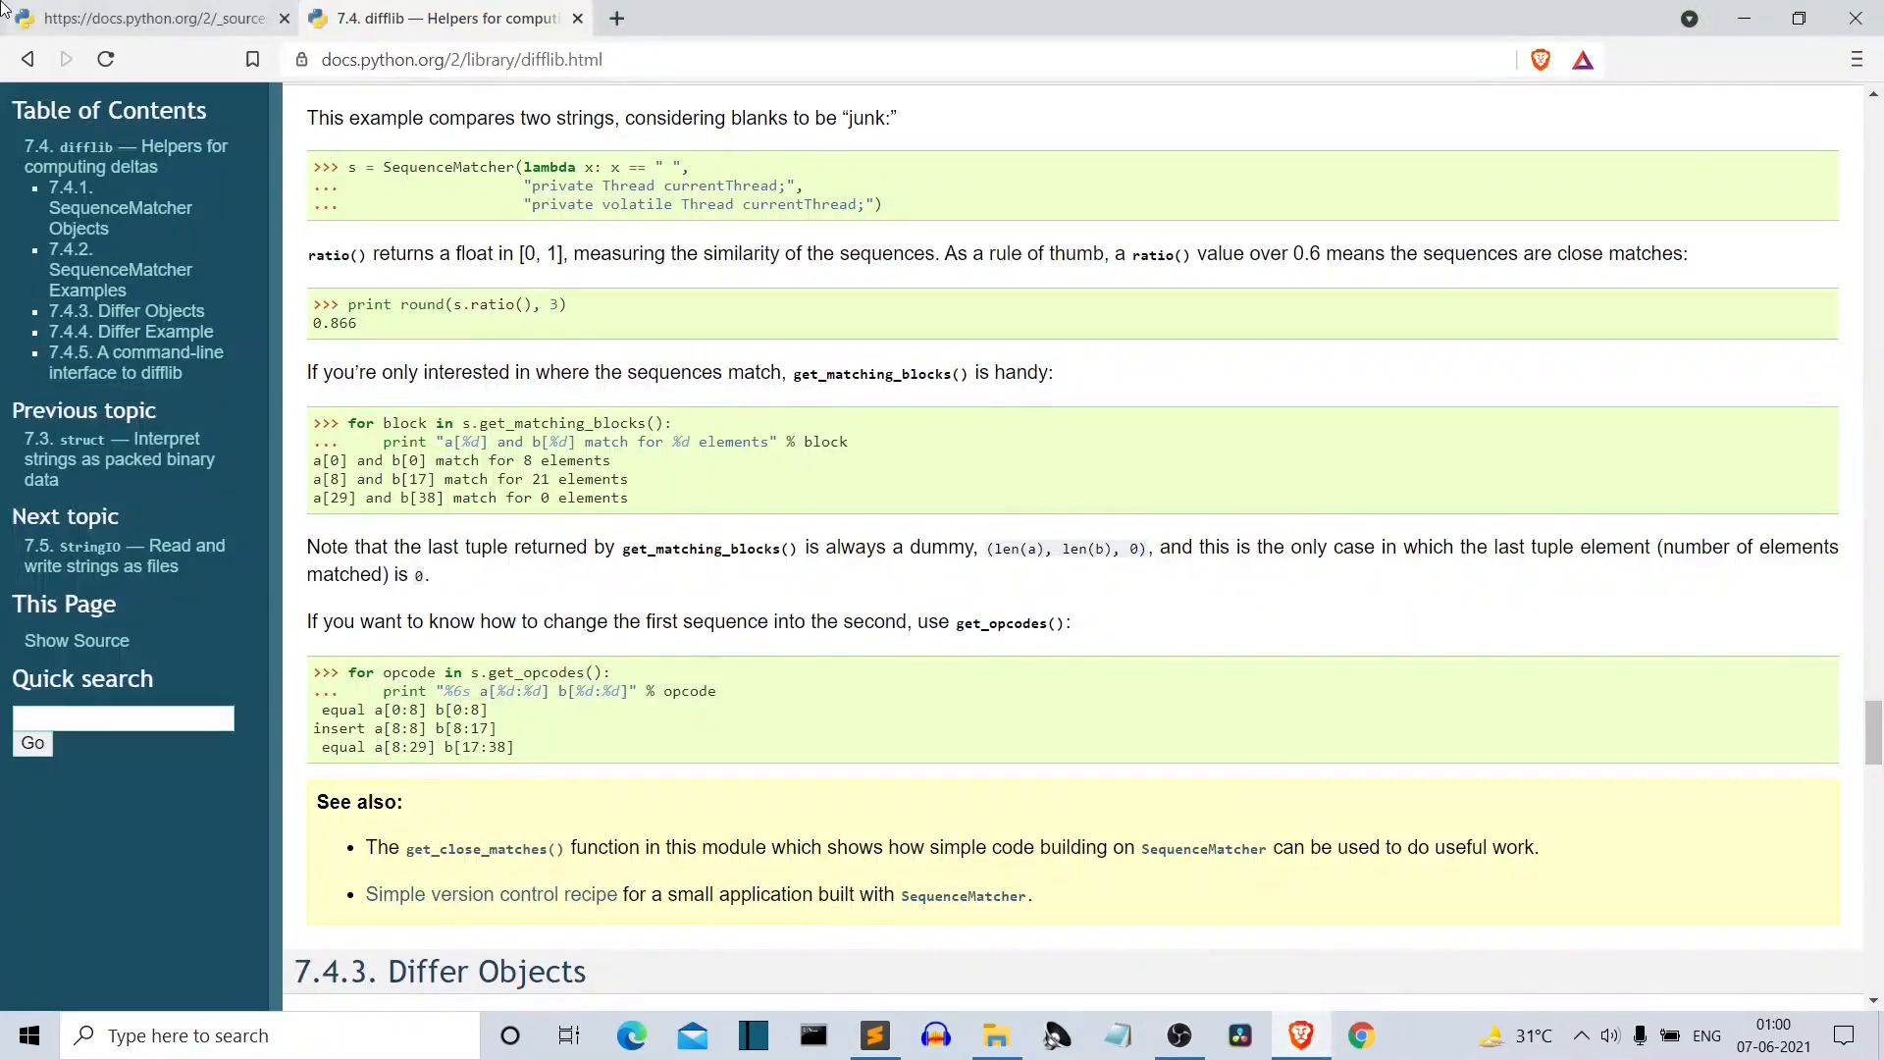
click(876, 1034)
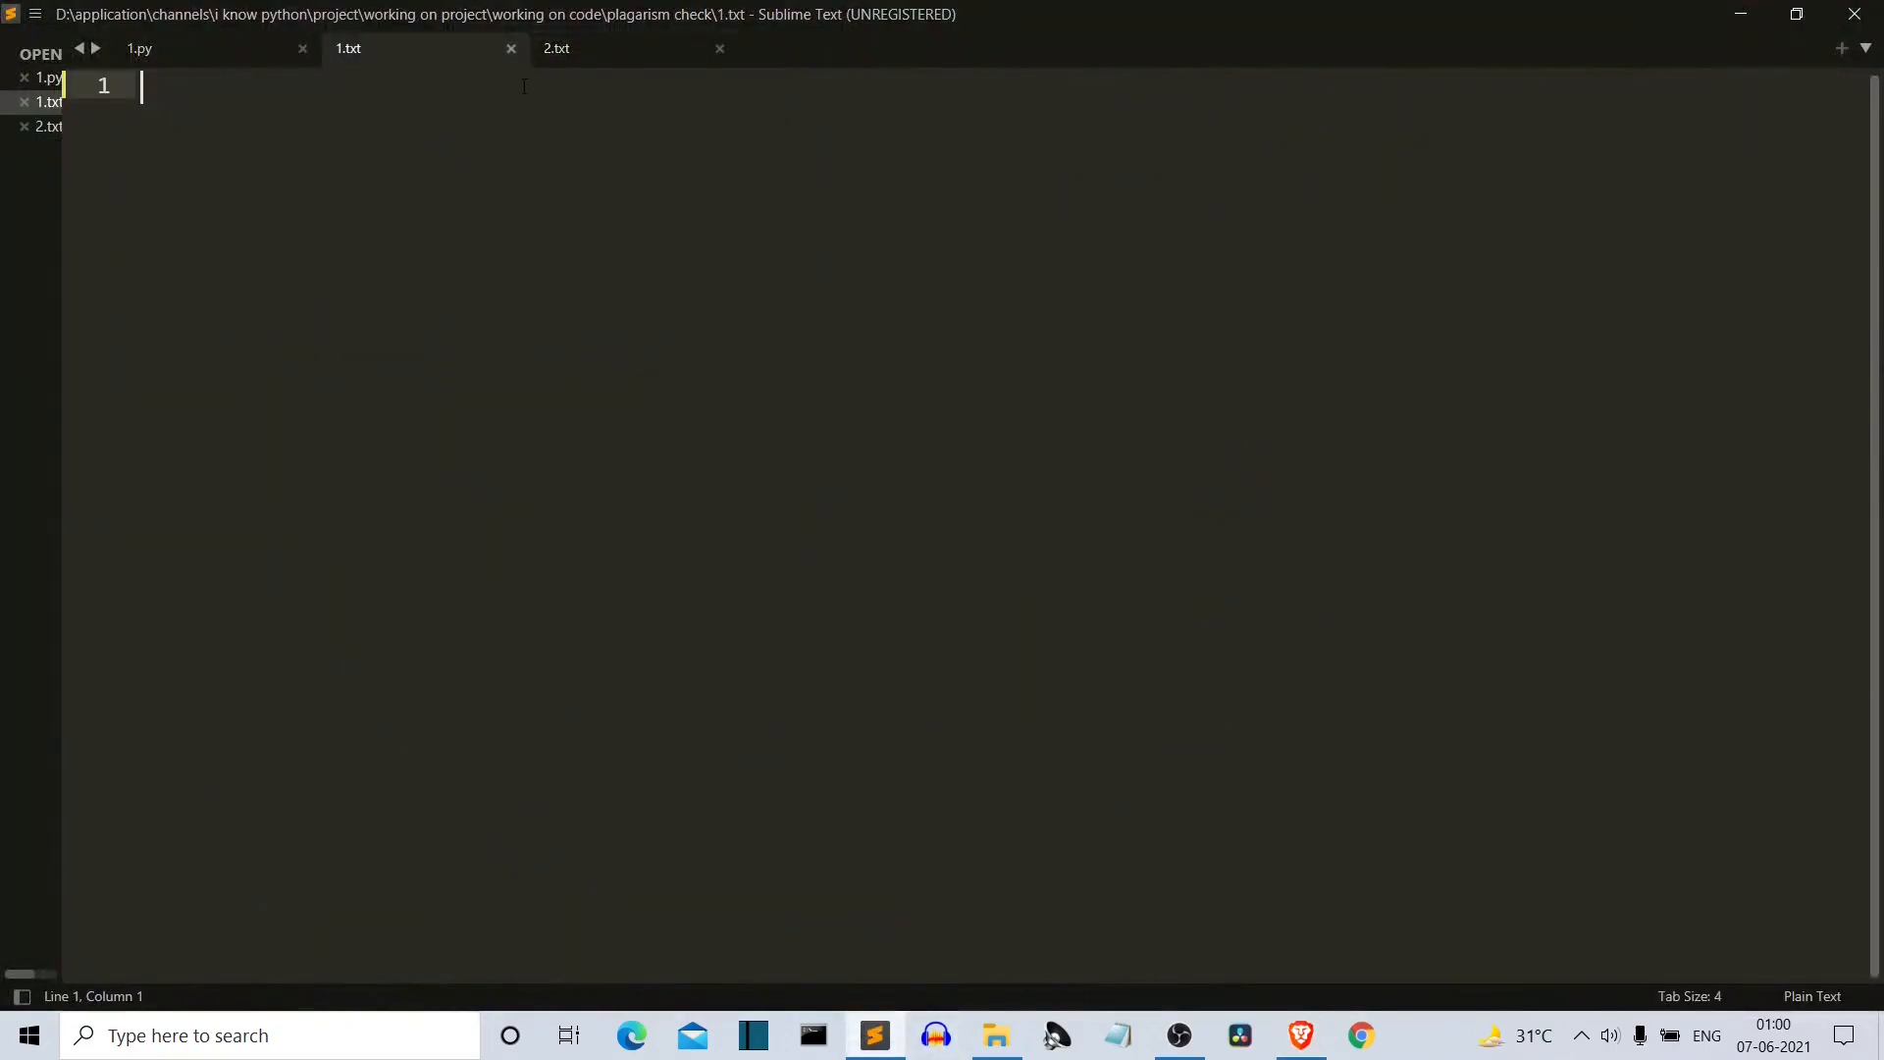
click(139, 47)
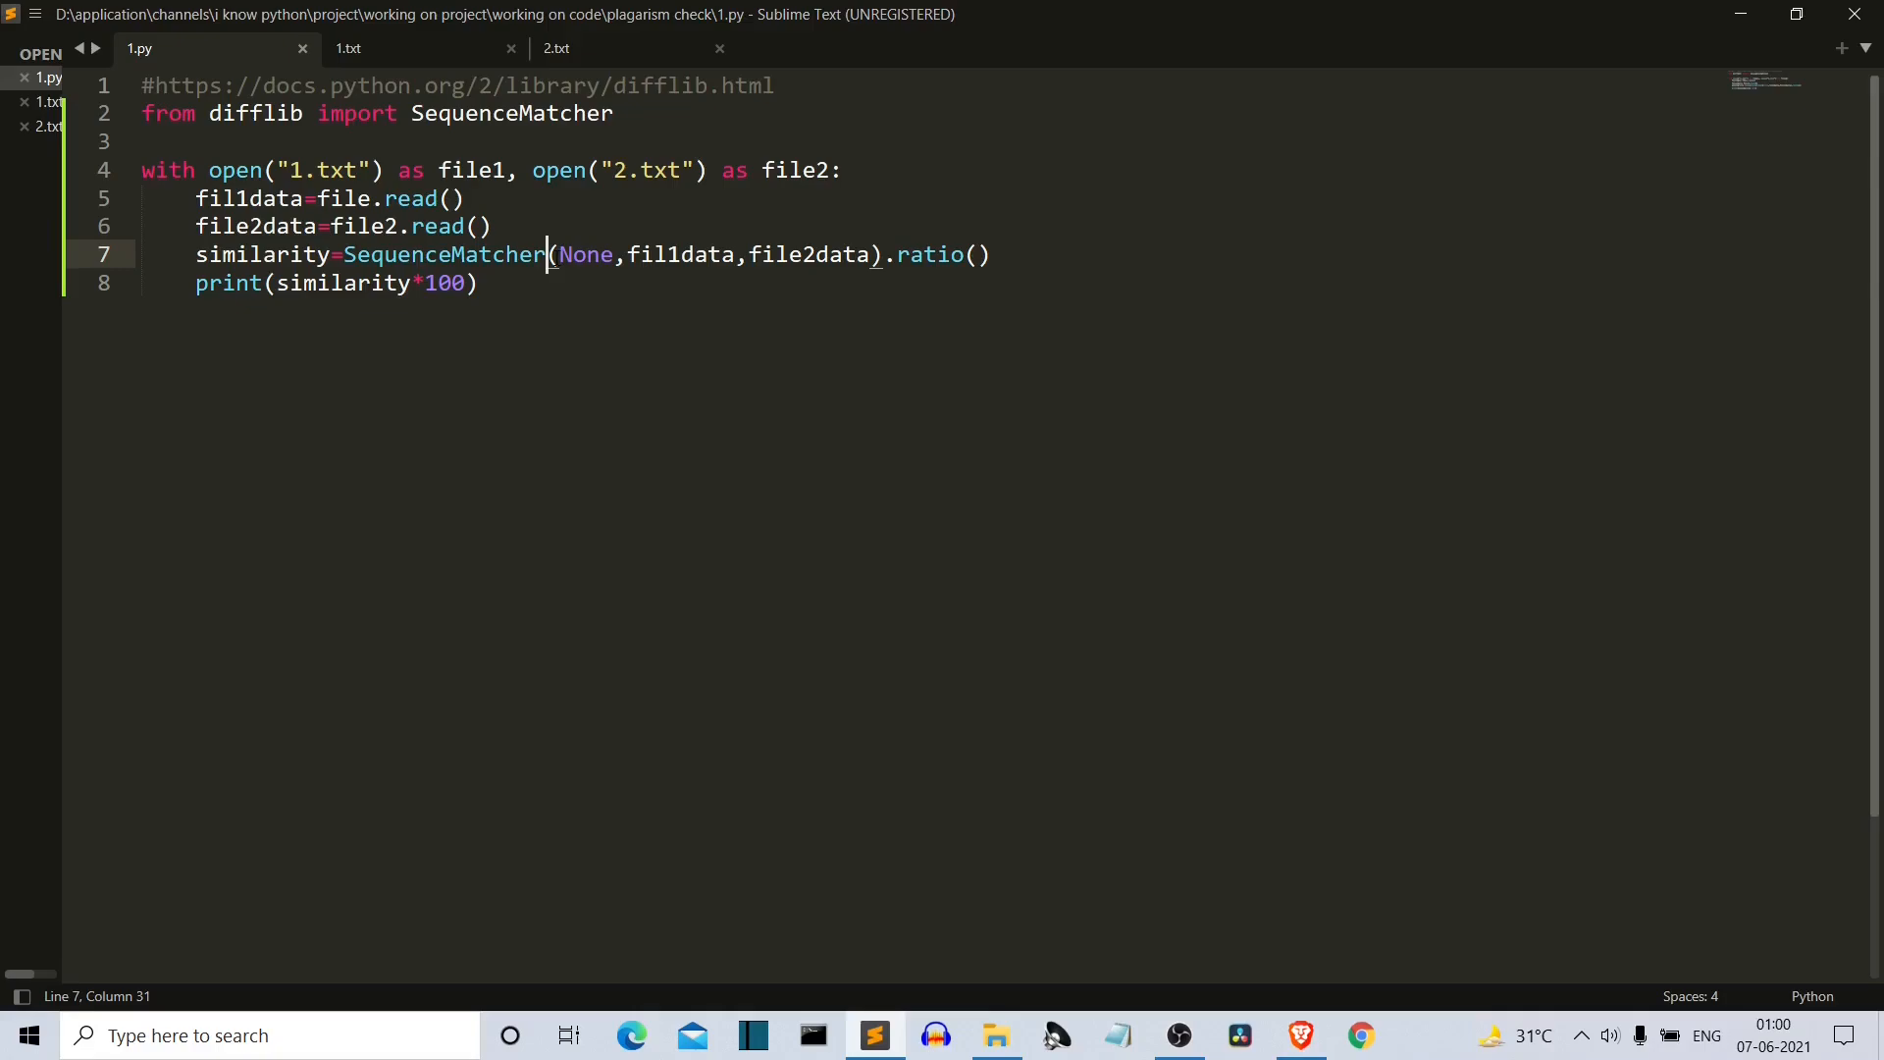
Step: Run 1.py, fix the NameError to file1, rerun printing 0.0, then switch to 1.txt
key(ctrl+b)
text(1)
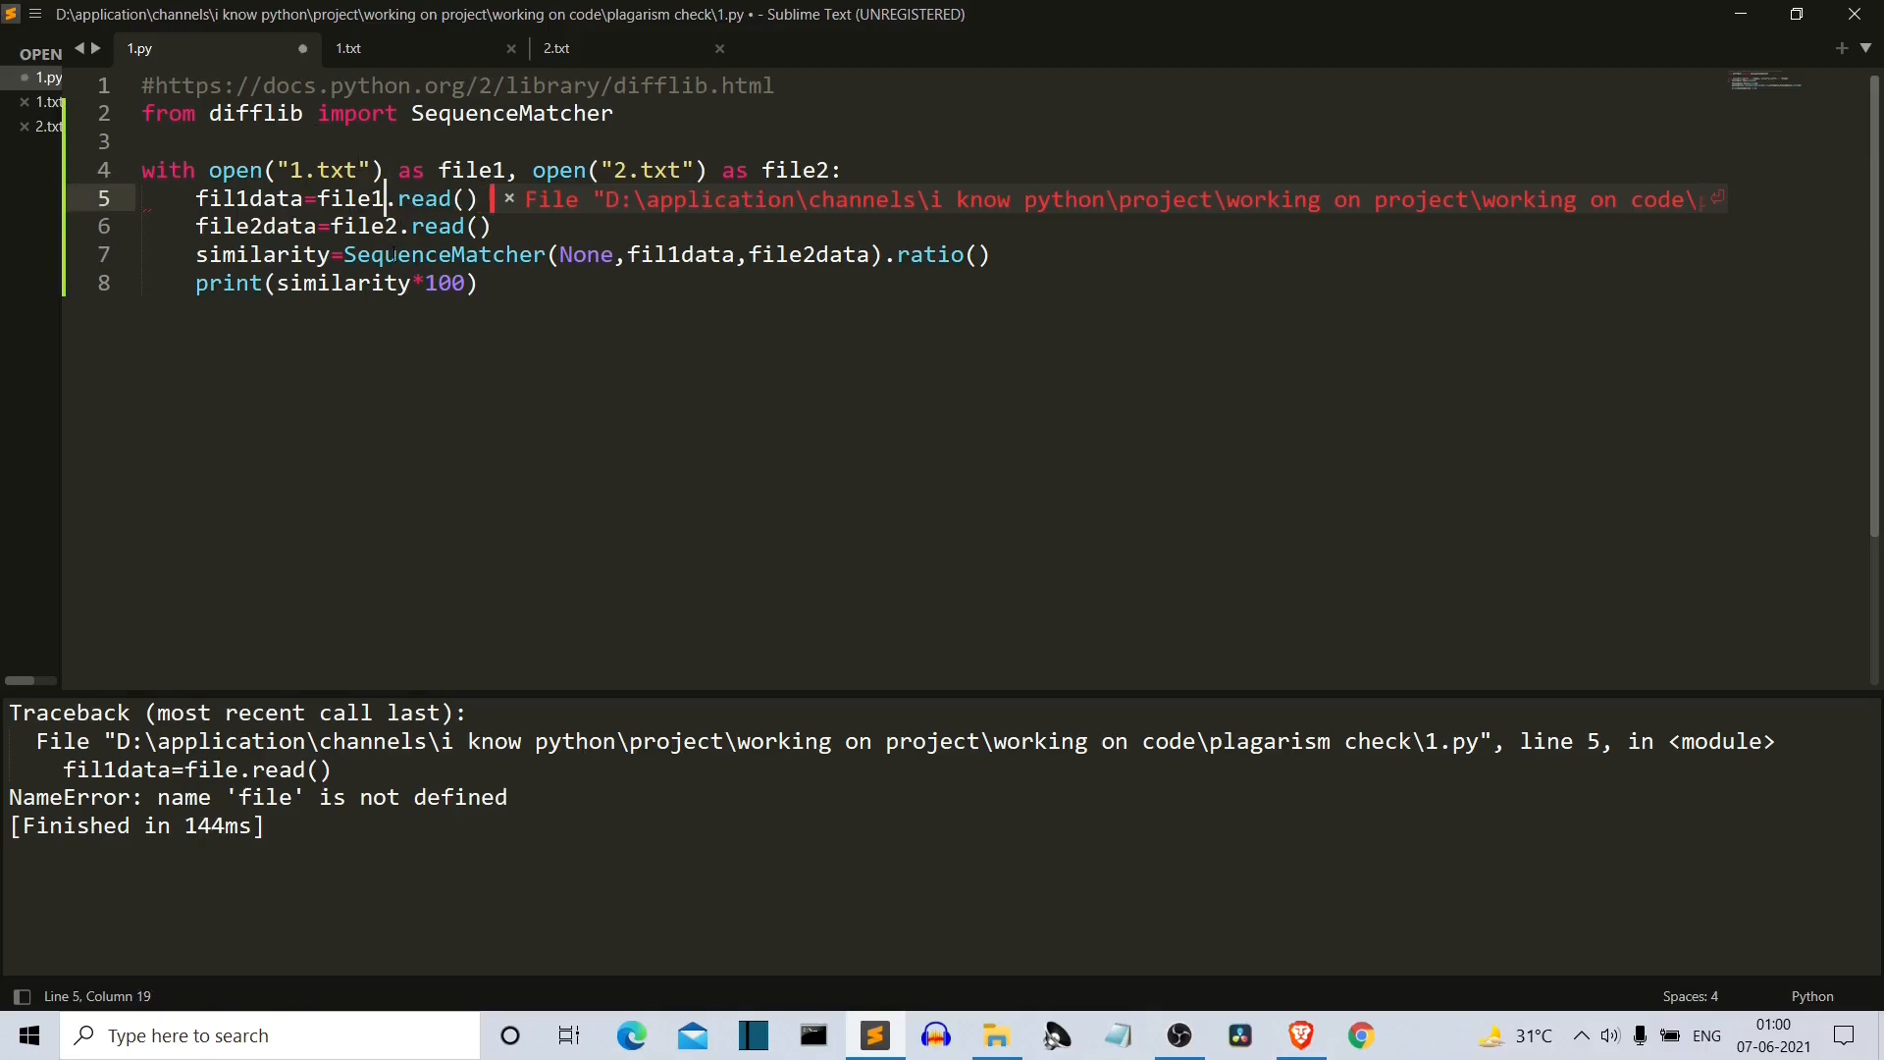
key(ctrl+b)
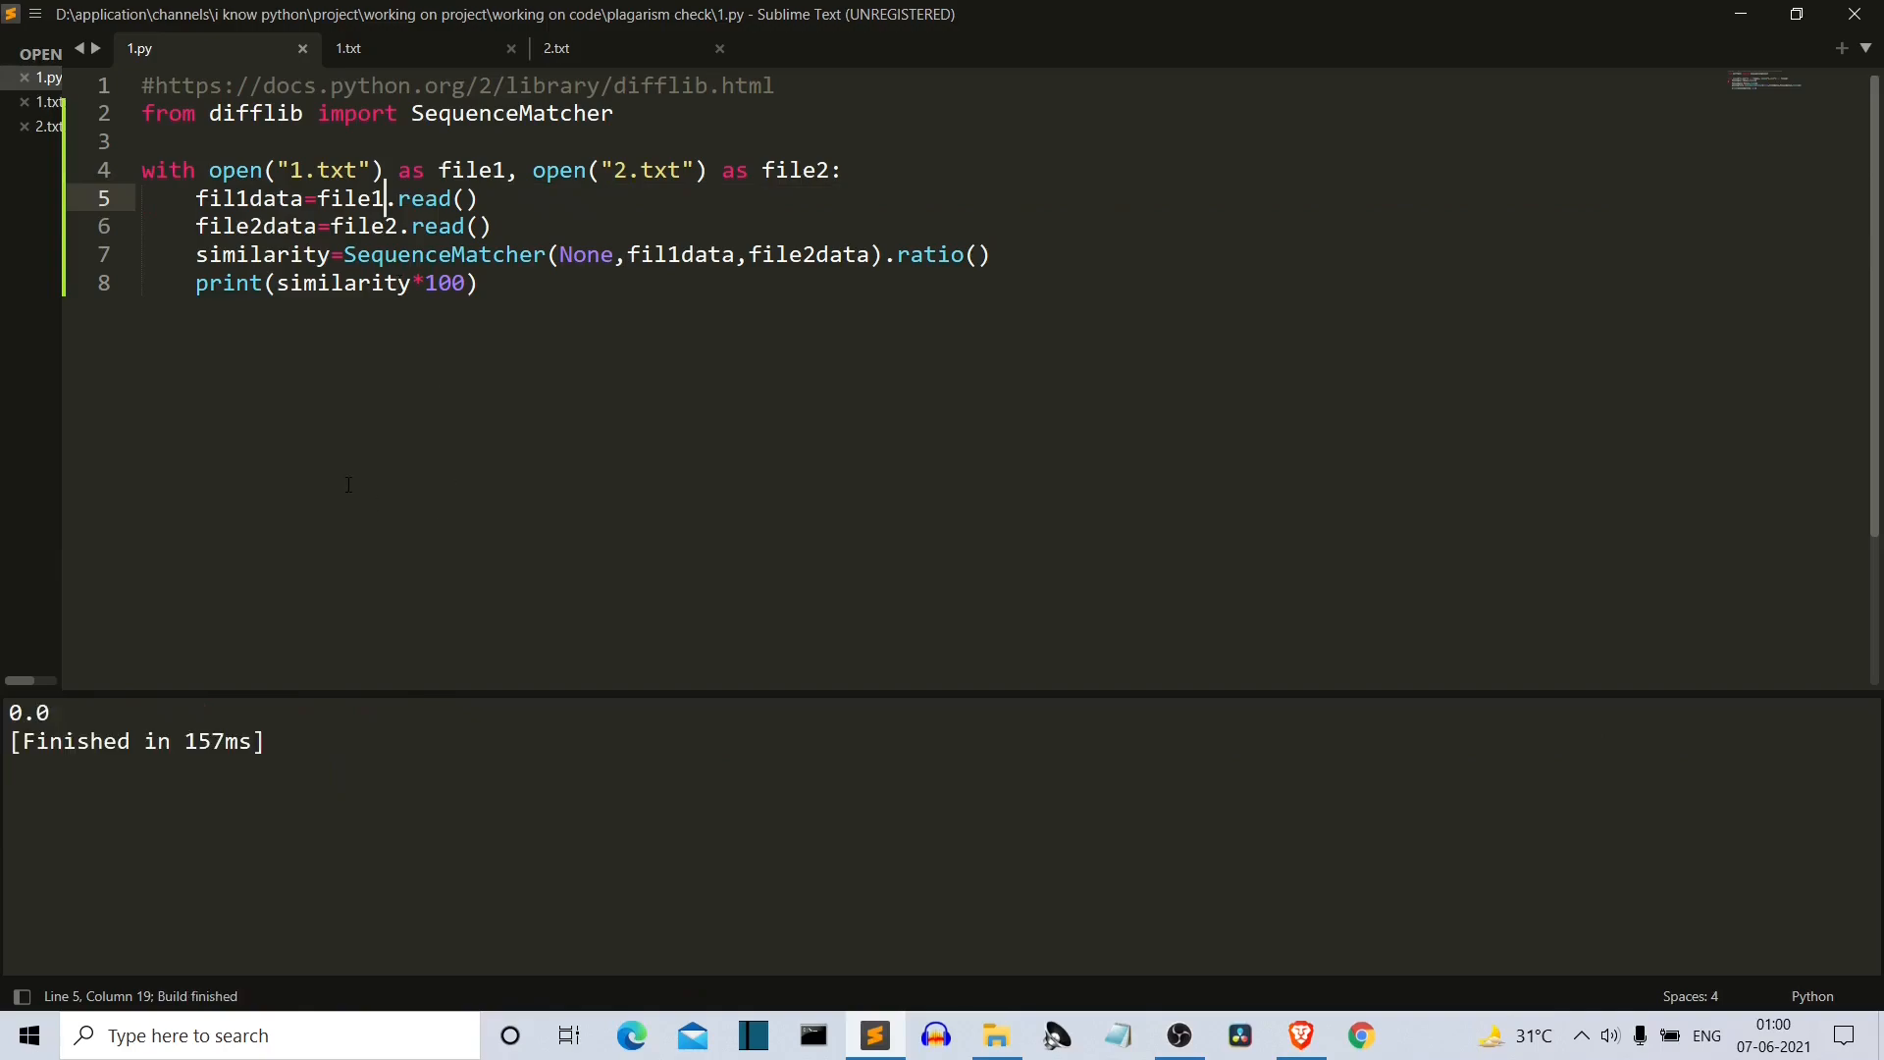
click(350, 48)
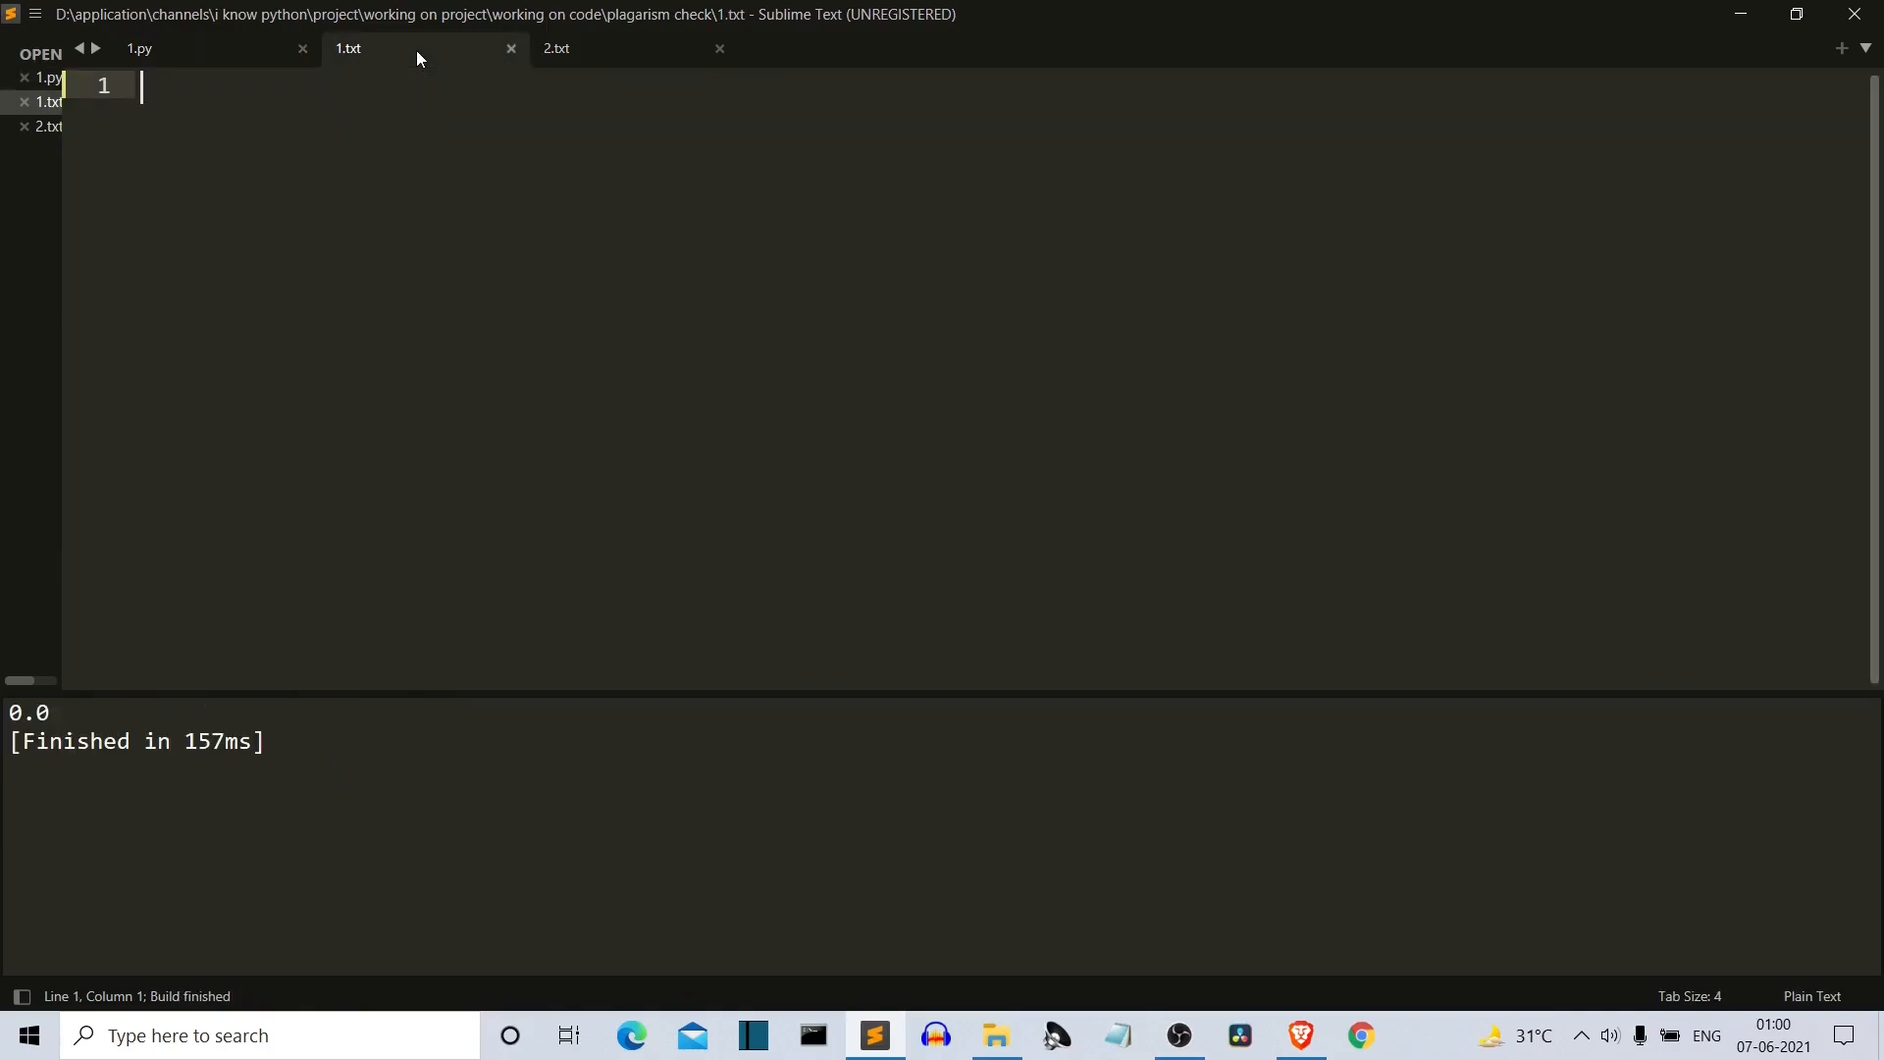
Step: Write and save the greeting "hell this is harshit" in 1.txt, revisit 1.py, then show 2.txt
text(hello there i)
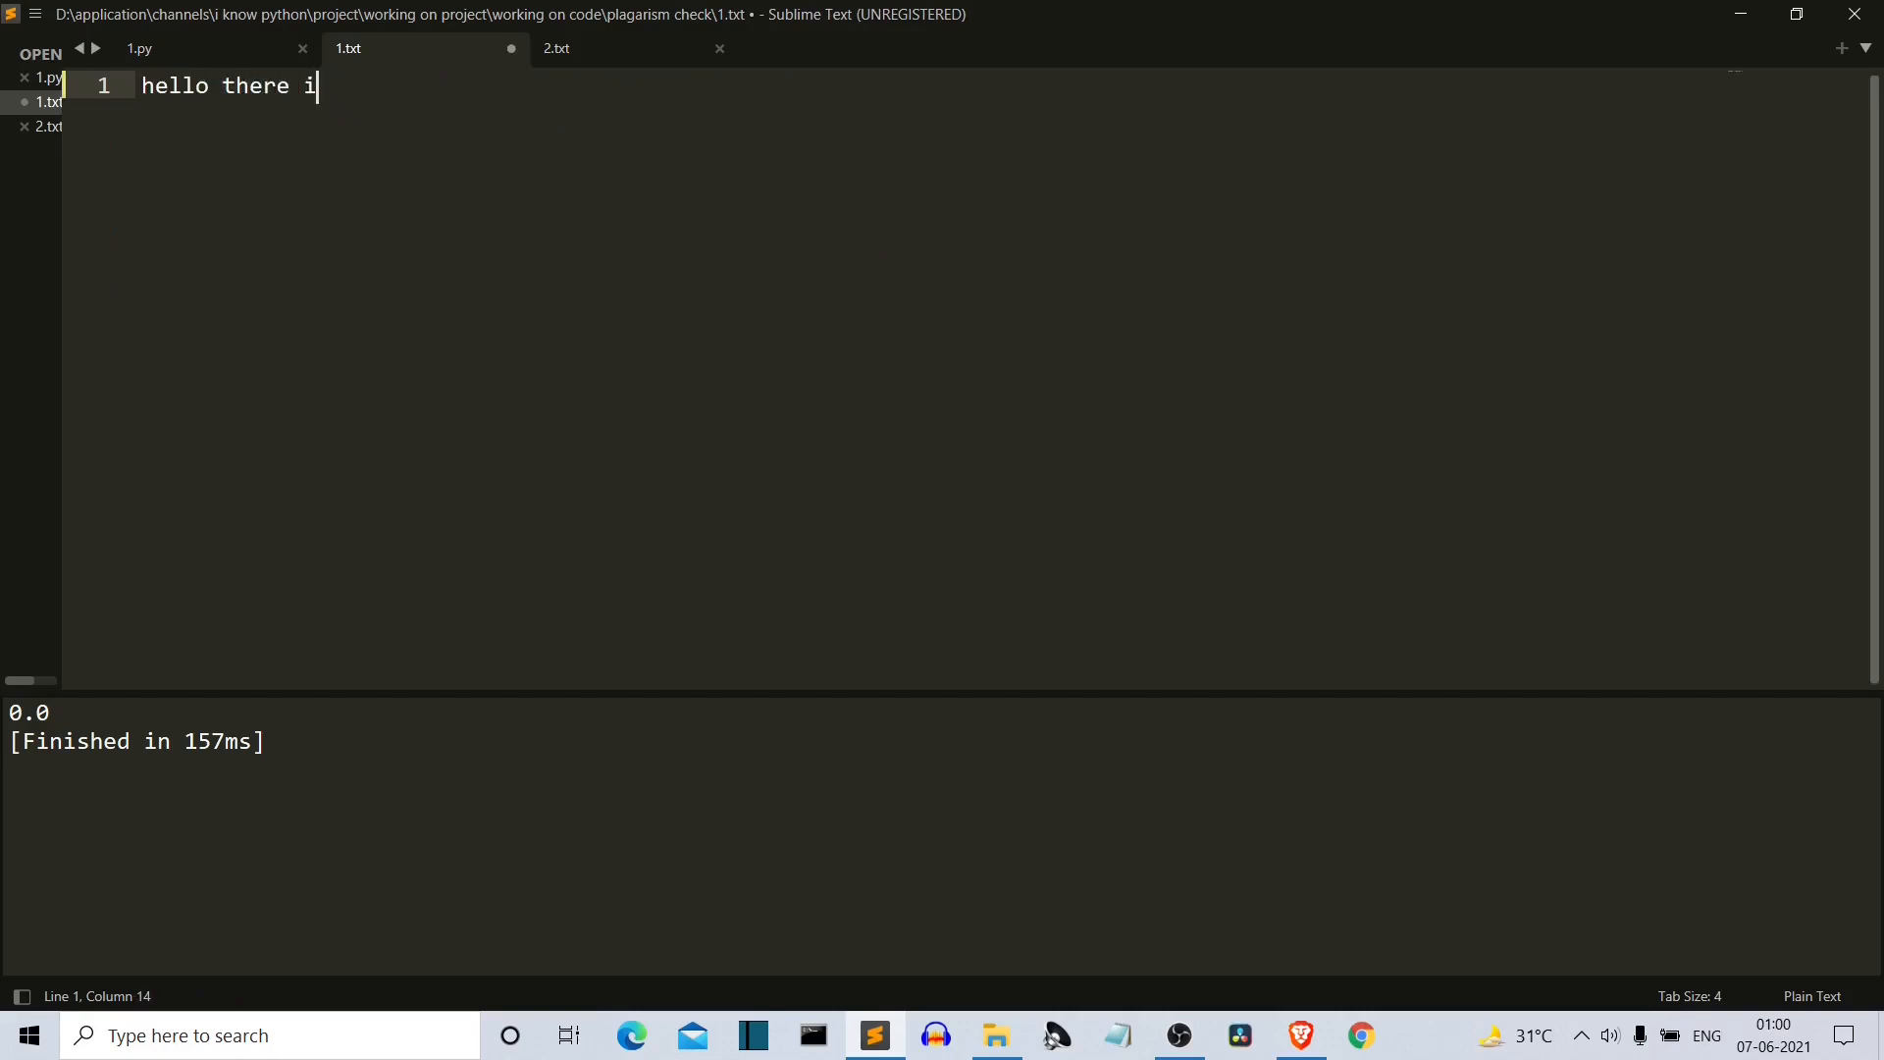
text(this is)
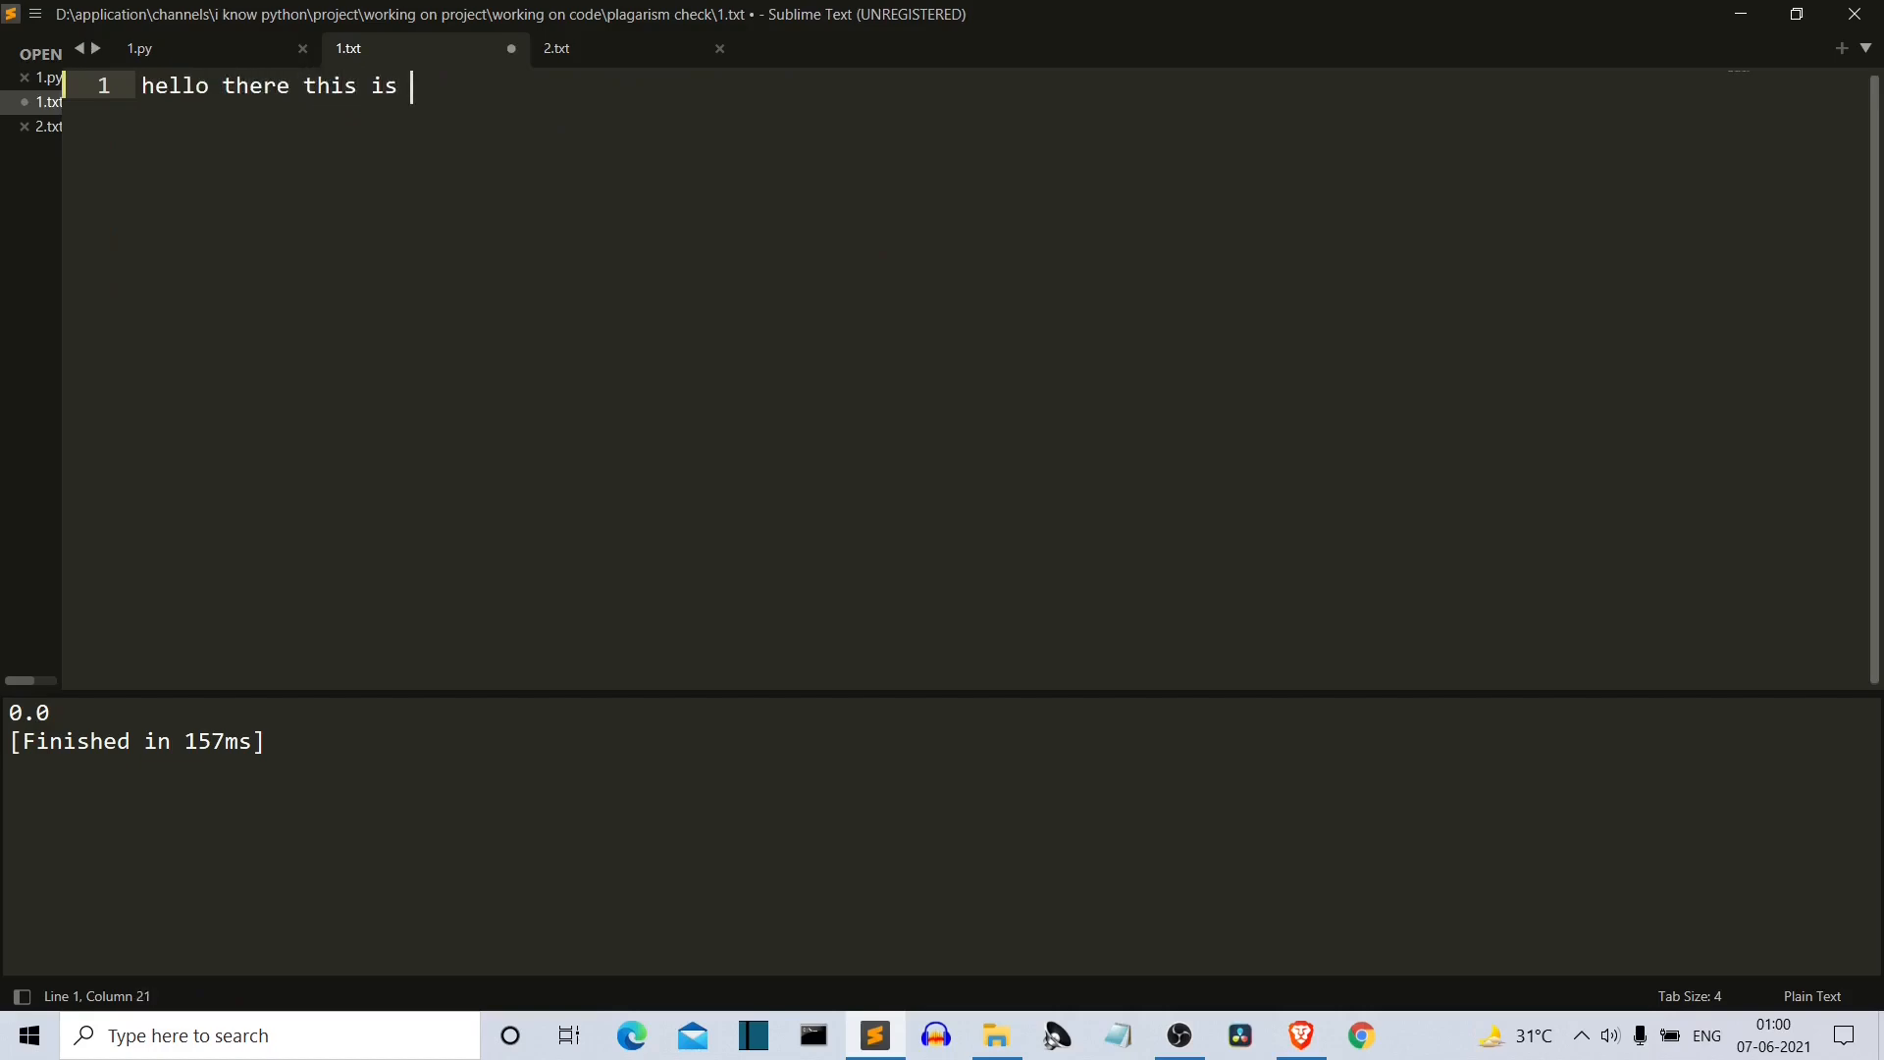
text(harshit)
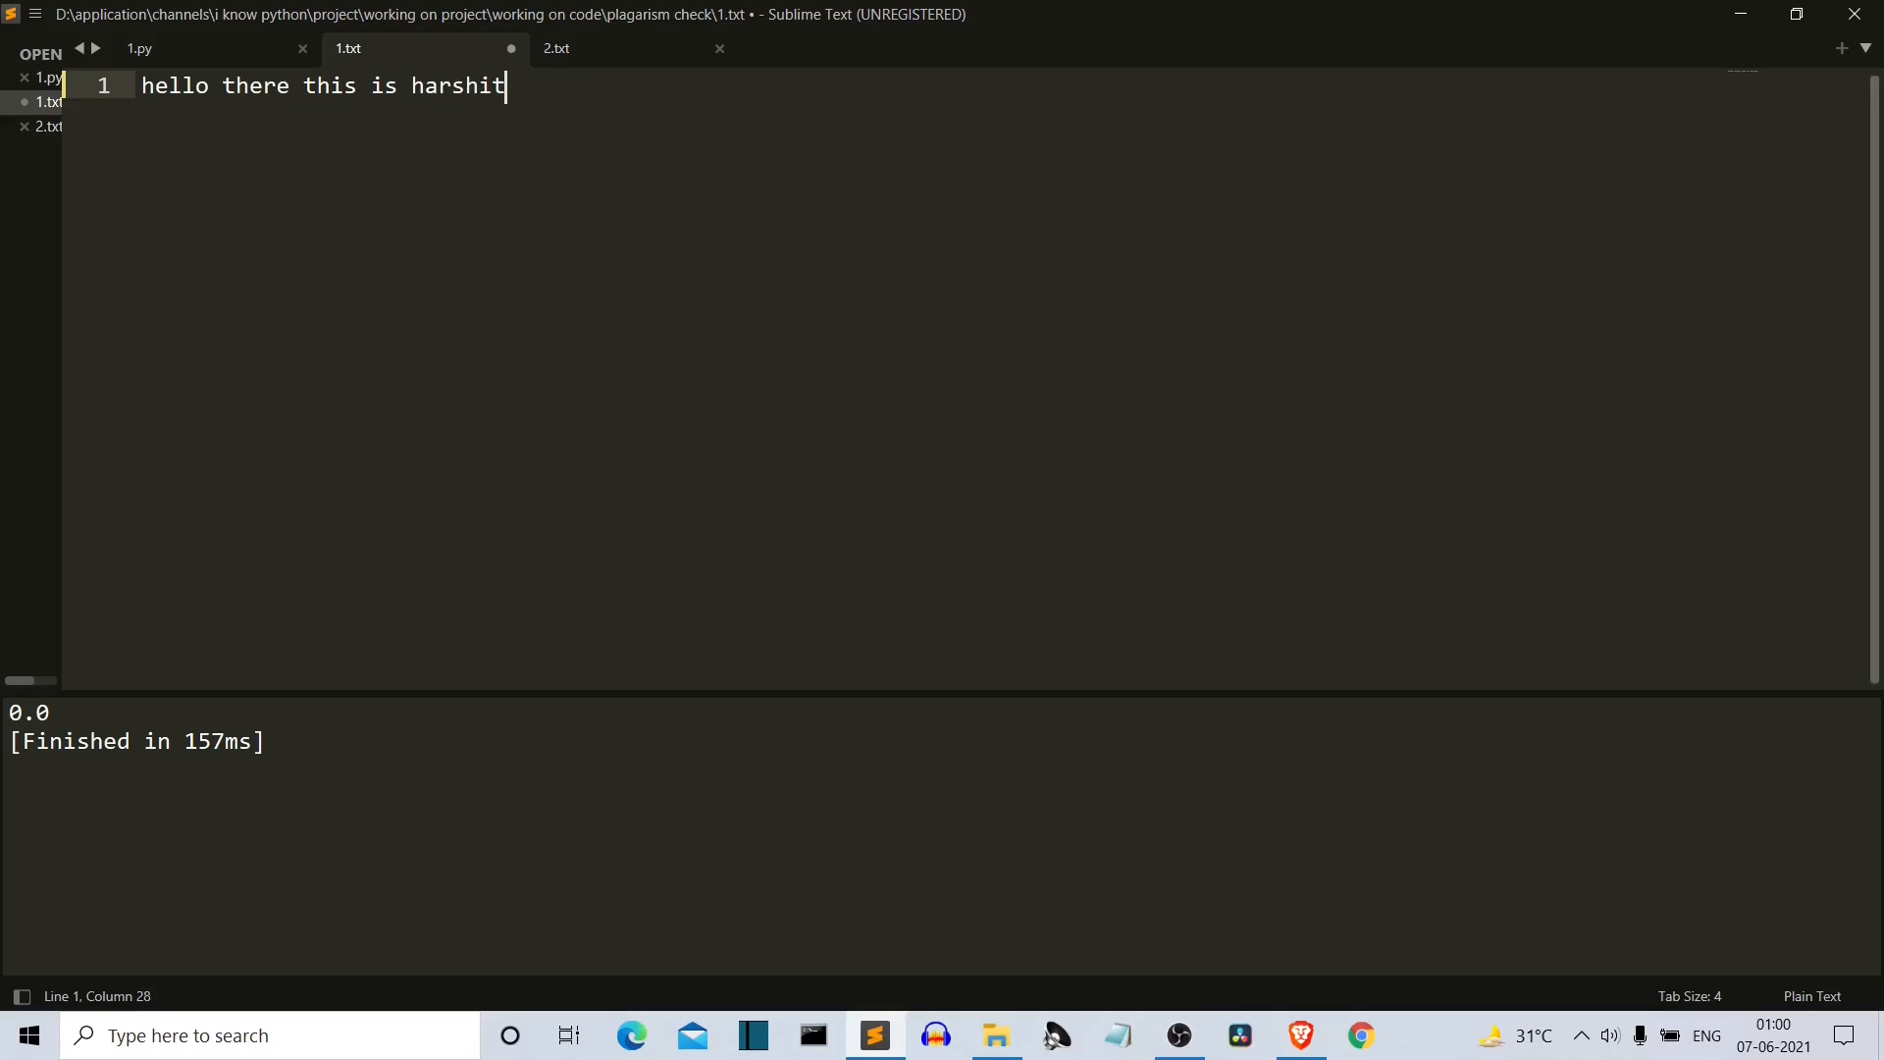
key(ctrl+s)
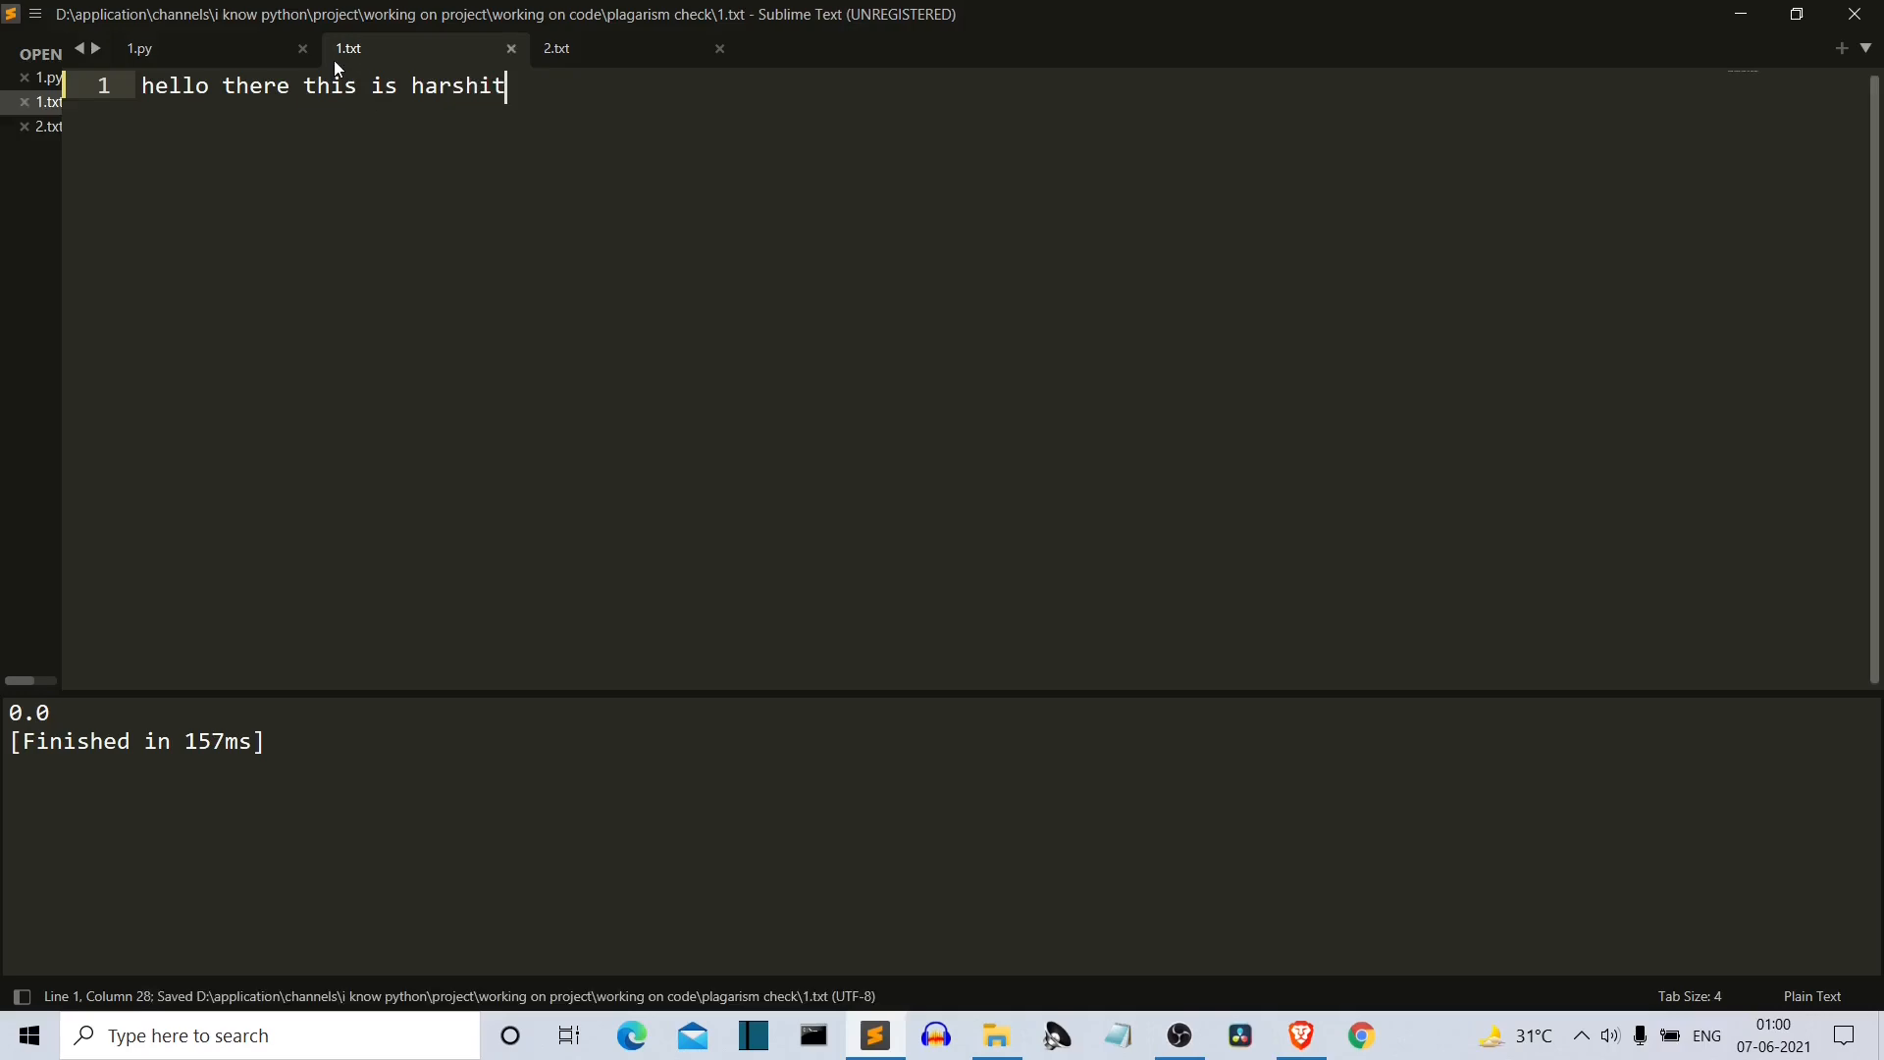
mouse_move(137, 47)
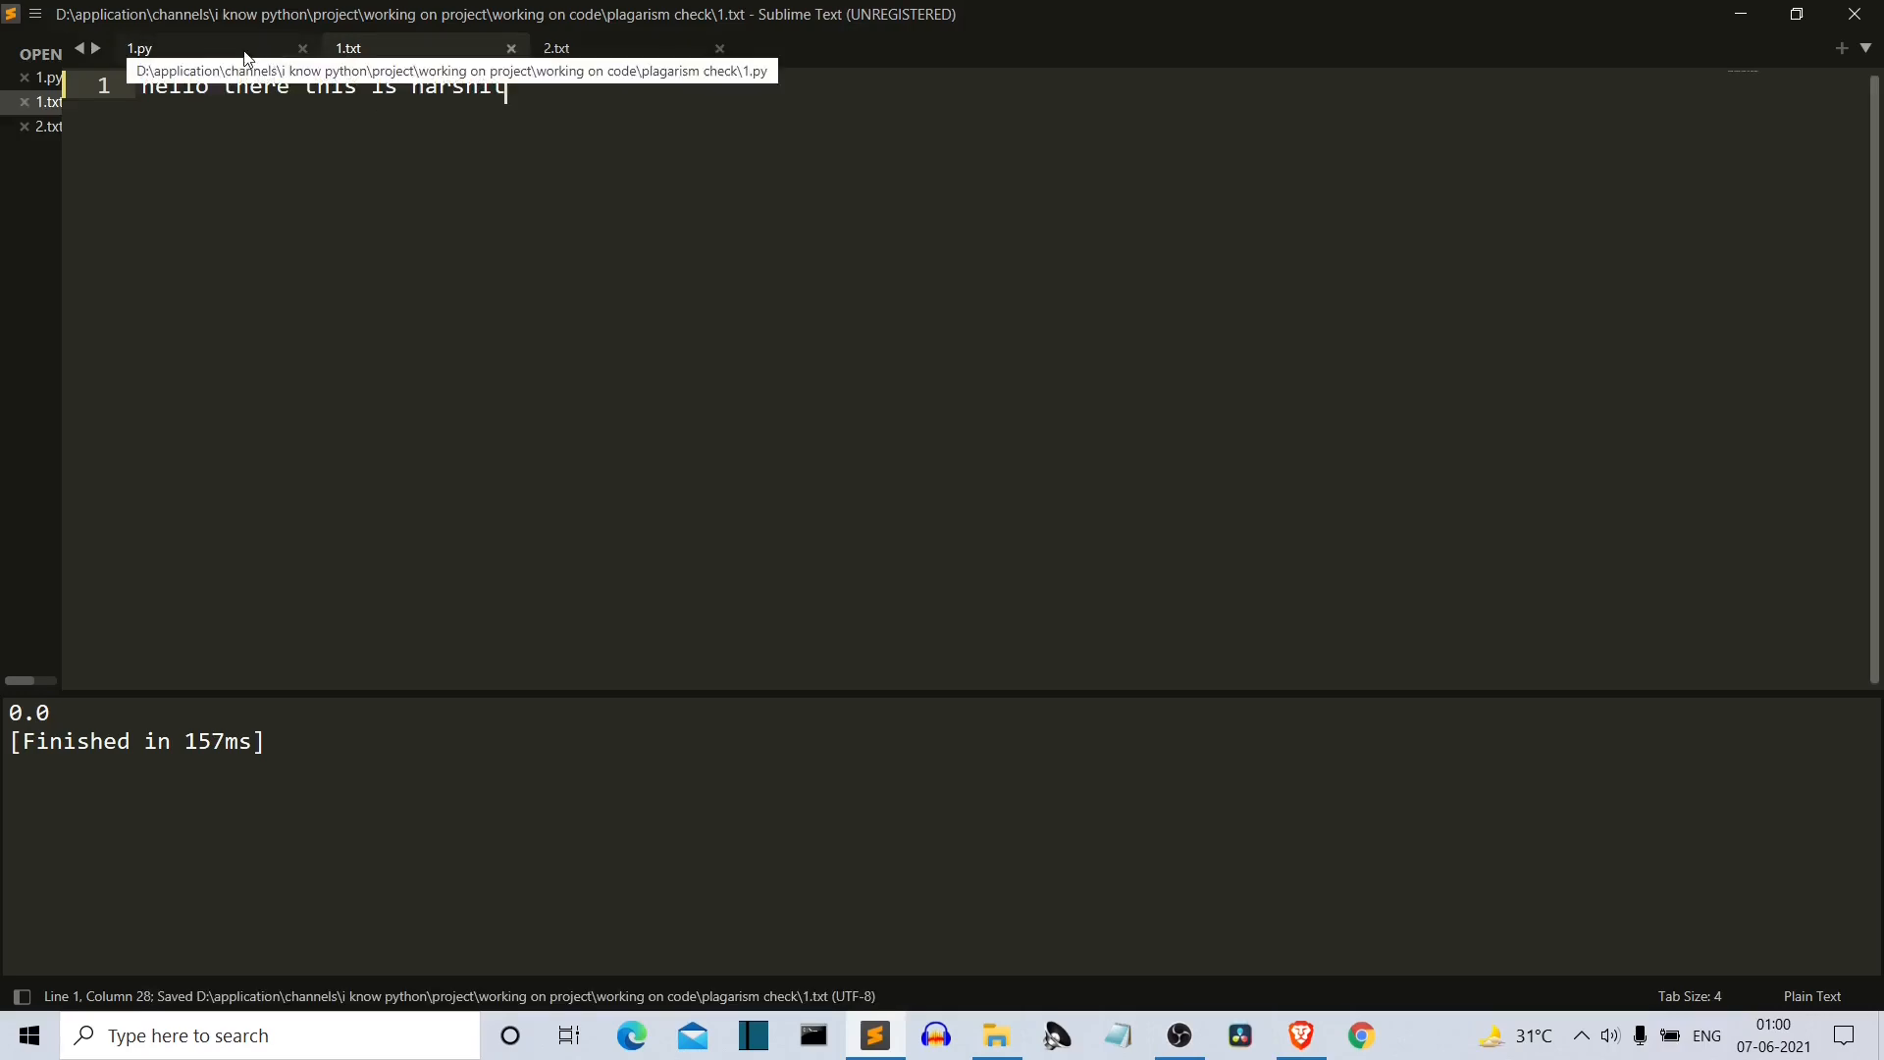
click(140, 47)
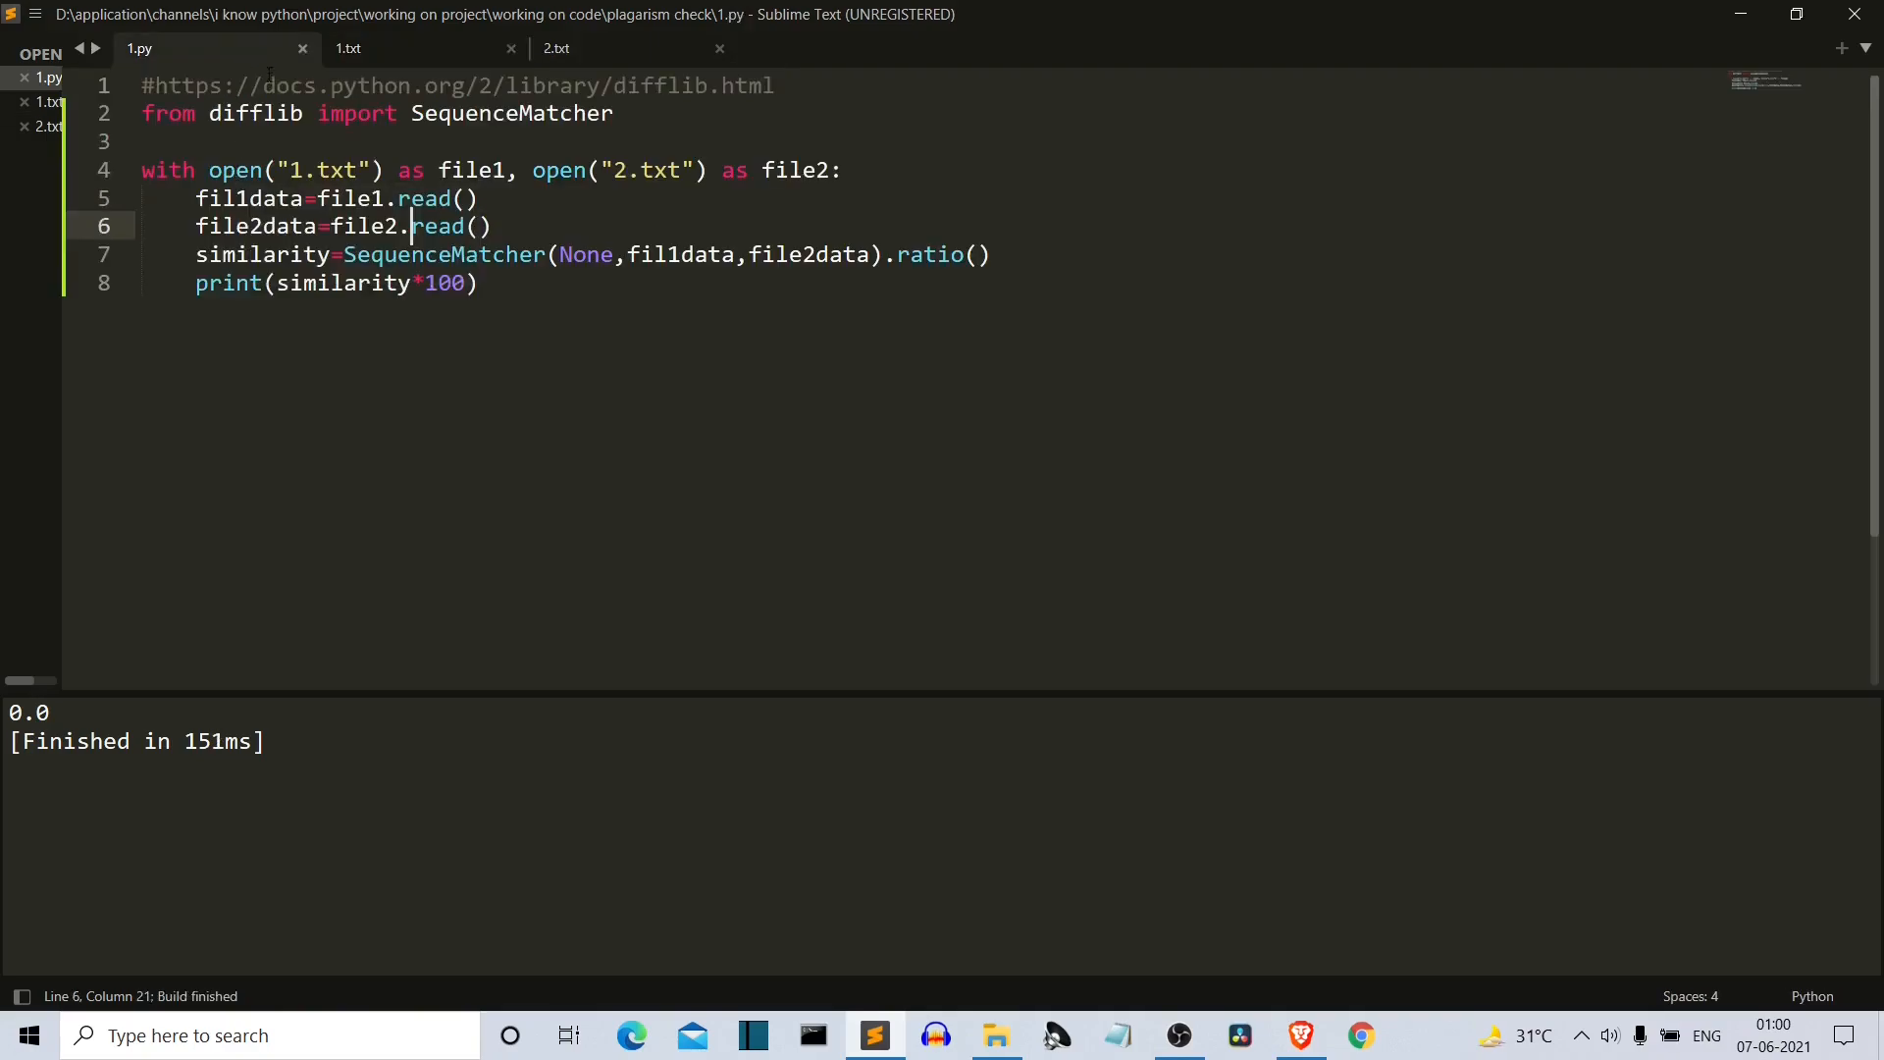
click(556, 47)
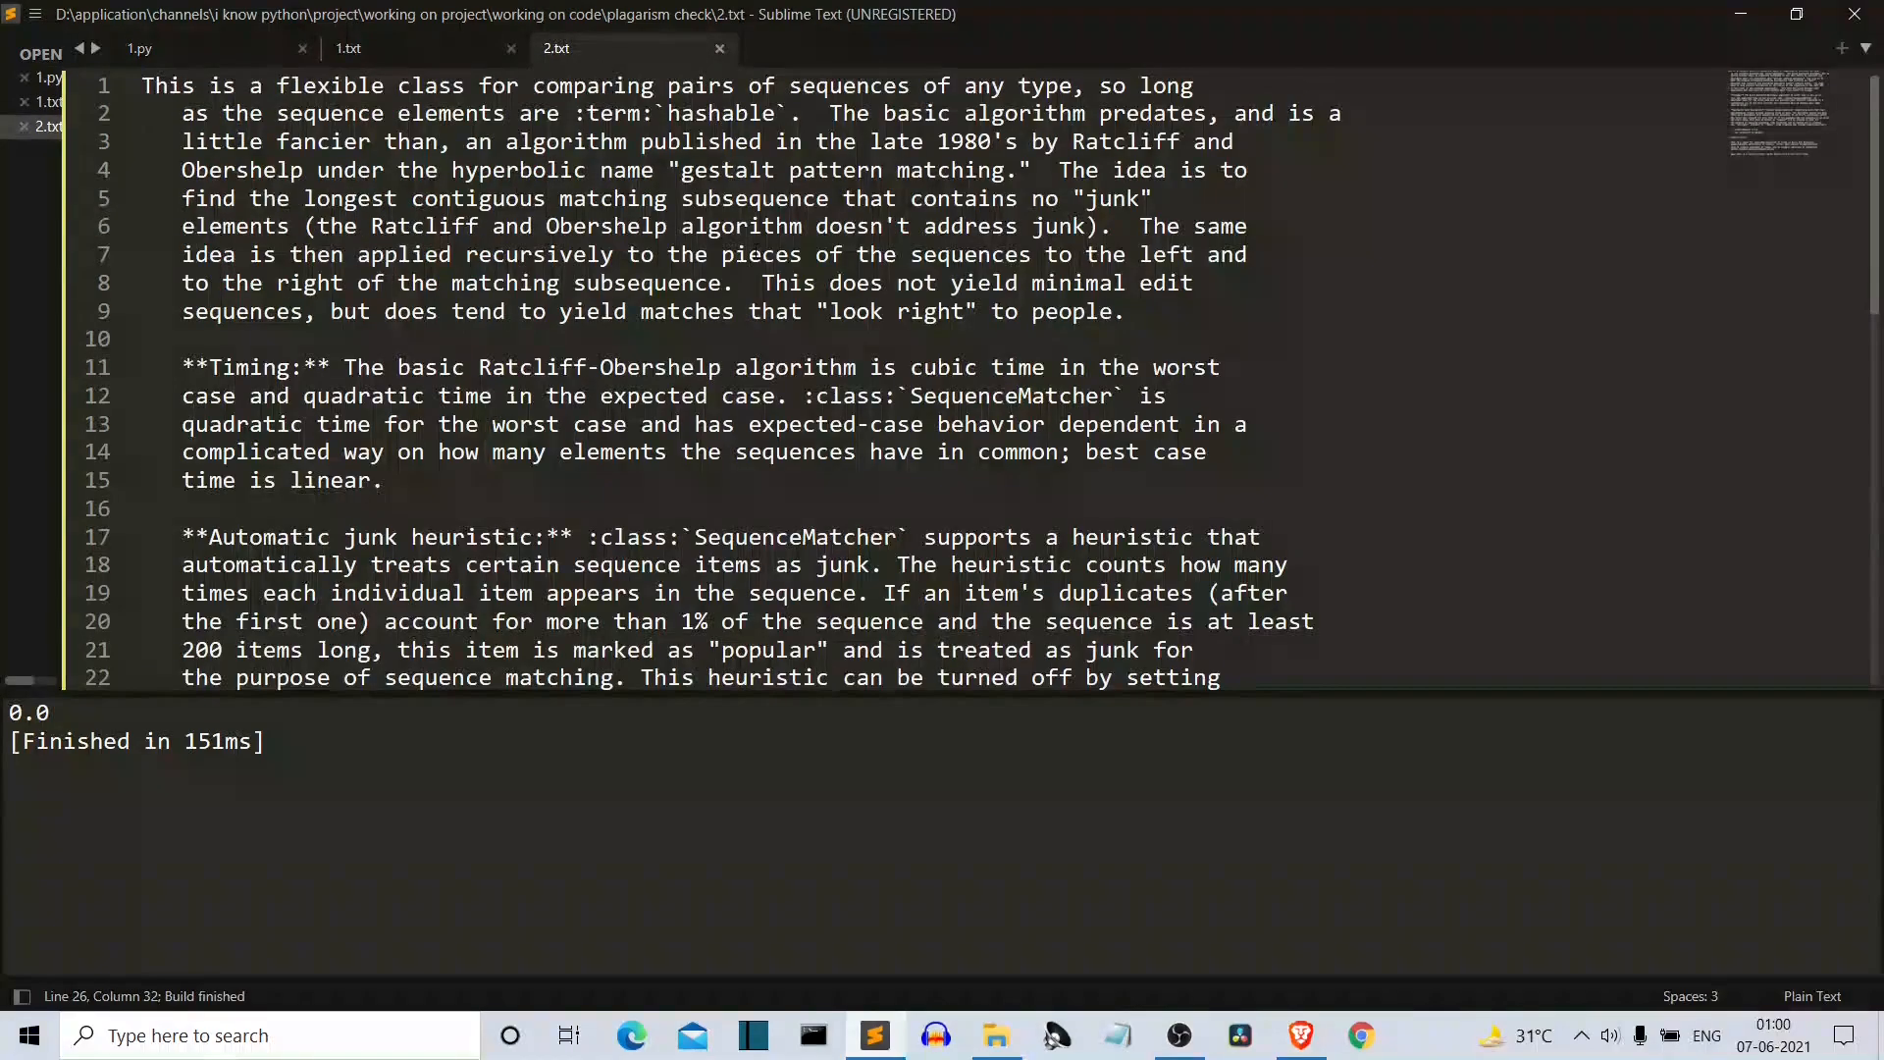
Step: Copy 2.txt's first paragraph into 1.txt and rerun 1.py, getting about 51.27% similarity
scroll(down, 3)
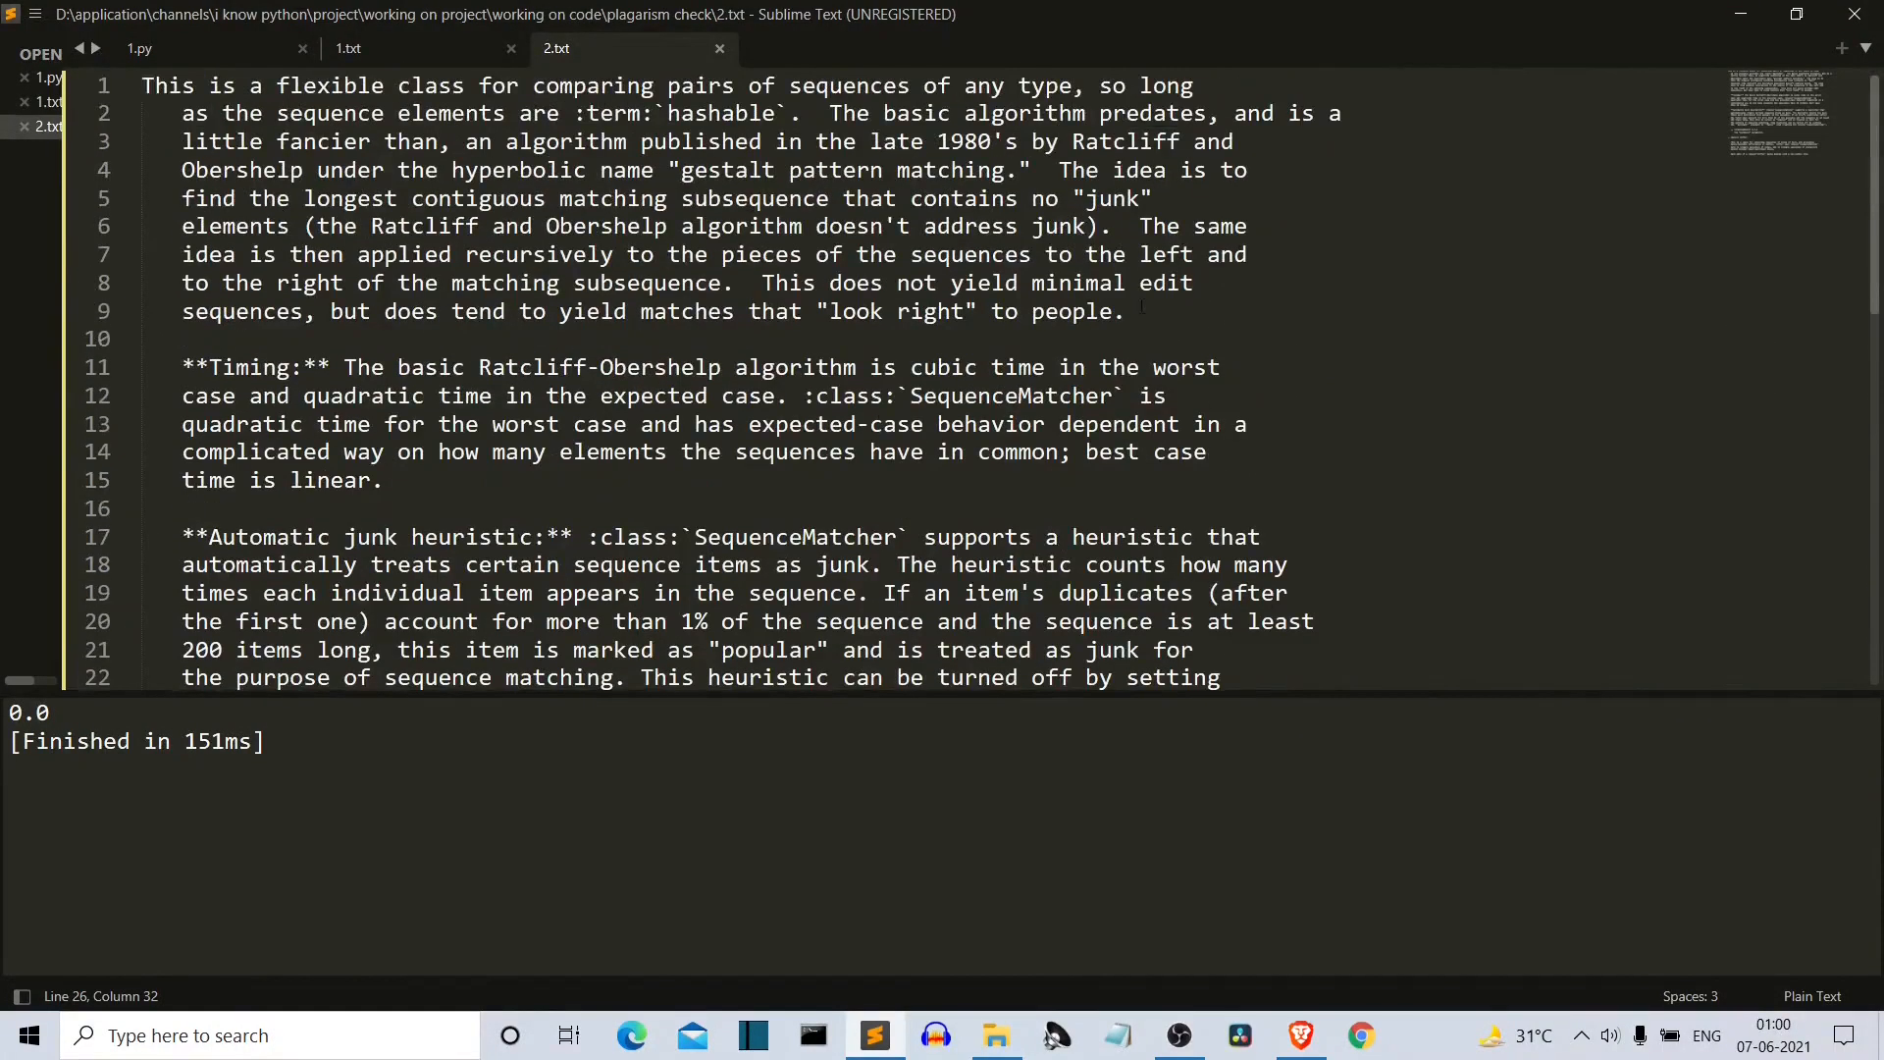
drag(291, 226, 1123, 311)
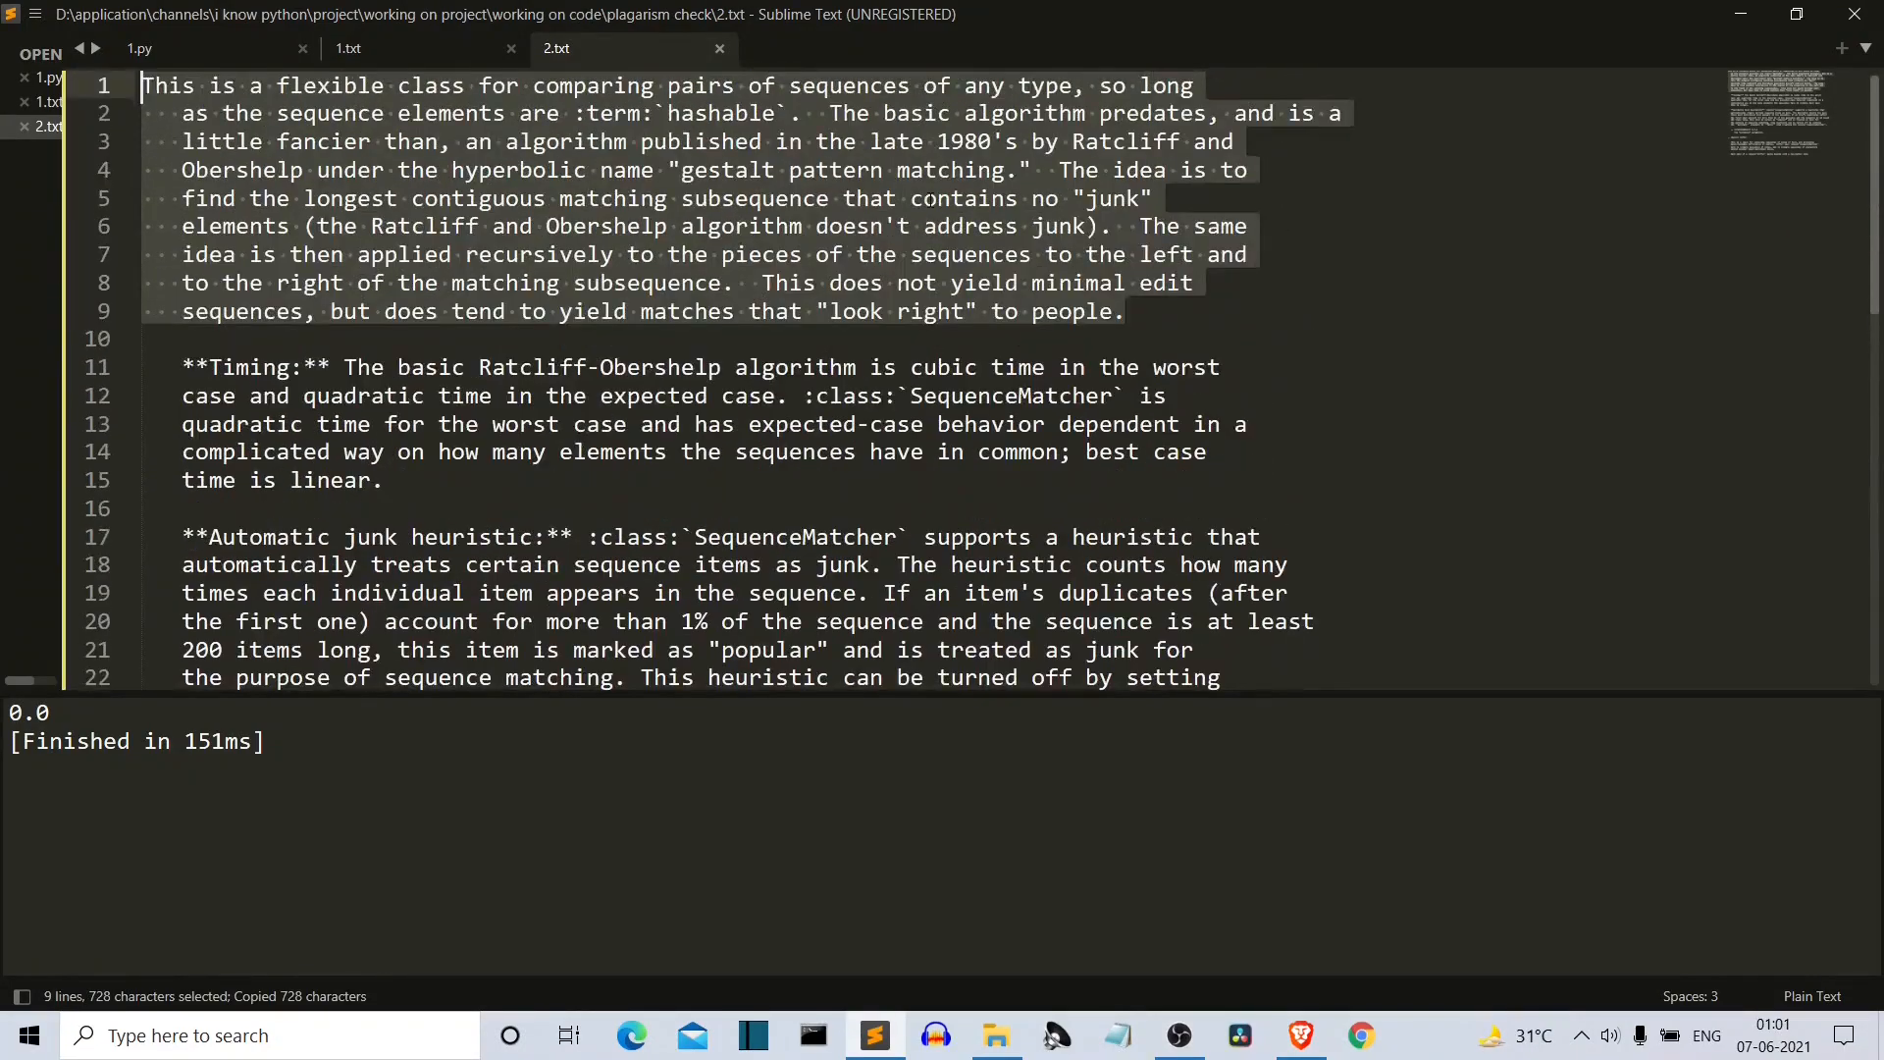
click(349, 47)
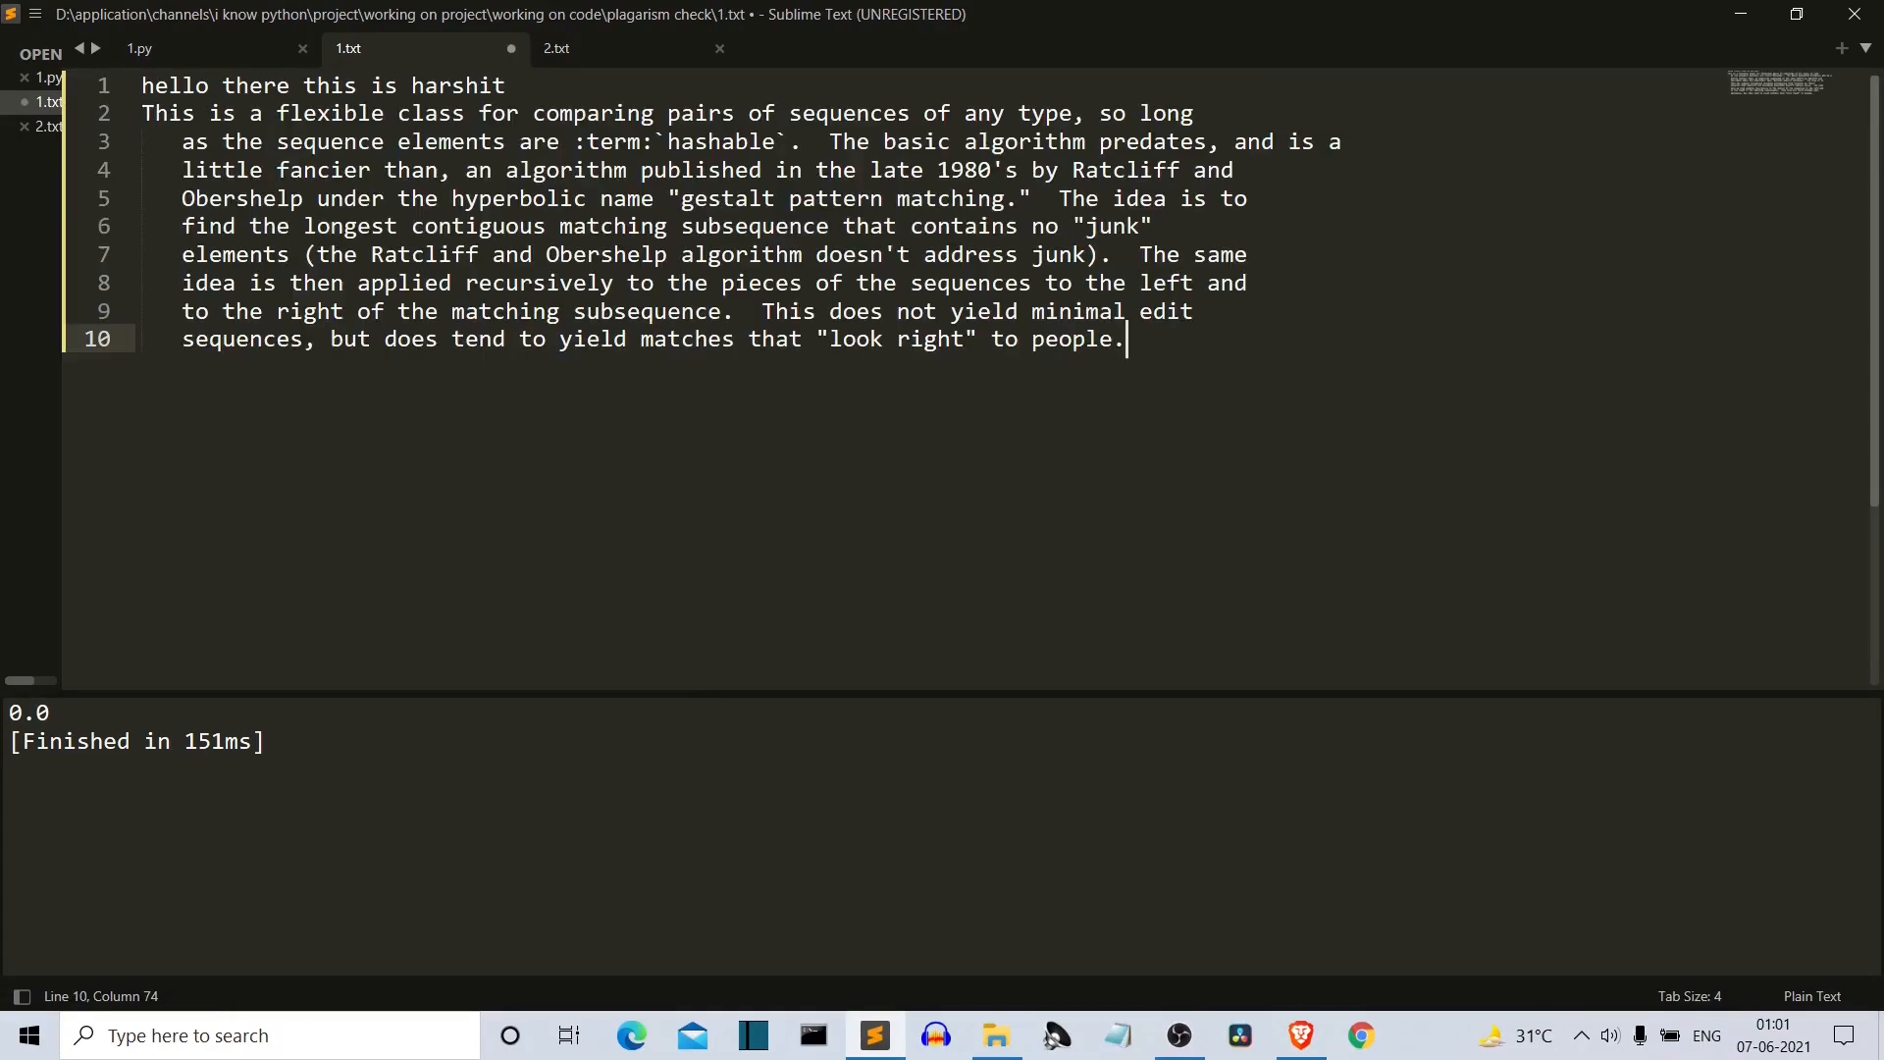
click(141, 47)
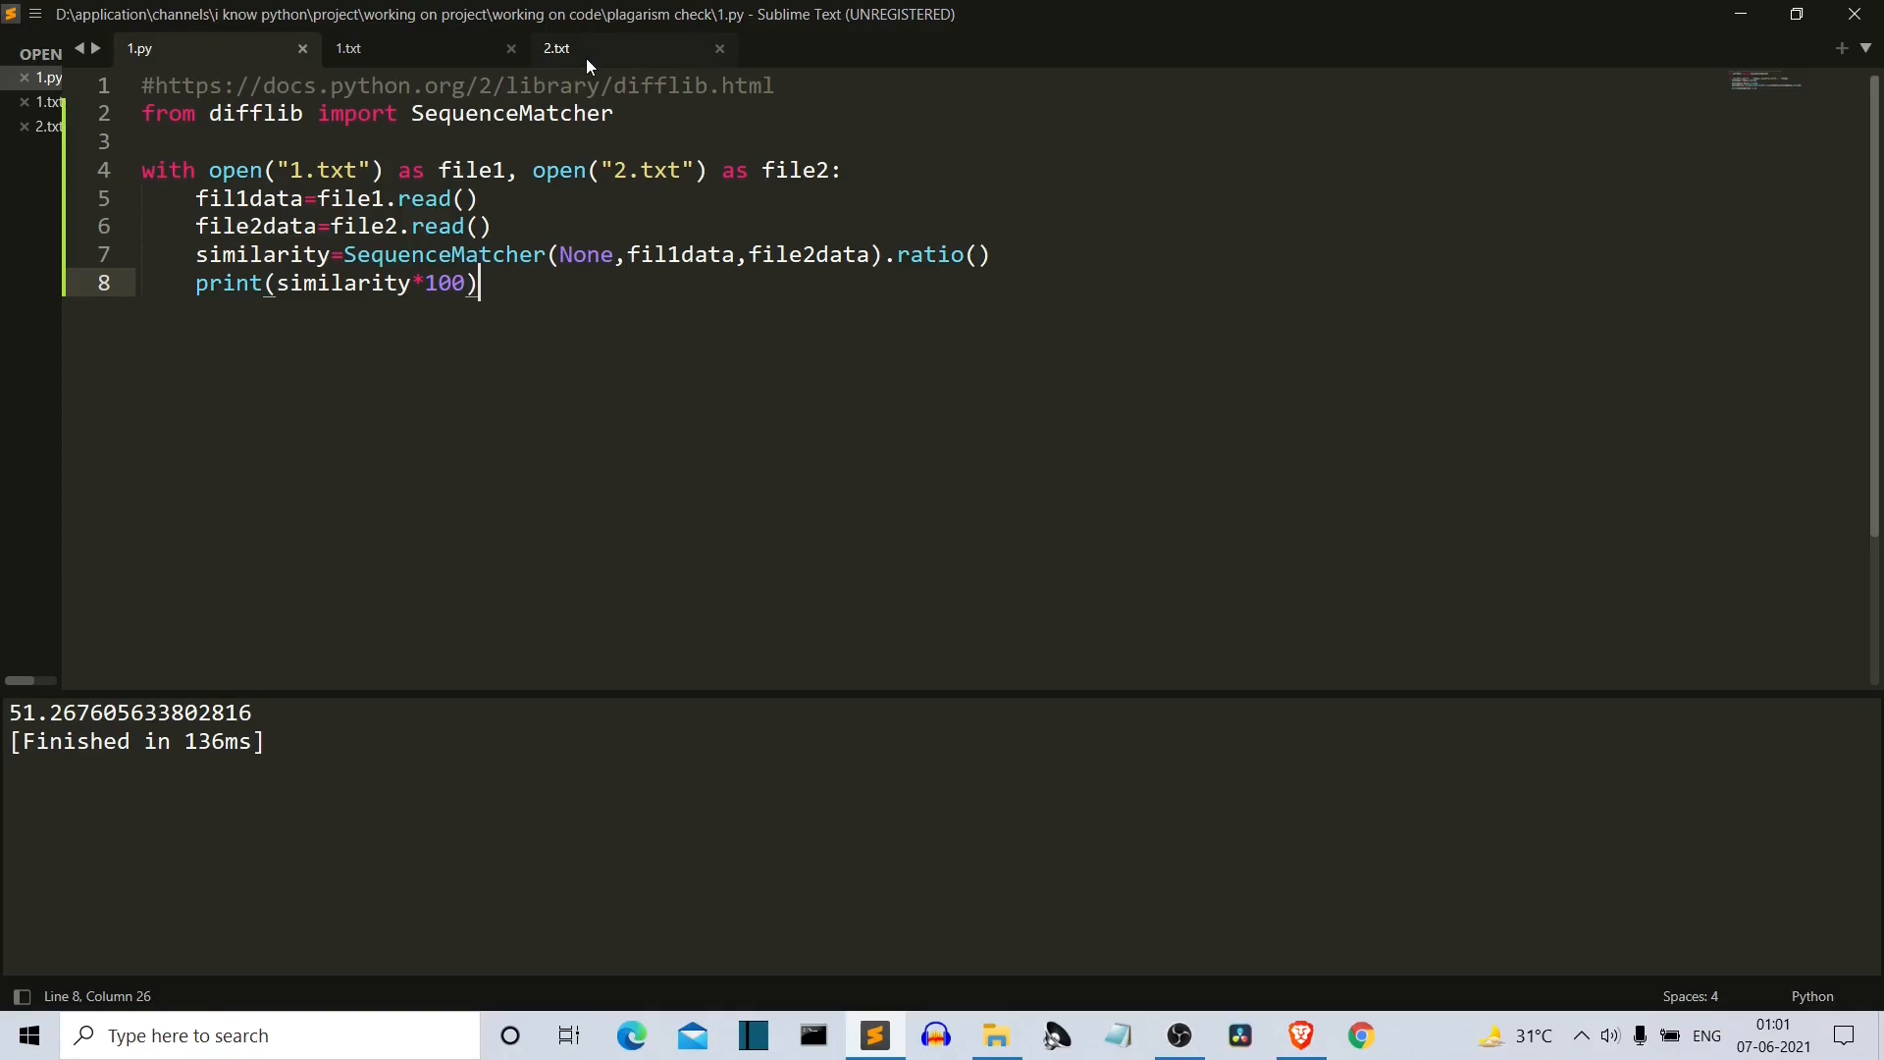
click(555, 47)
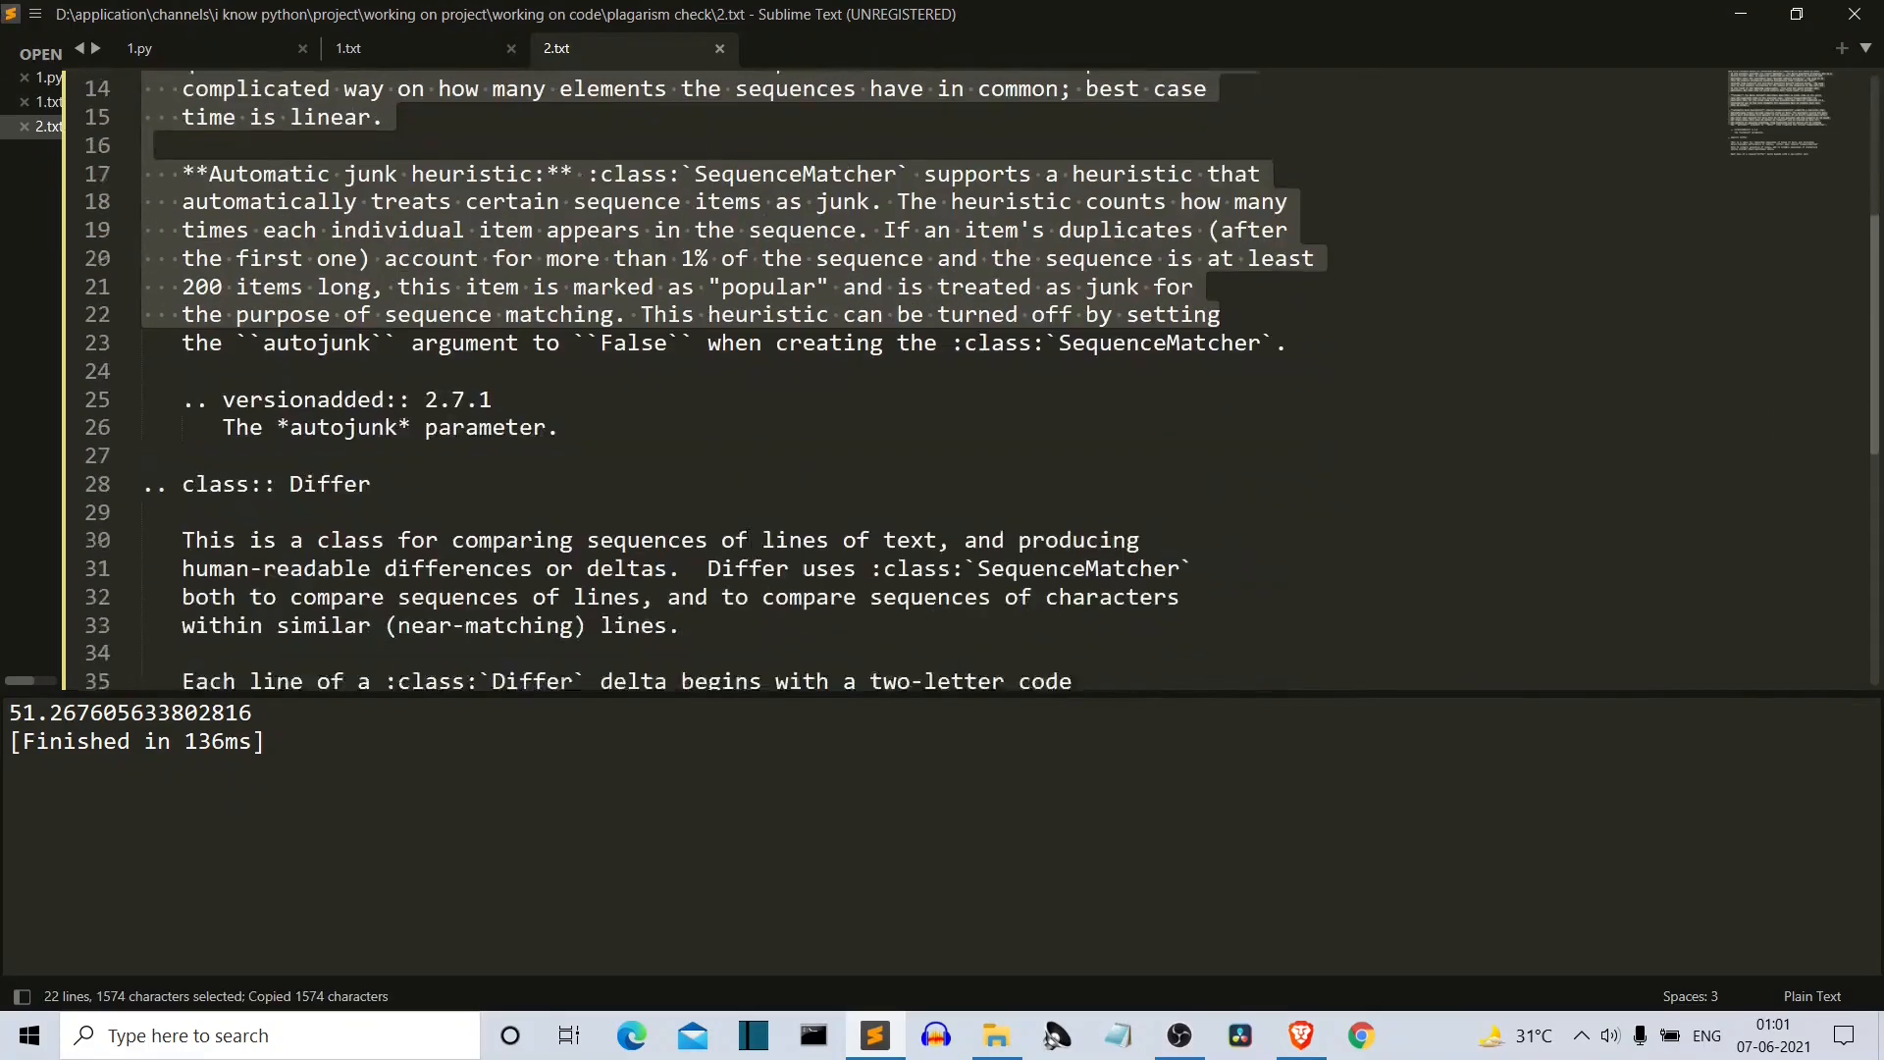
Step: Replace 1.txt's text with 2.txt's opening passage and rerun 1.py, printing about 86.06%
click(348, 47)
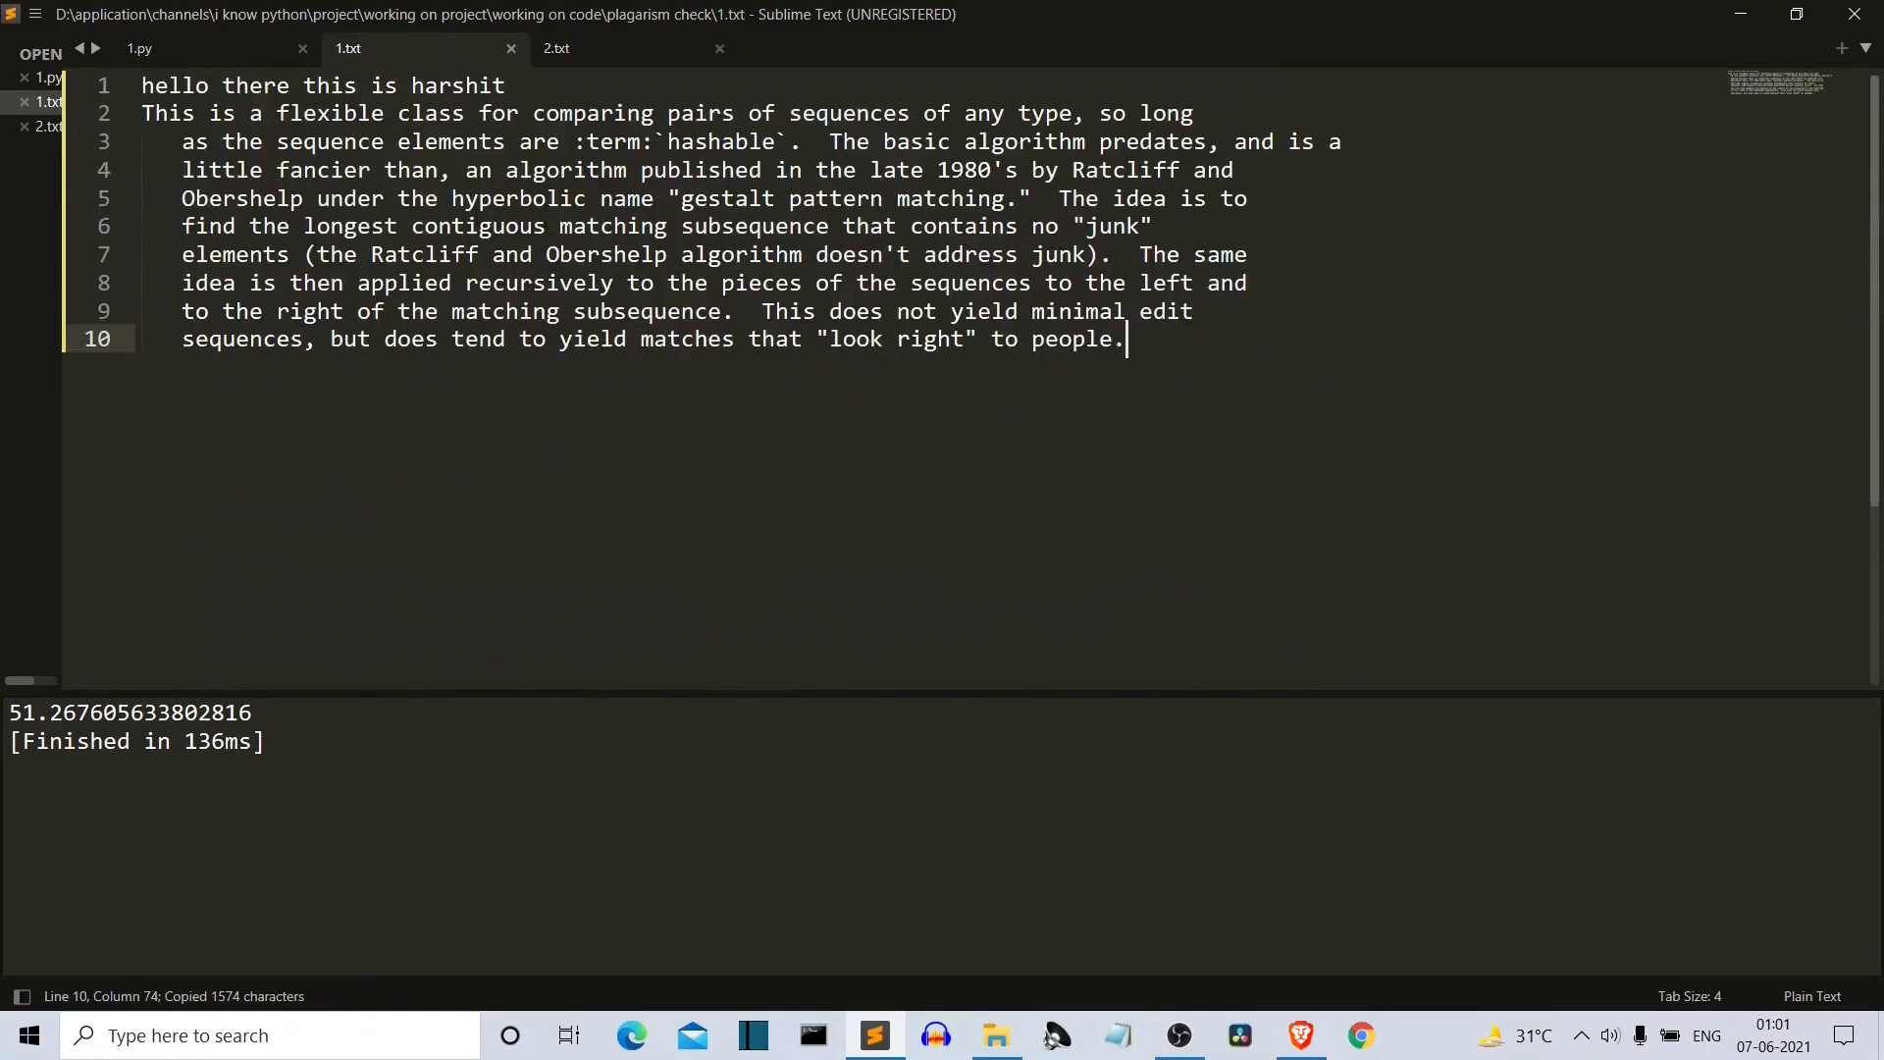
key(enter)
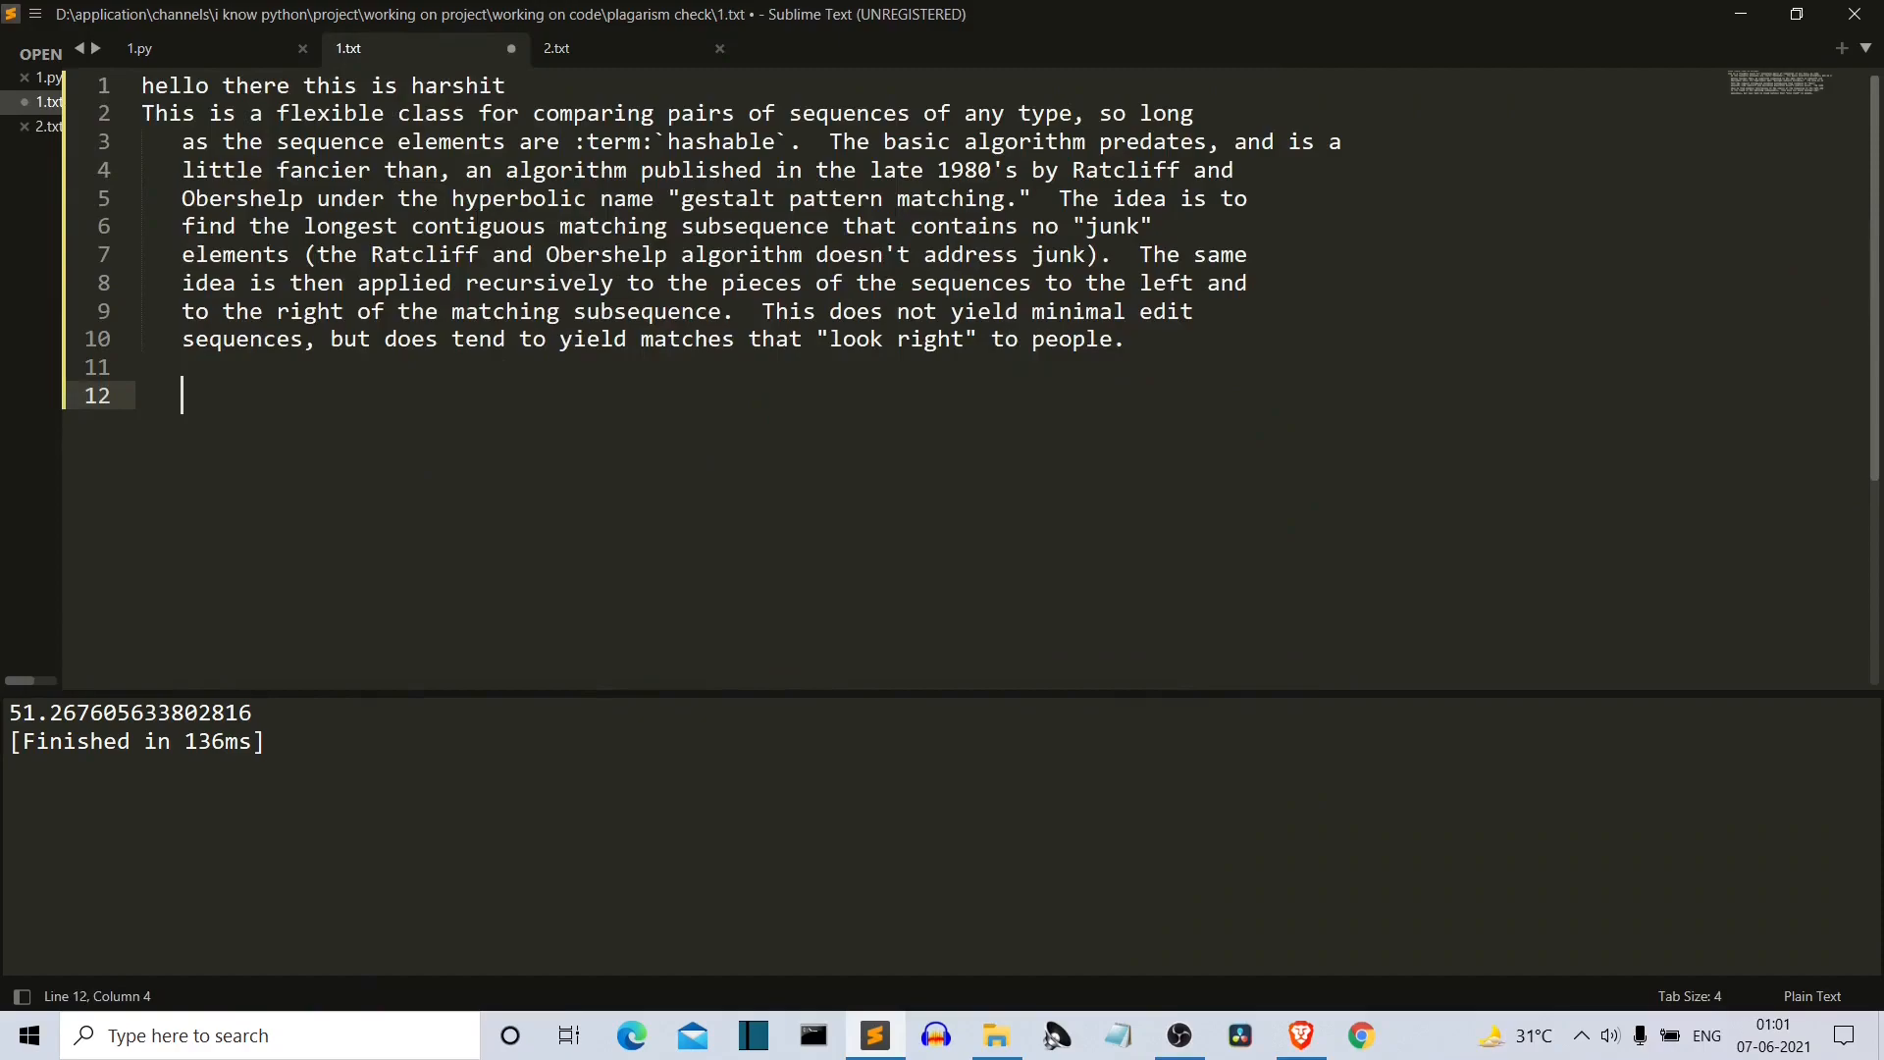
key(ctrl+a)
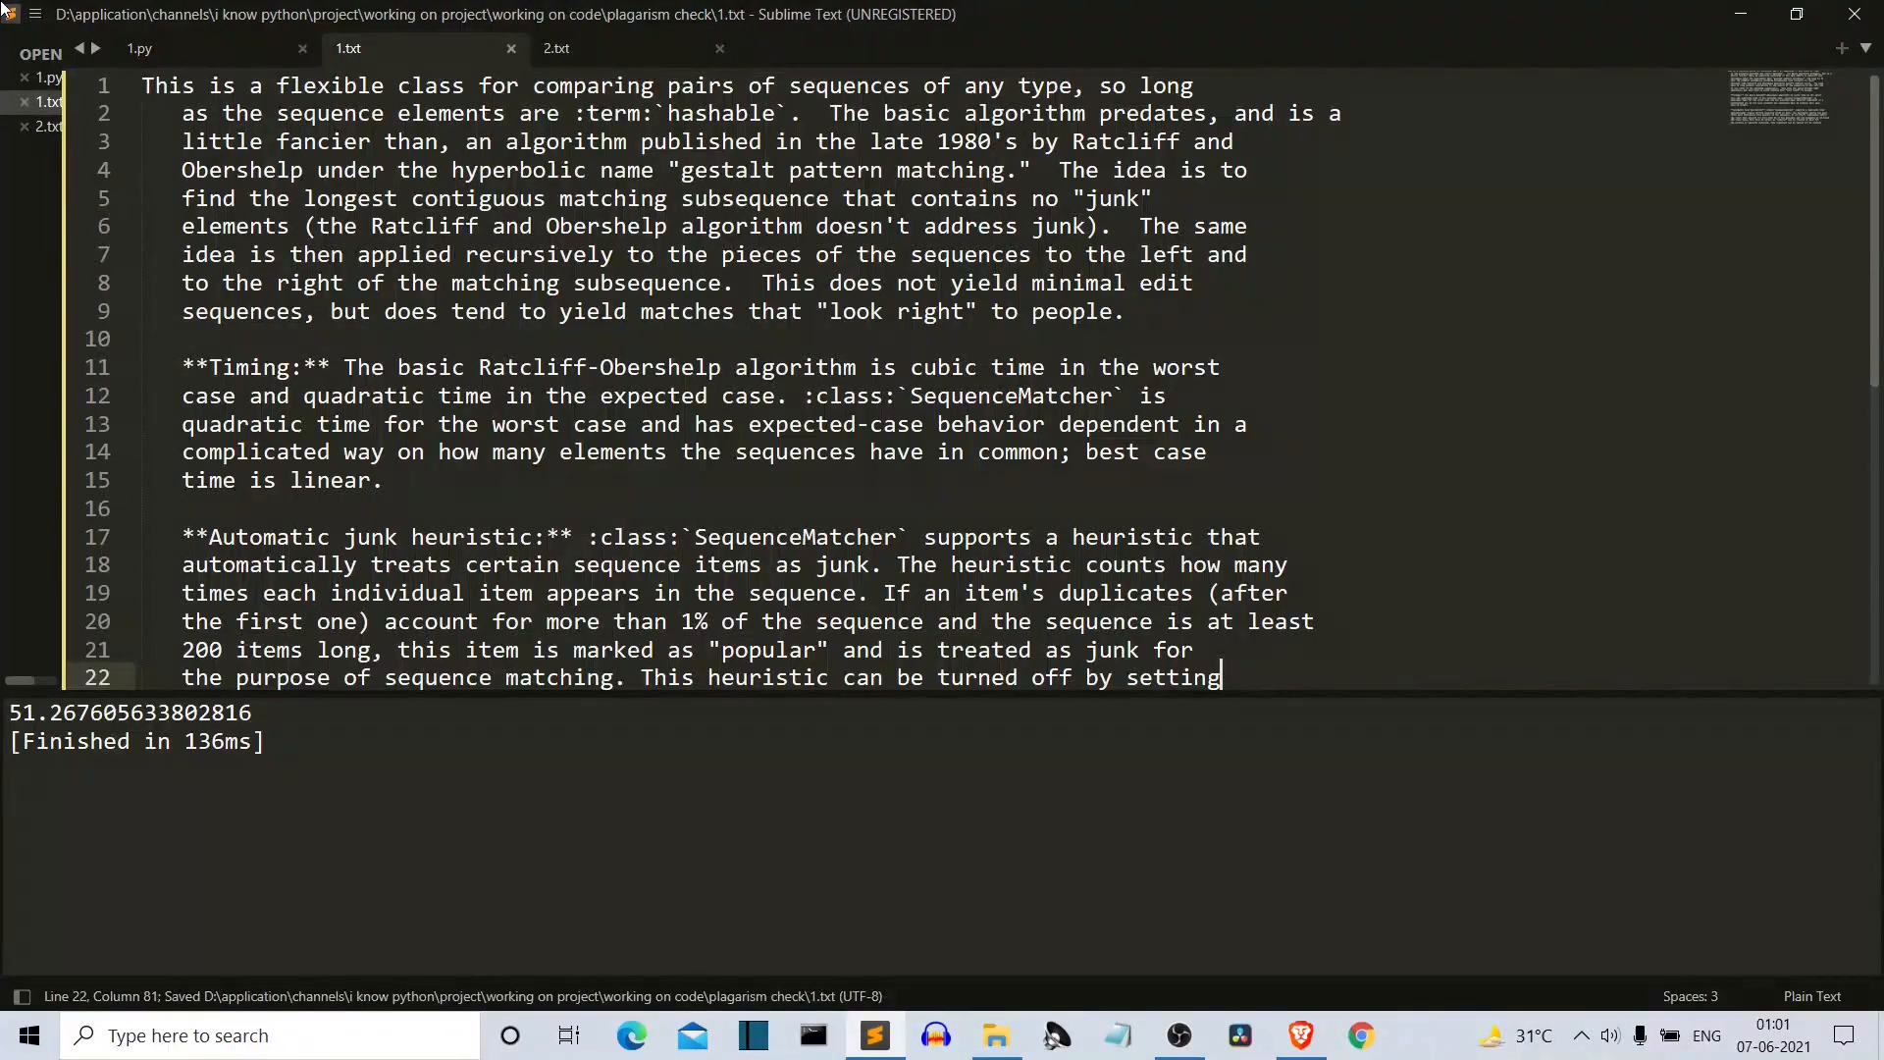
click(140, 47)
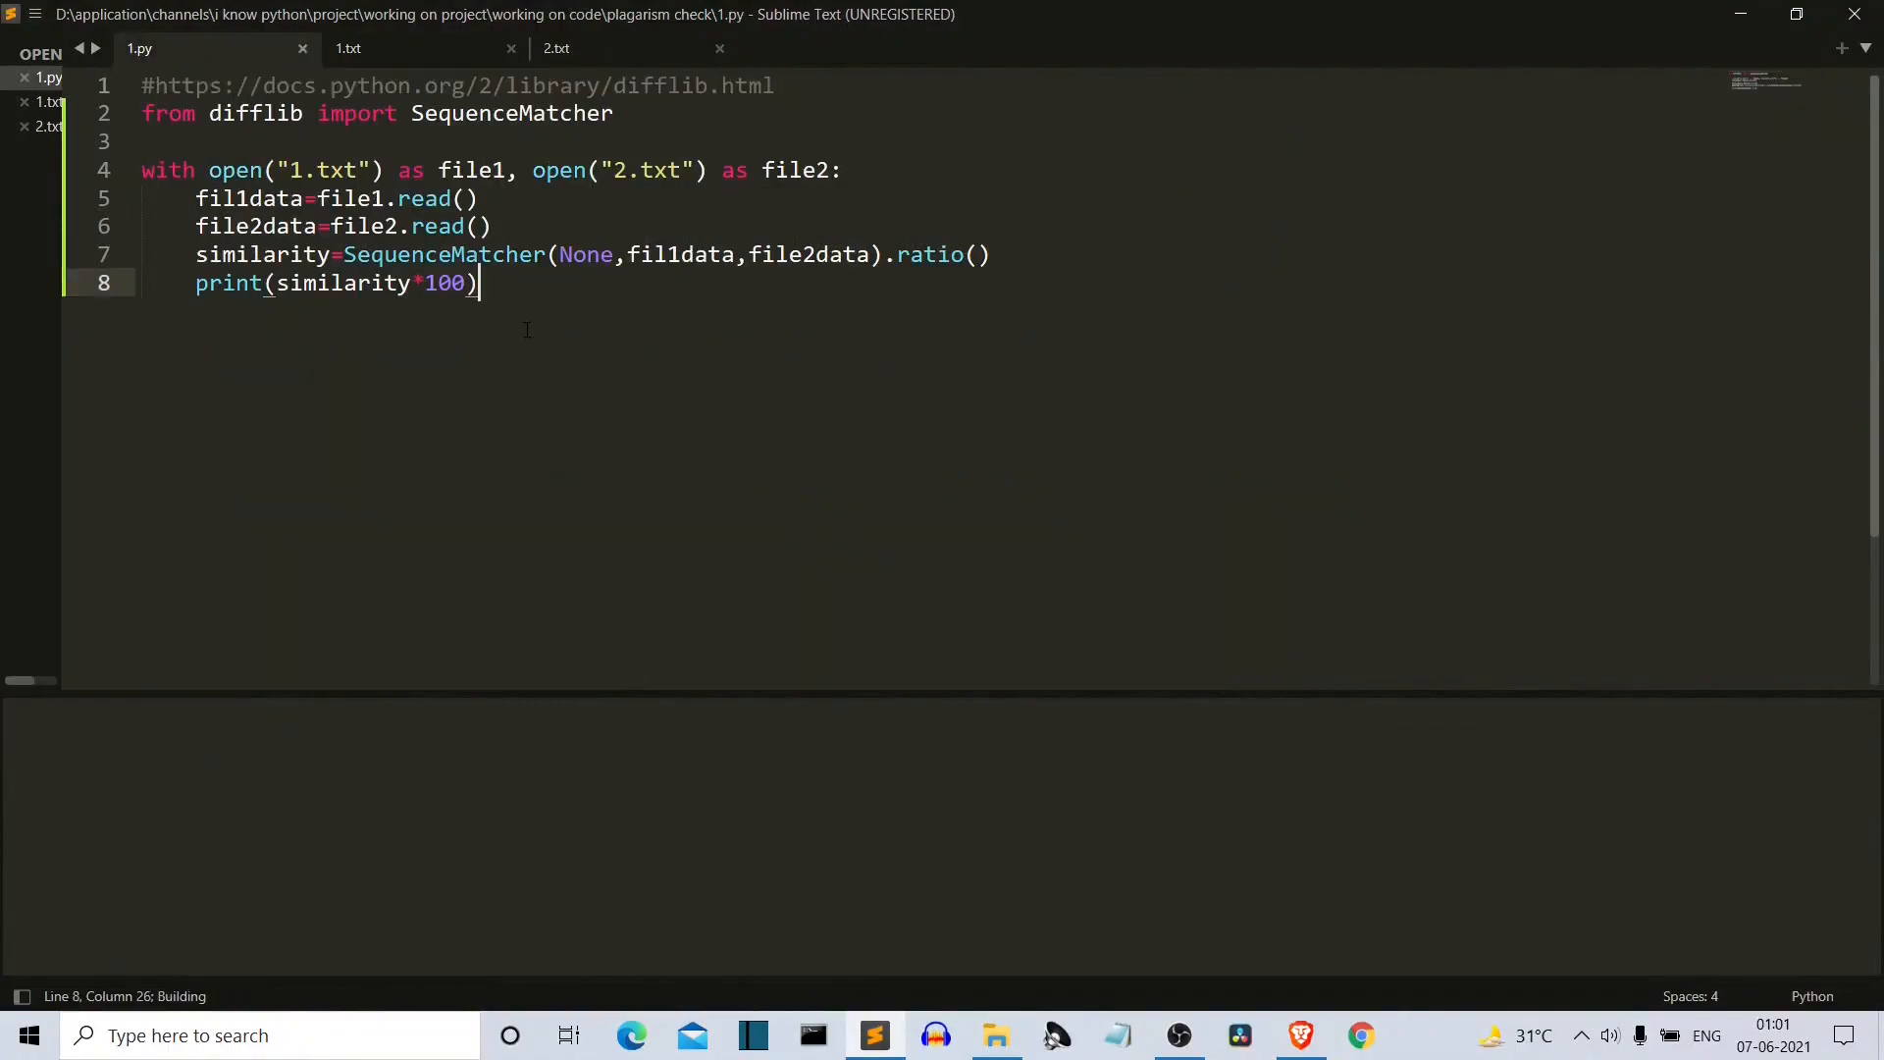
key(ctrl+b)
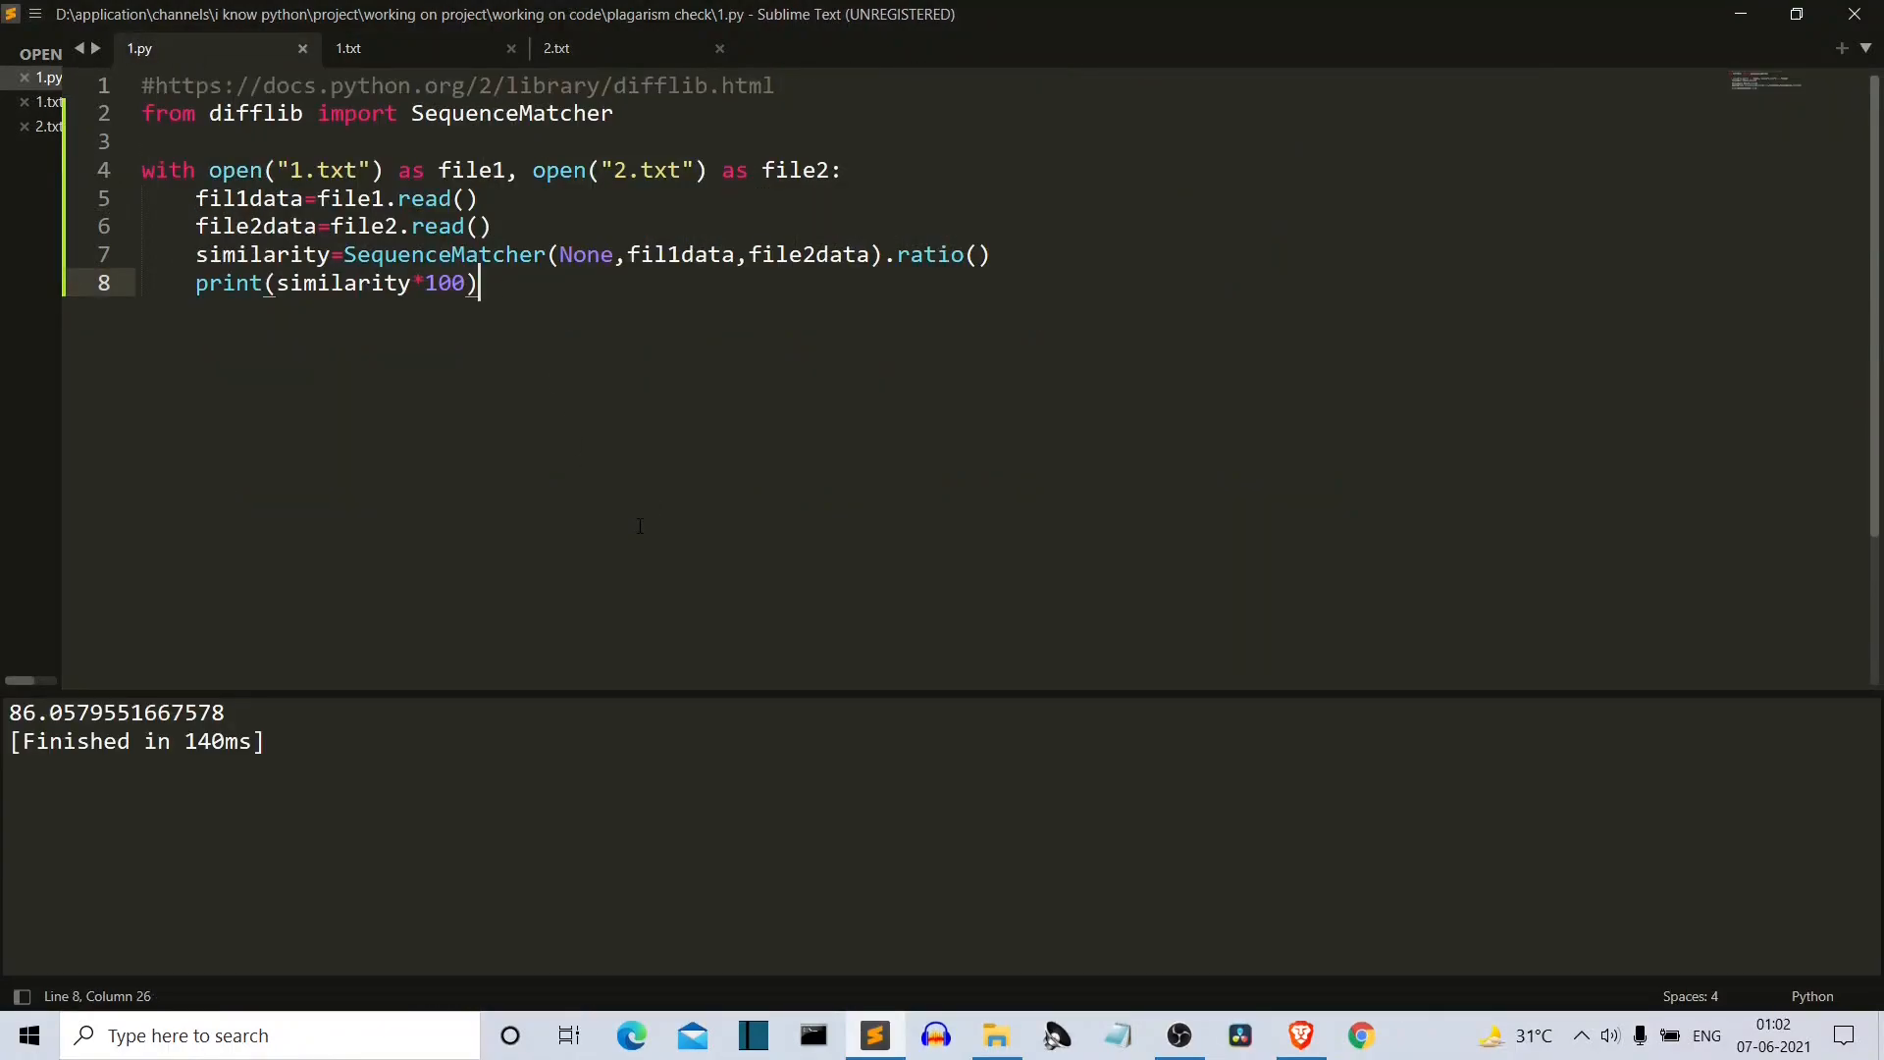